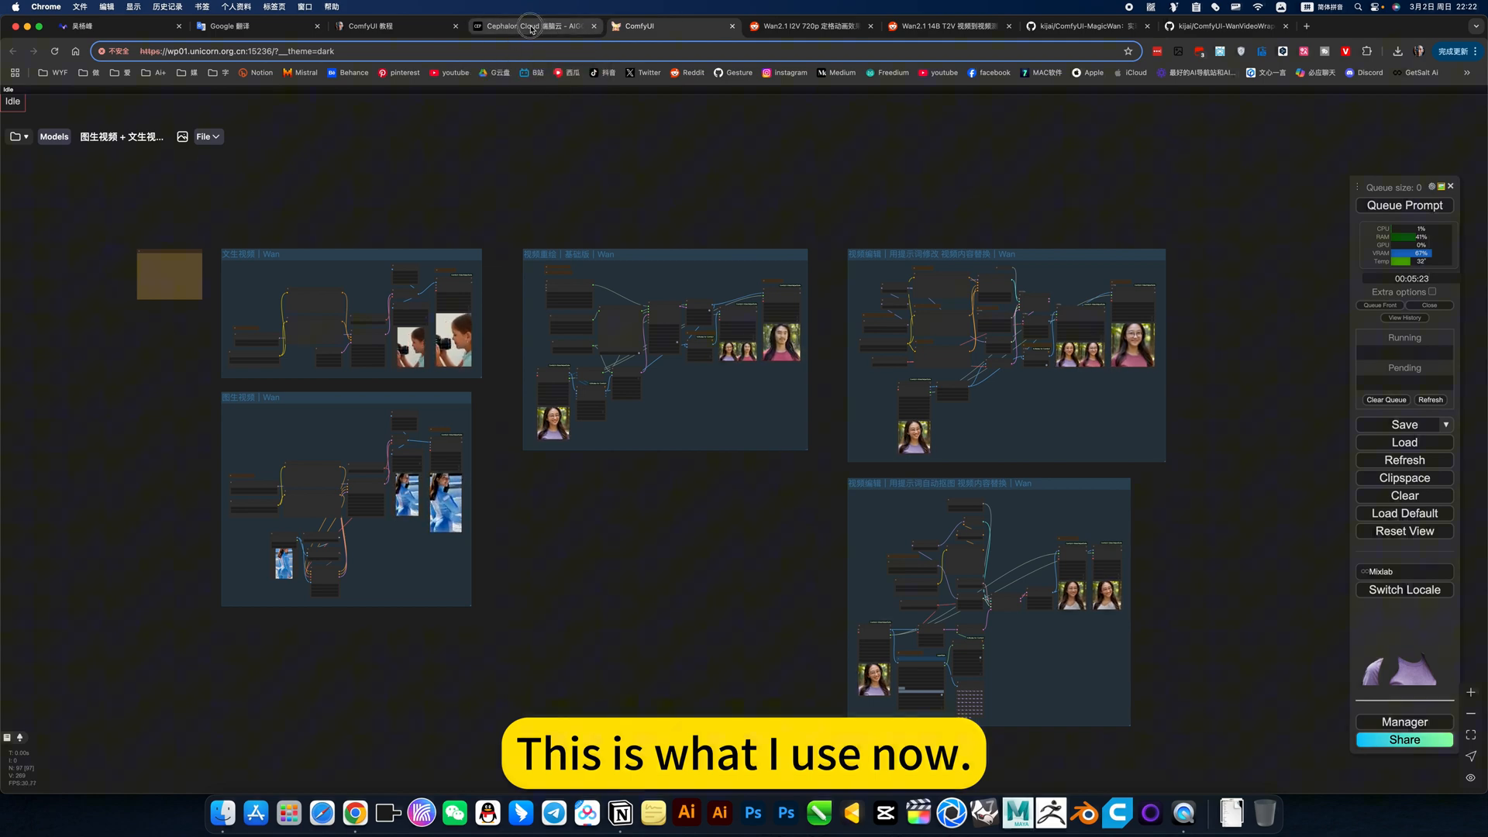
Step: Glance at the Cephalon platform page, then return to the ComfyUI workflow library
{"action": "left_click", "coordinate": [534, 25]}
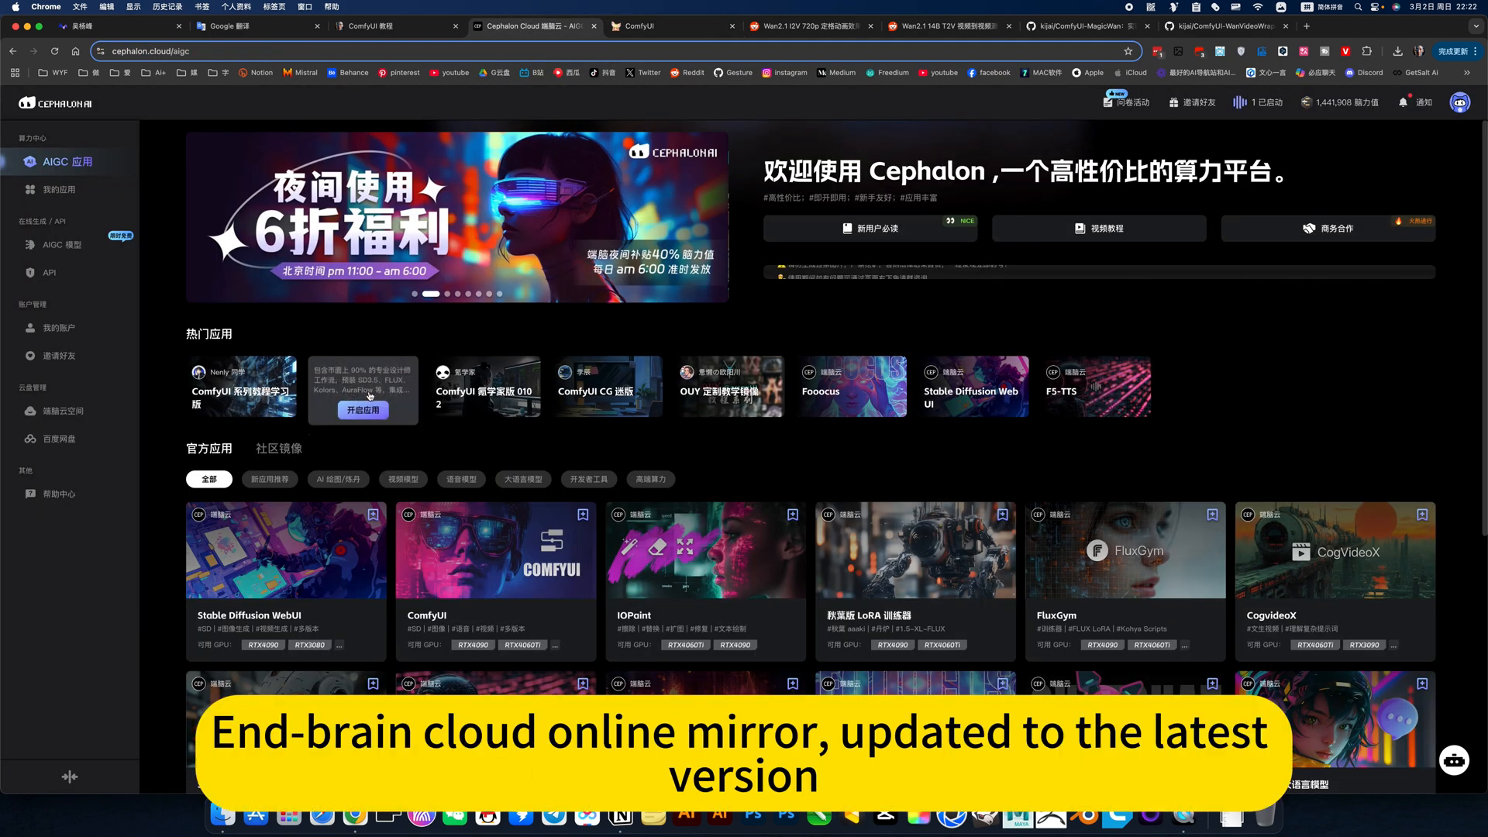
{"action": "left_click", "coordinate": [669, 26]}
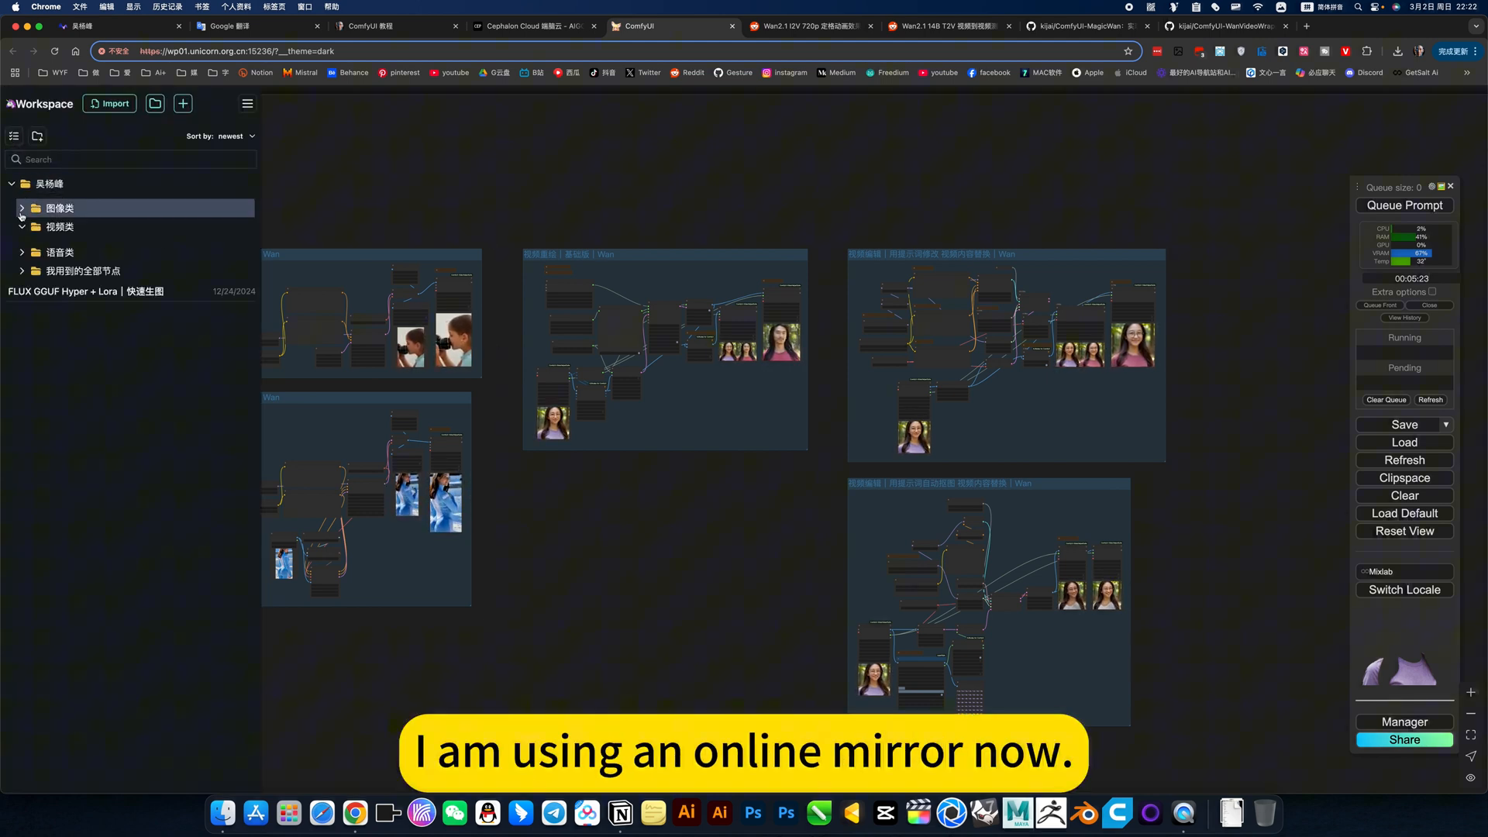
Step: Collapse the 视频类 folder and then the root workflow folder
{"action": "left_click", "coordinate": [59, 225]}
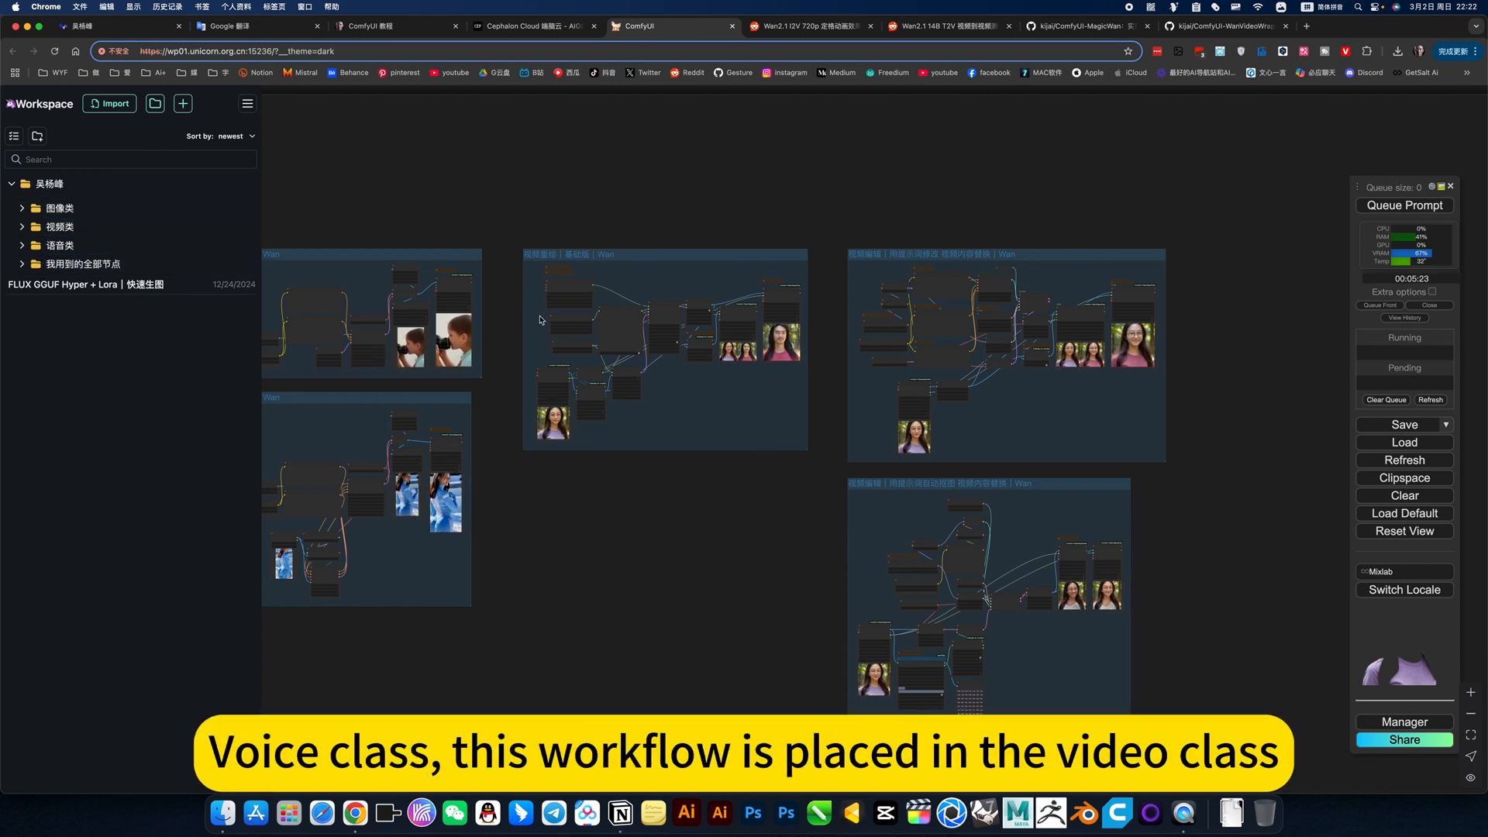
{"action": "left_click", "coordinate": [59, 226]}
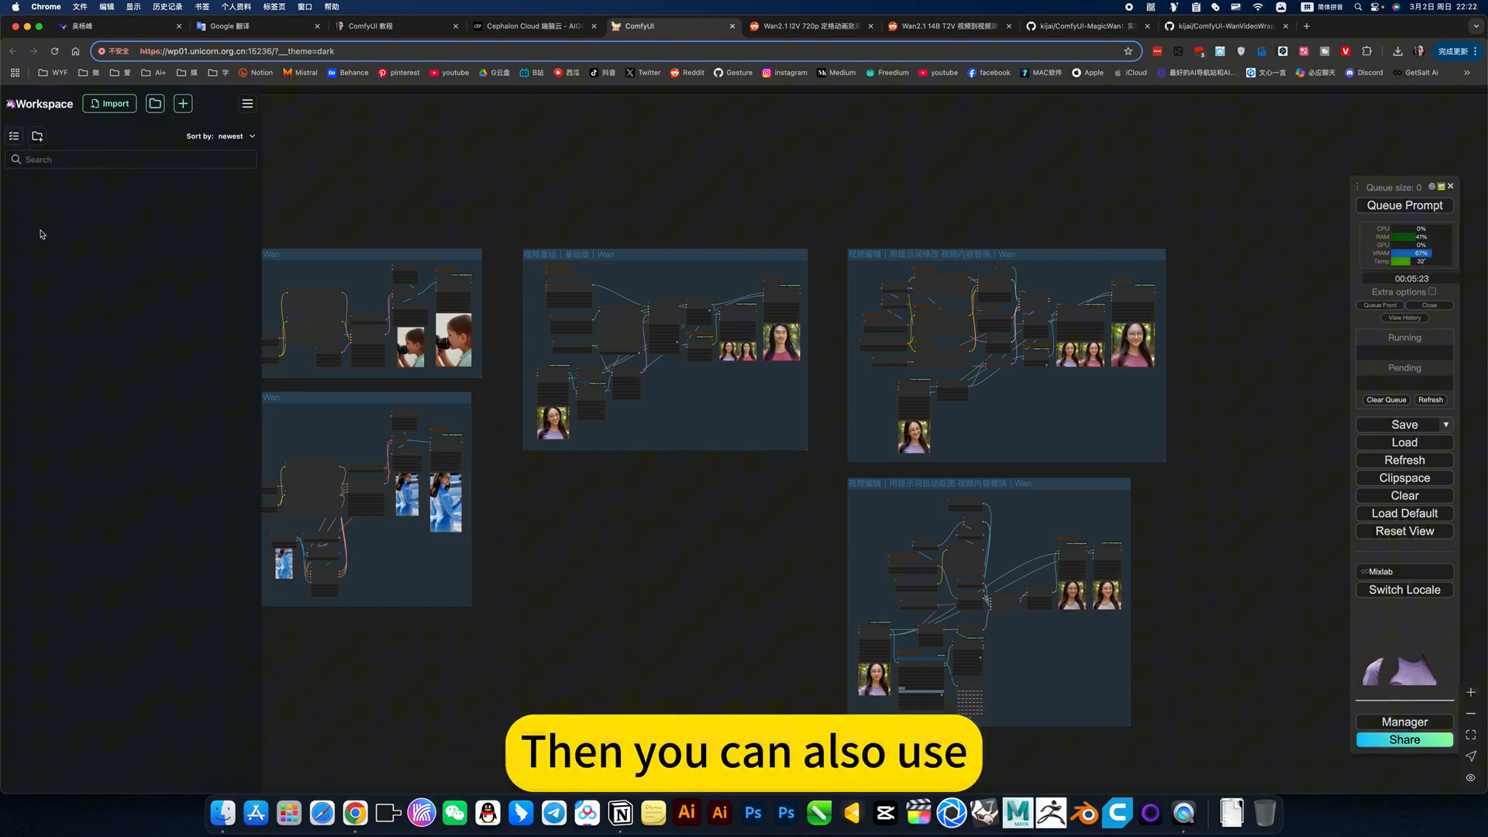
Step: Reshow the workflow folders, expand 图像类 and 语音类, then close the library
{"action": "left_click", "coordinate": [38, 136]}
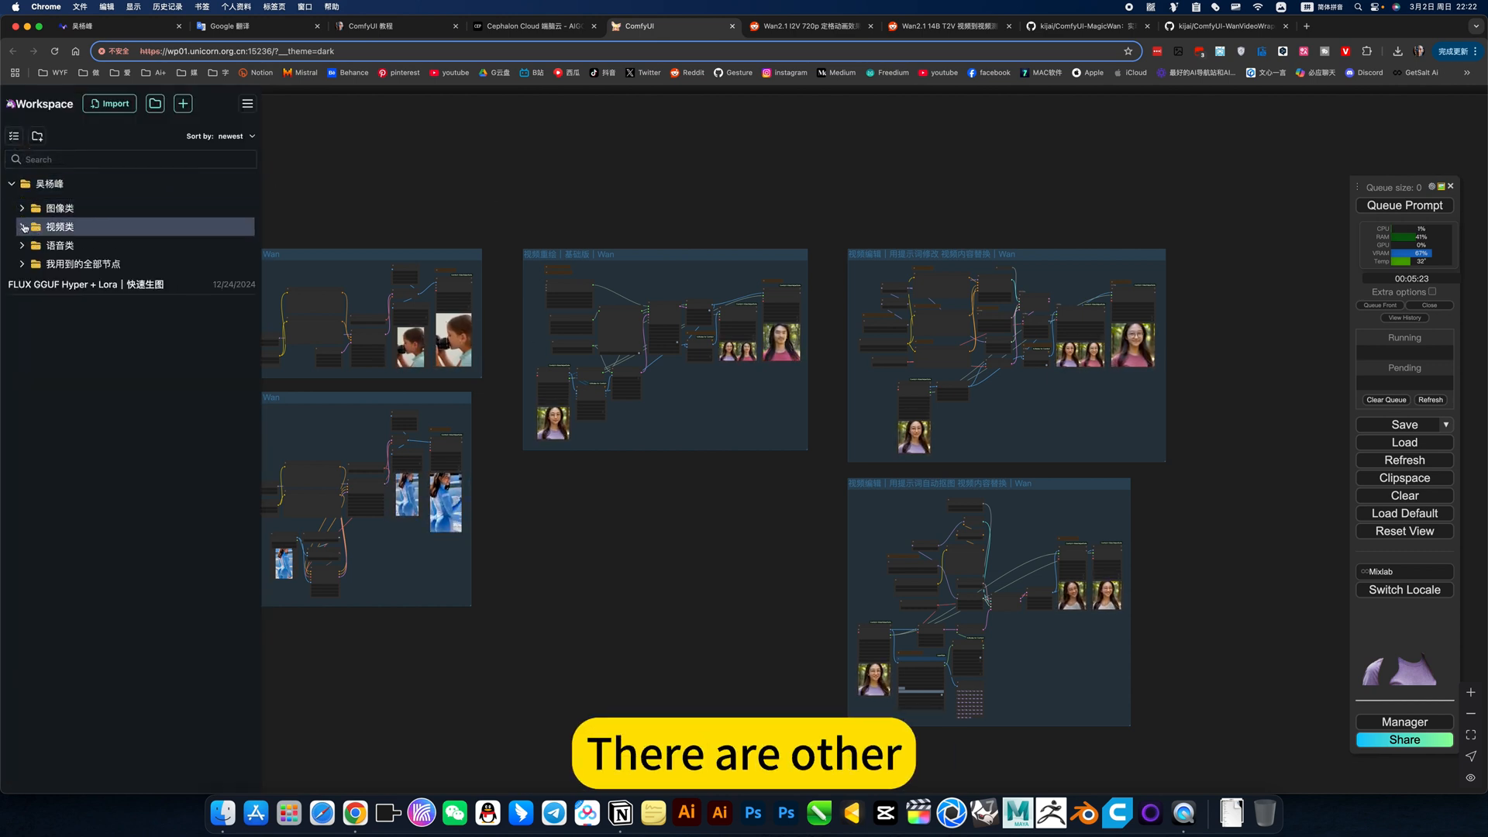
{"action": "left_click", "coordinate": [59, 207]}
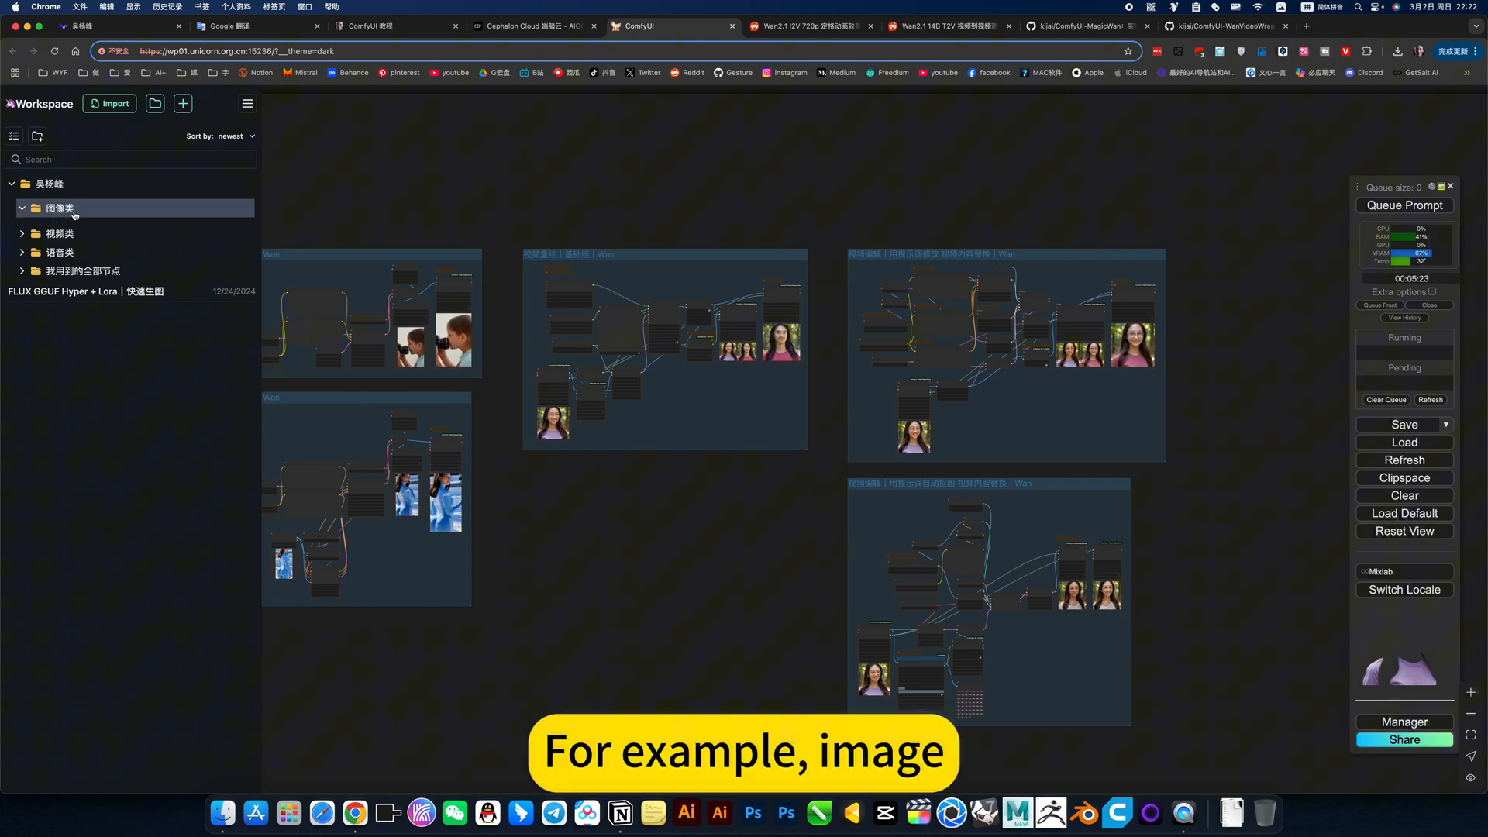
{"action": "left_click", "coordinate": [59, 208]}
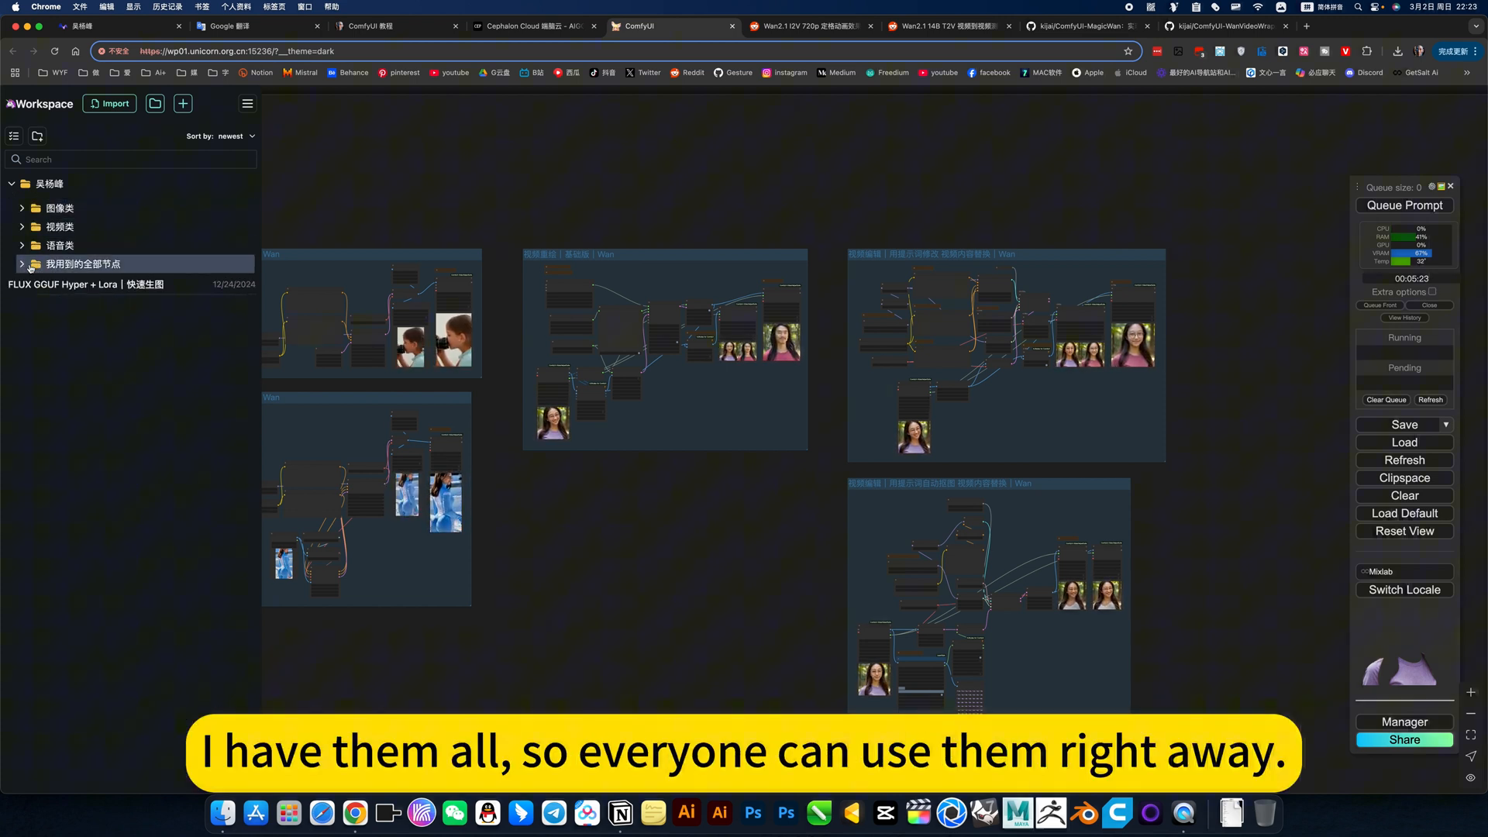
{"action": "left_click", "coordinate": [61, 244]}
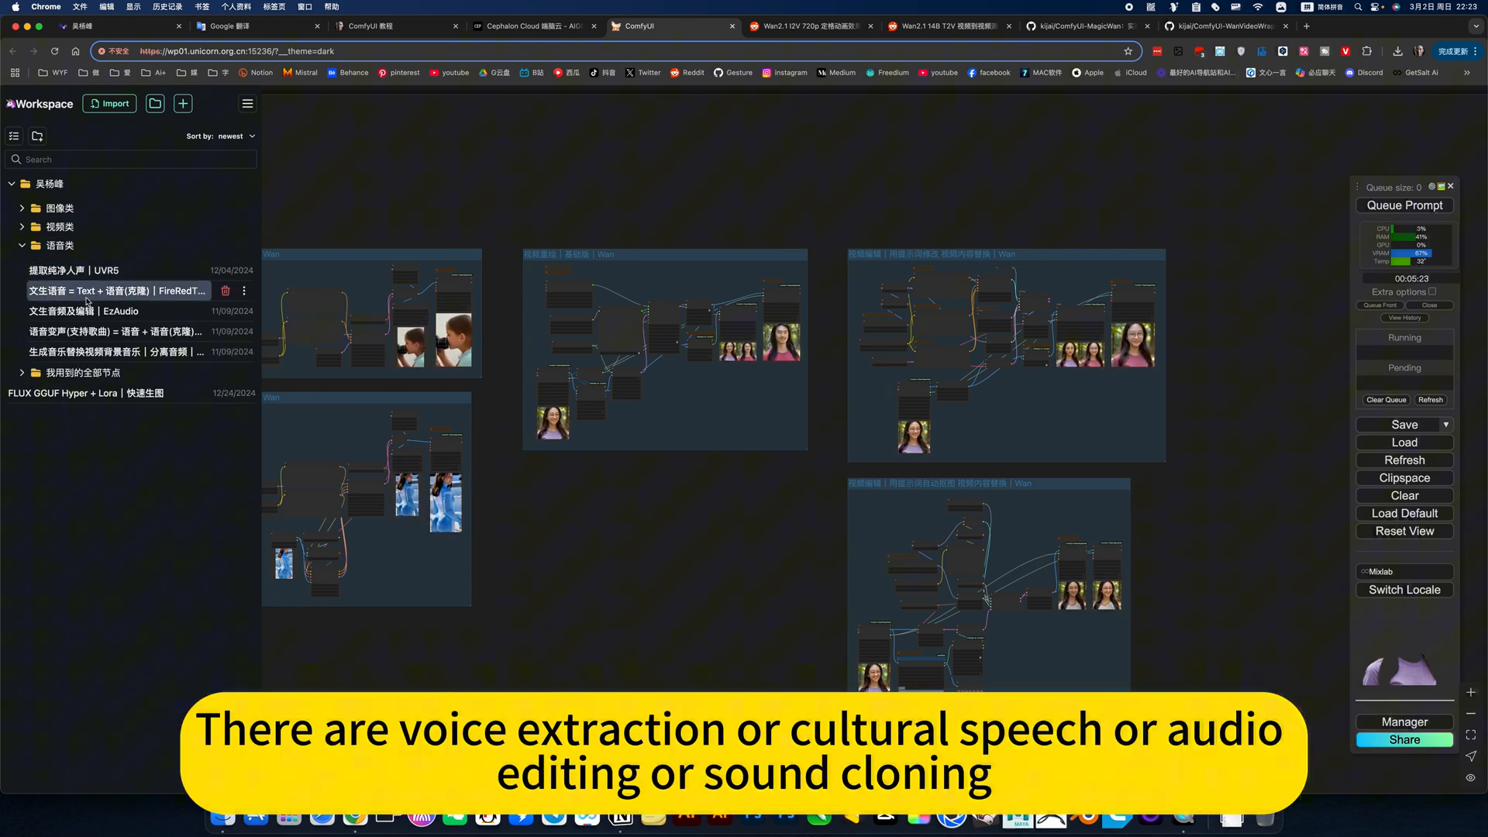
{"action": "left_click", "coordinate": [114, 351]}
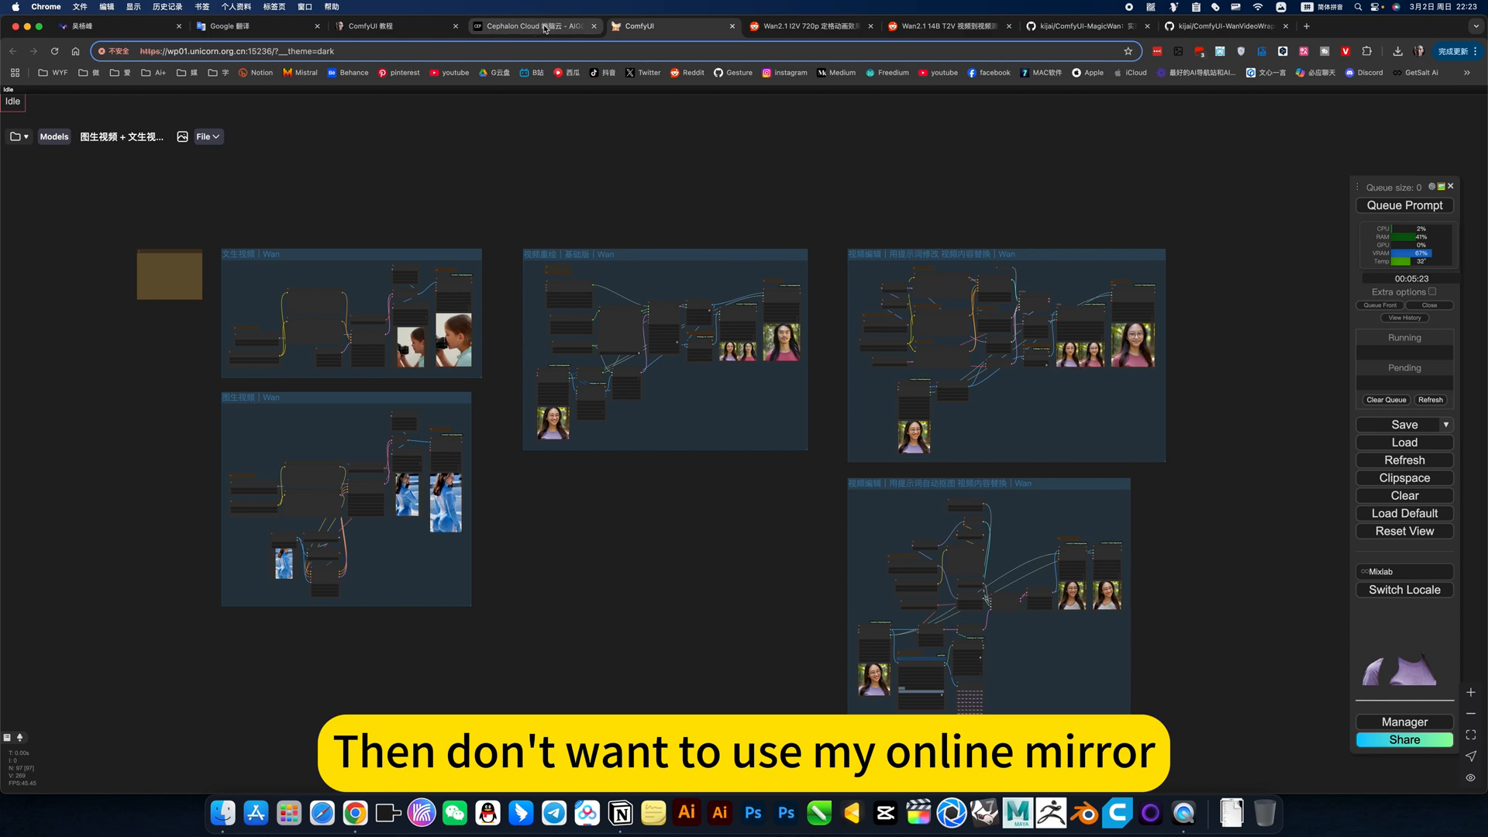
Step: Switch to the ComfyUI 教程 Notion page and locate its 图像类 workflow list
{"action": "left_click", "coordinate": [532, 25]}
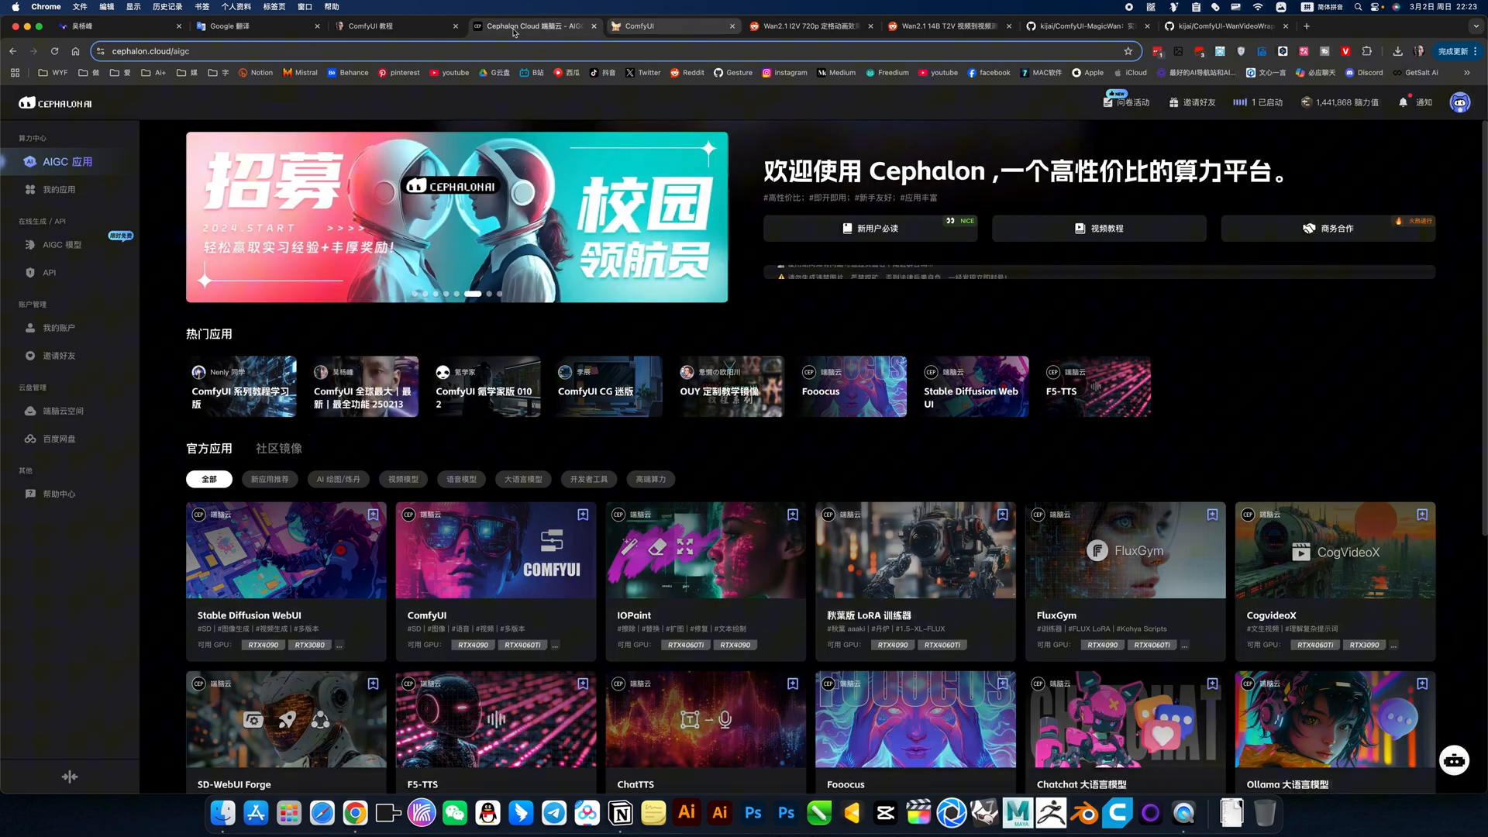
{"action": "left_click", "coordinate": [389, 26]}
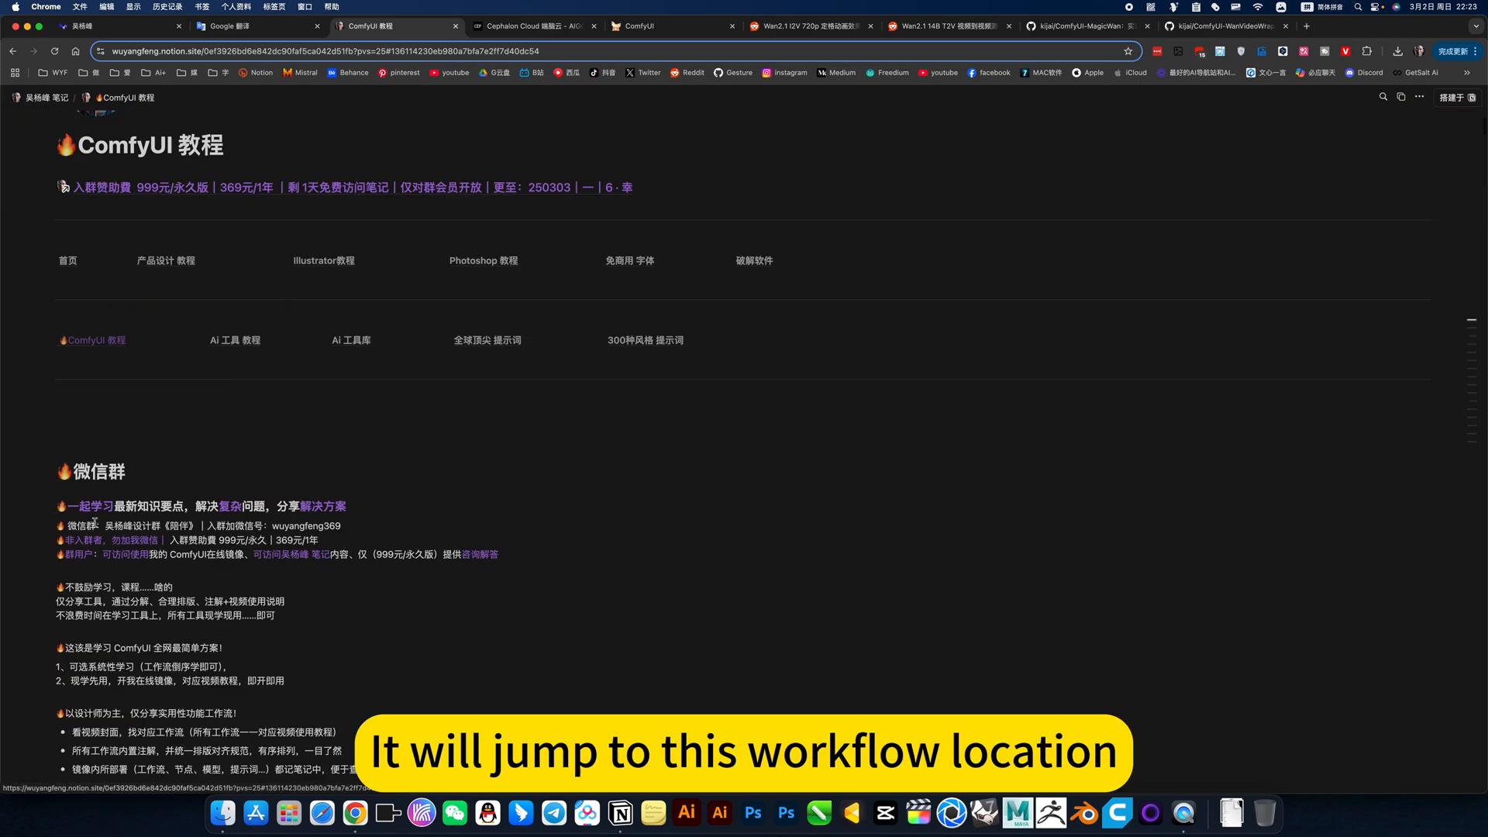
{"action": "scroll", "scroll_direction": "down", "scroll_amount": 3}
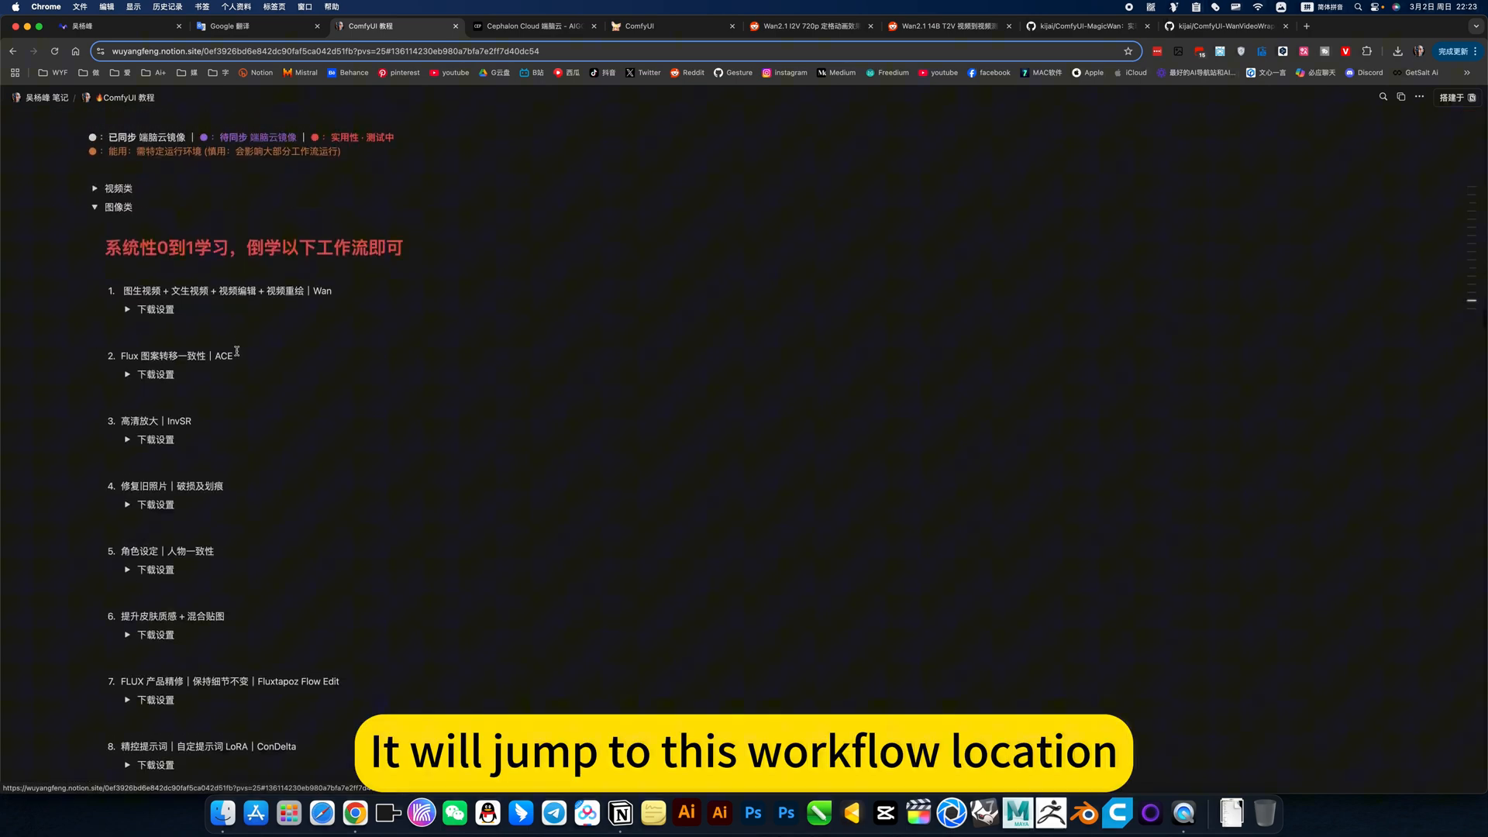
{"action": "scroll", "scroll_direction": "up", "scroll_amount": 3}
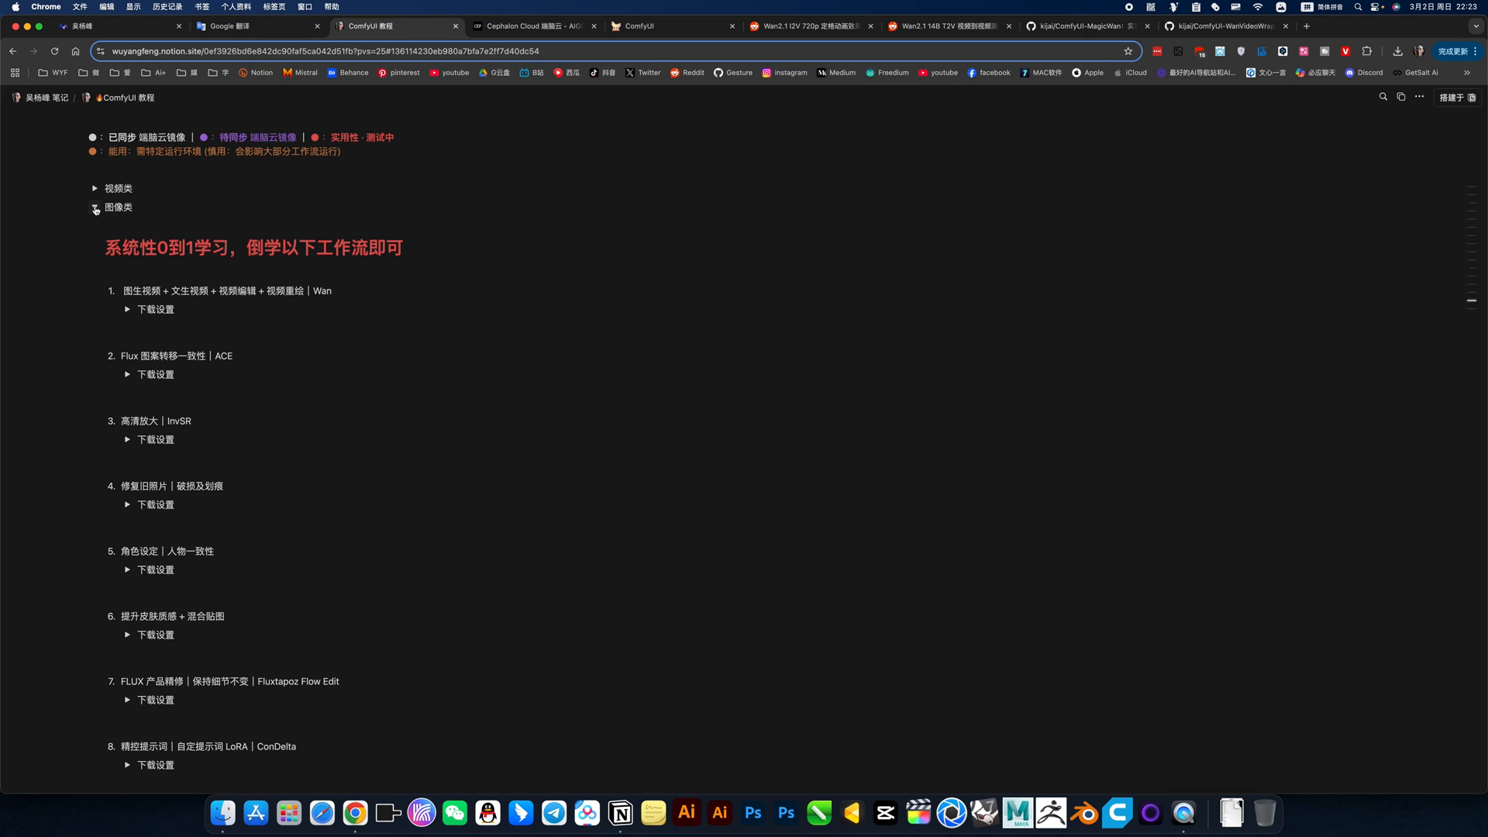
Step: Expand item 1's 下载设置 toggle and read through the model downloads and node installs
{"action": "left_click", "coordinate": [127, 309]}
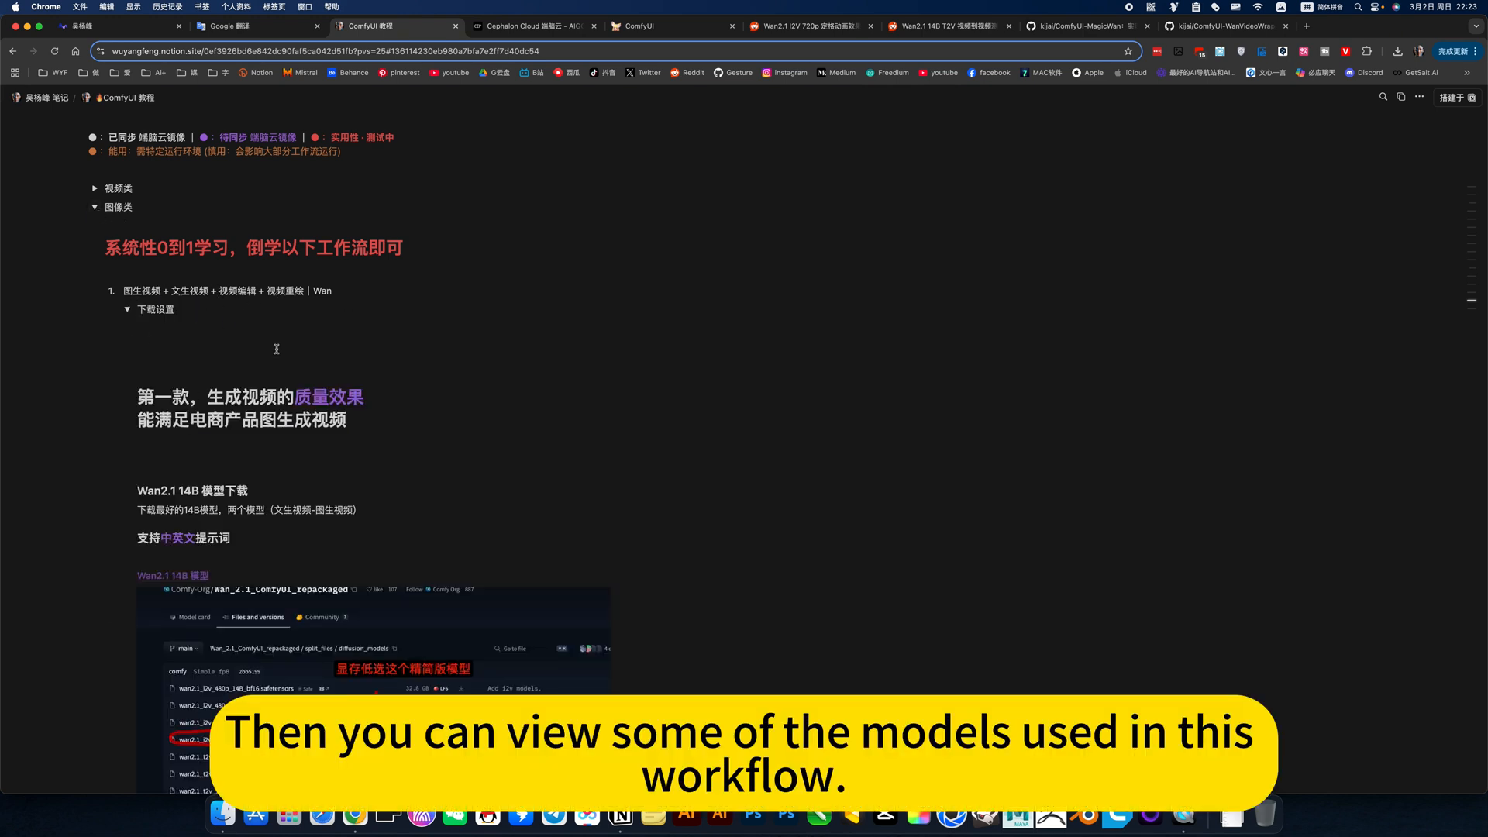
{"action": "scroll", "scroll_direction": "down", "scroll_amount": 3}
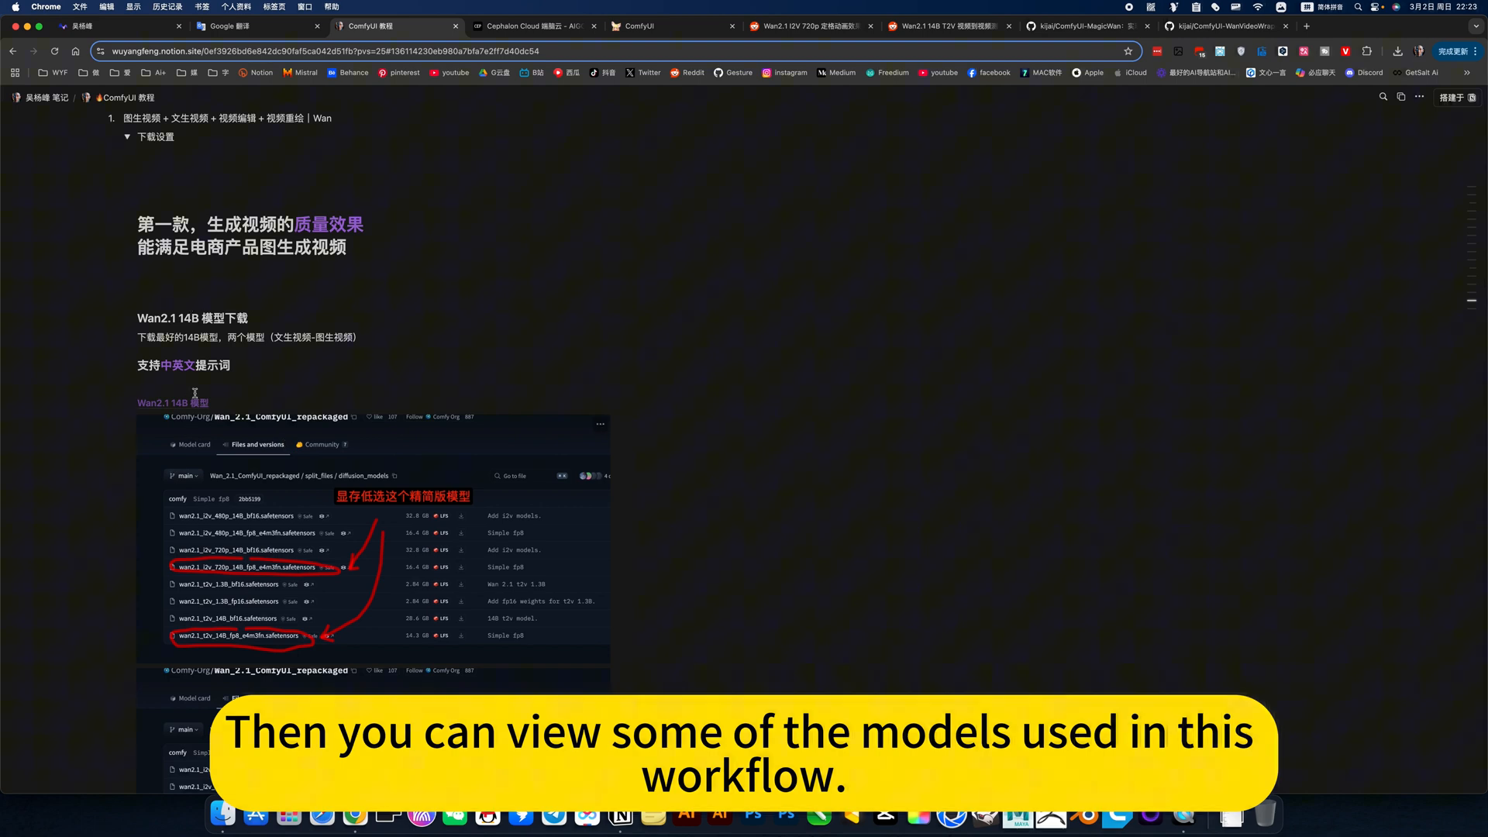
{"action": "scroll", "scroll_direction": "down", "scroll_amount": 3}
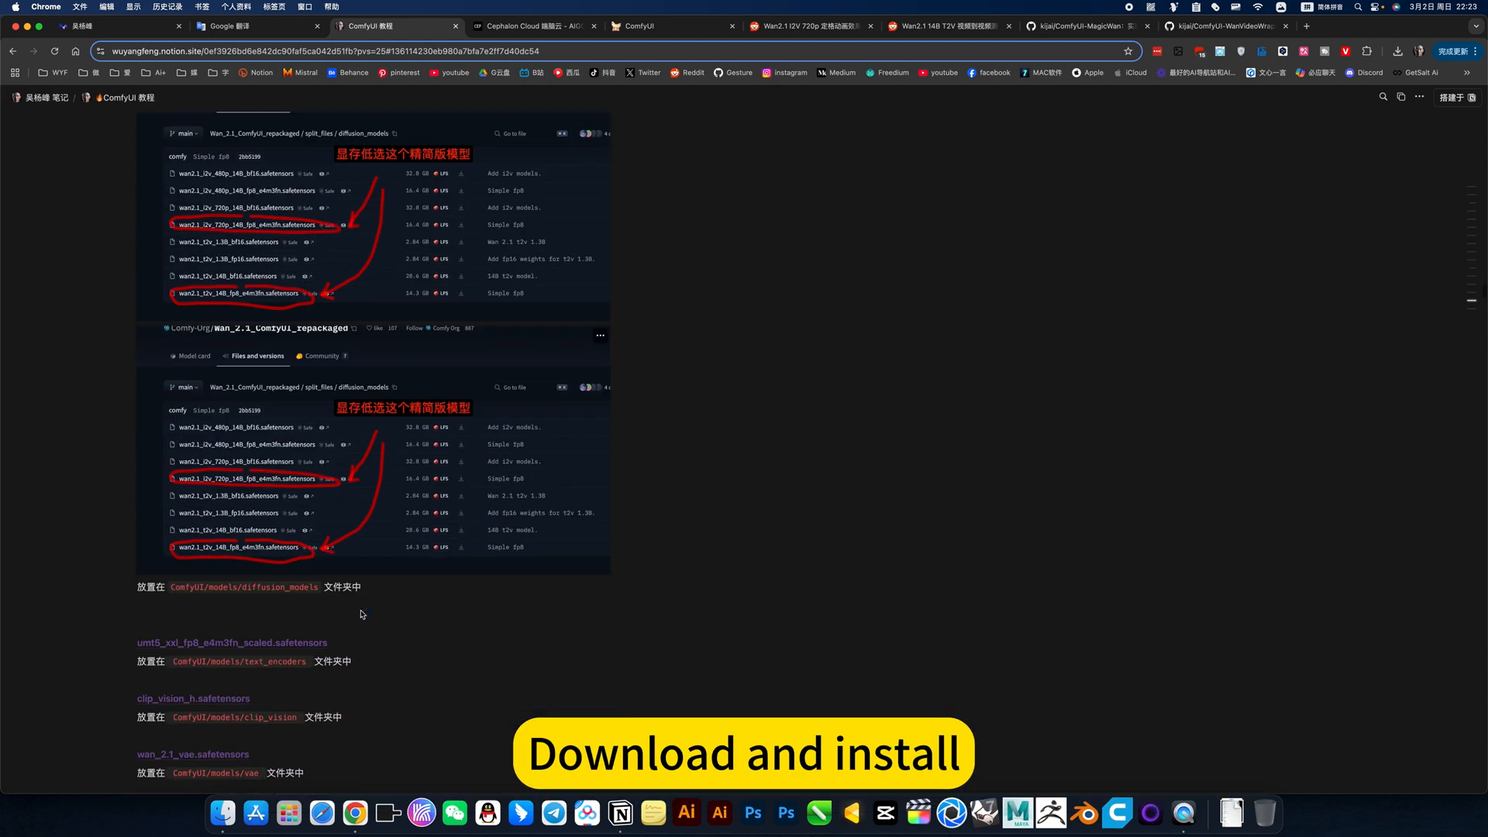
{"action": "scroll", "scroll_direction": "down", "scroll_amount": 3}
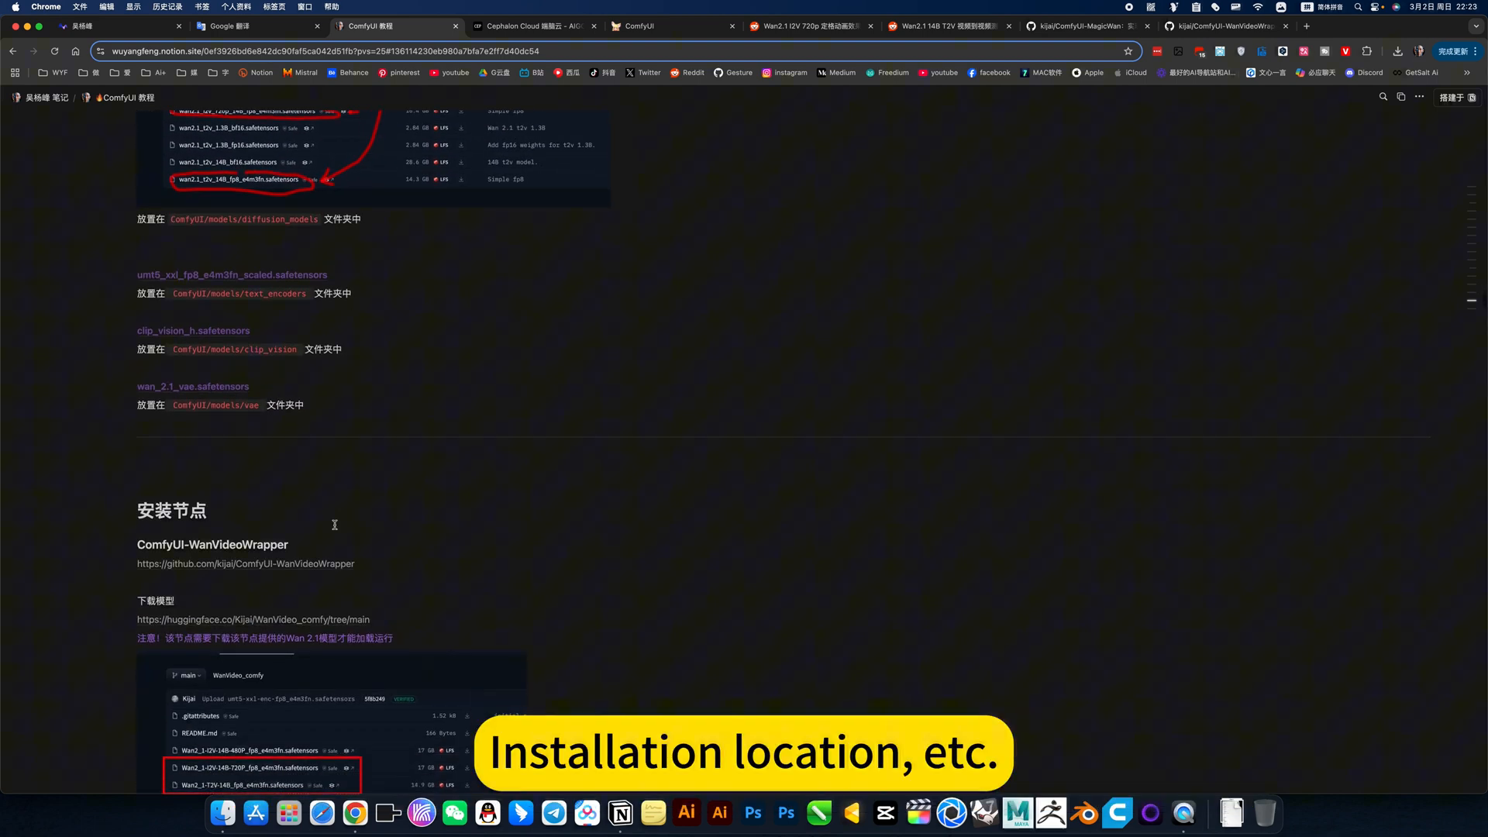
{"action": "scroll", "scroll_direction": "down", "scroll_amount": 3}
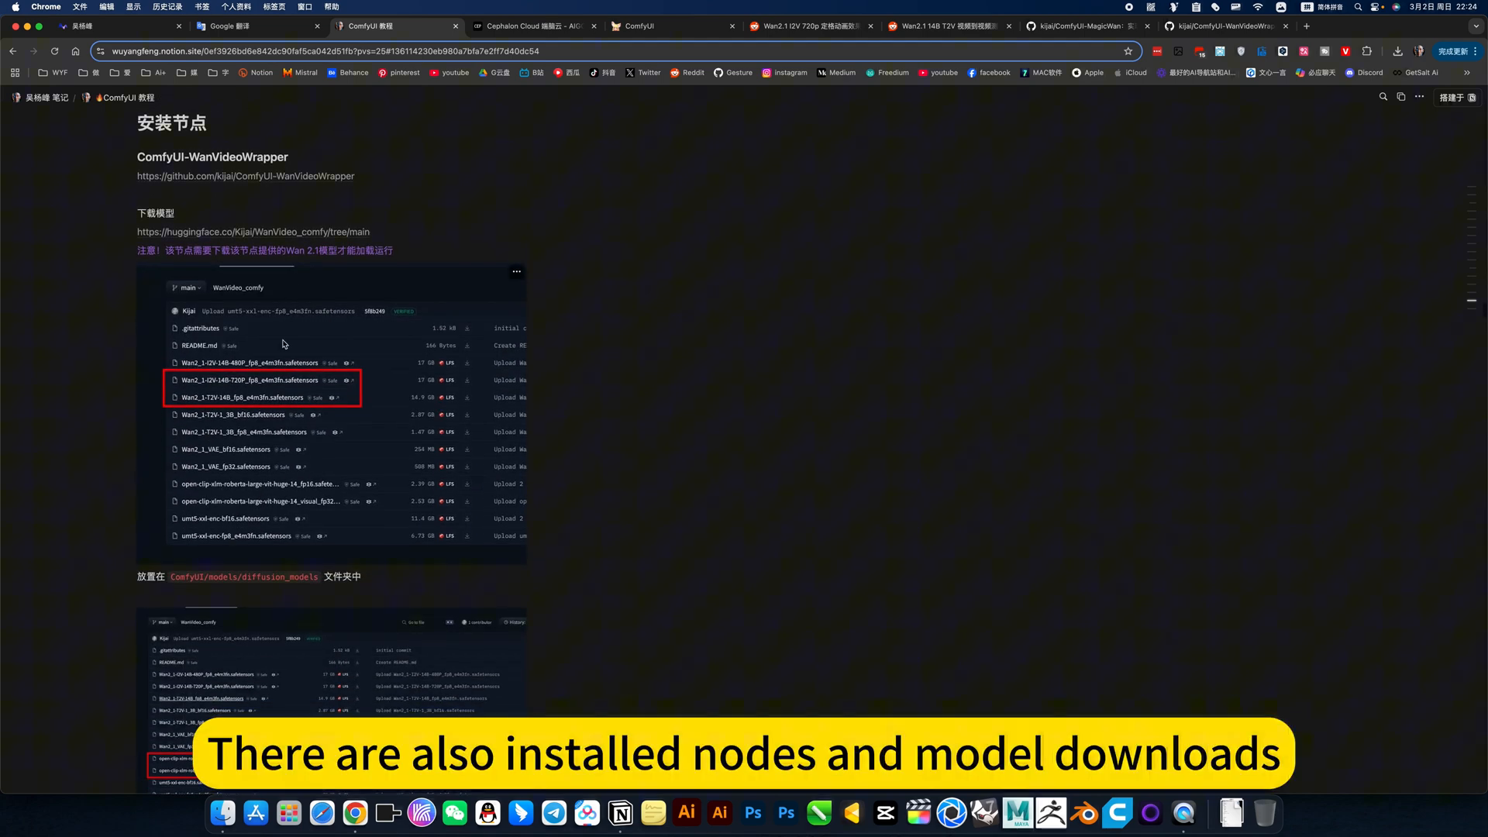
{"action": "scroll", "scroll_direction": "down", "scroll_amount": 3}
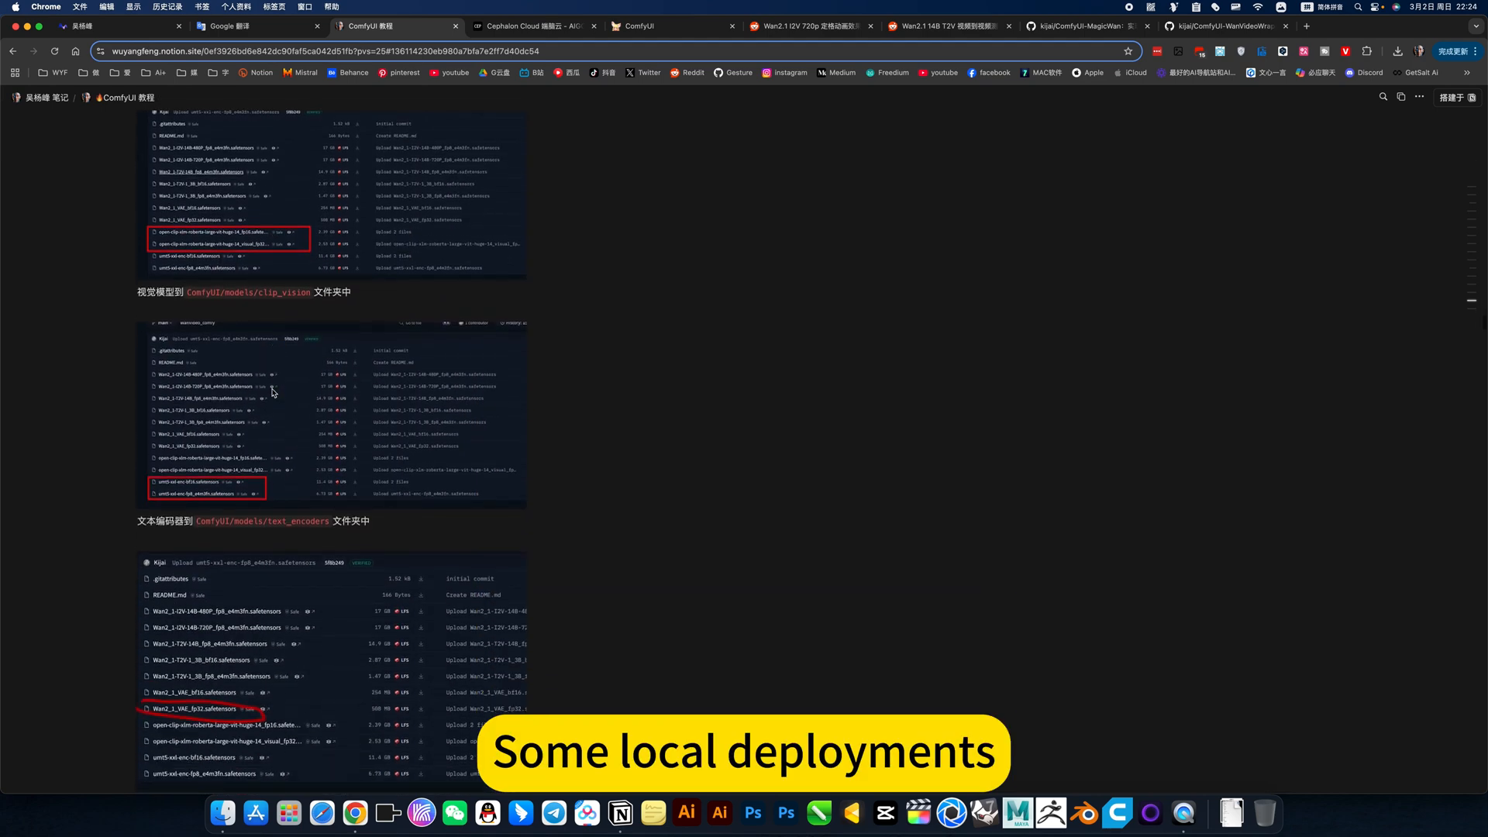
{"action": "scroll", "scroll_direction": "down", "scroll_amount": 3}
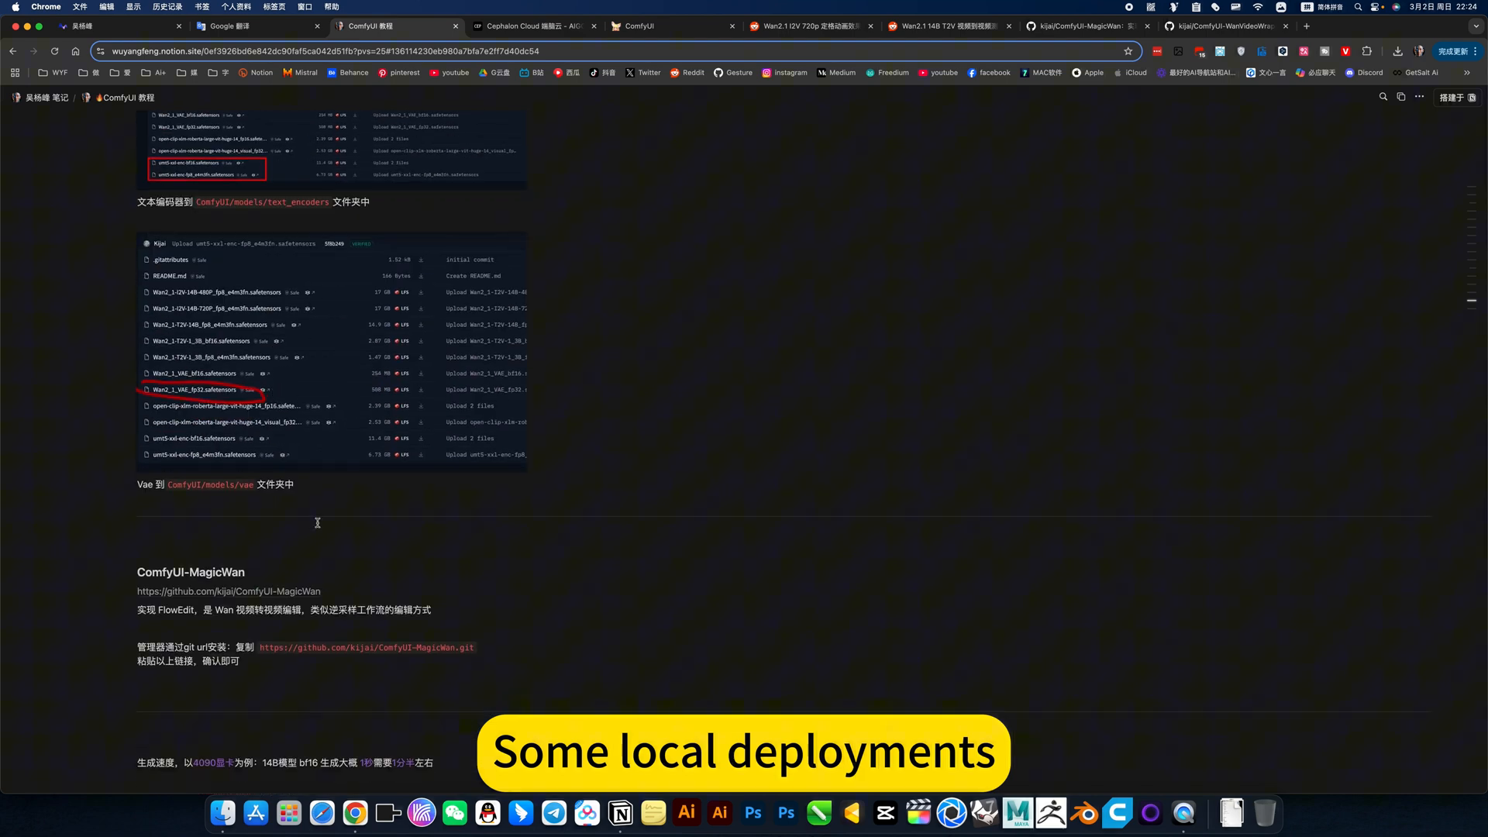
{"action": "scroll", "scroll_direction": "down", "scroll_amount": 3}
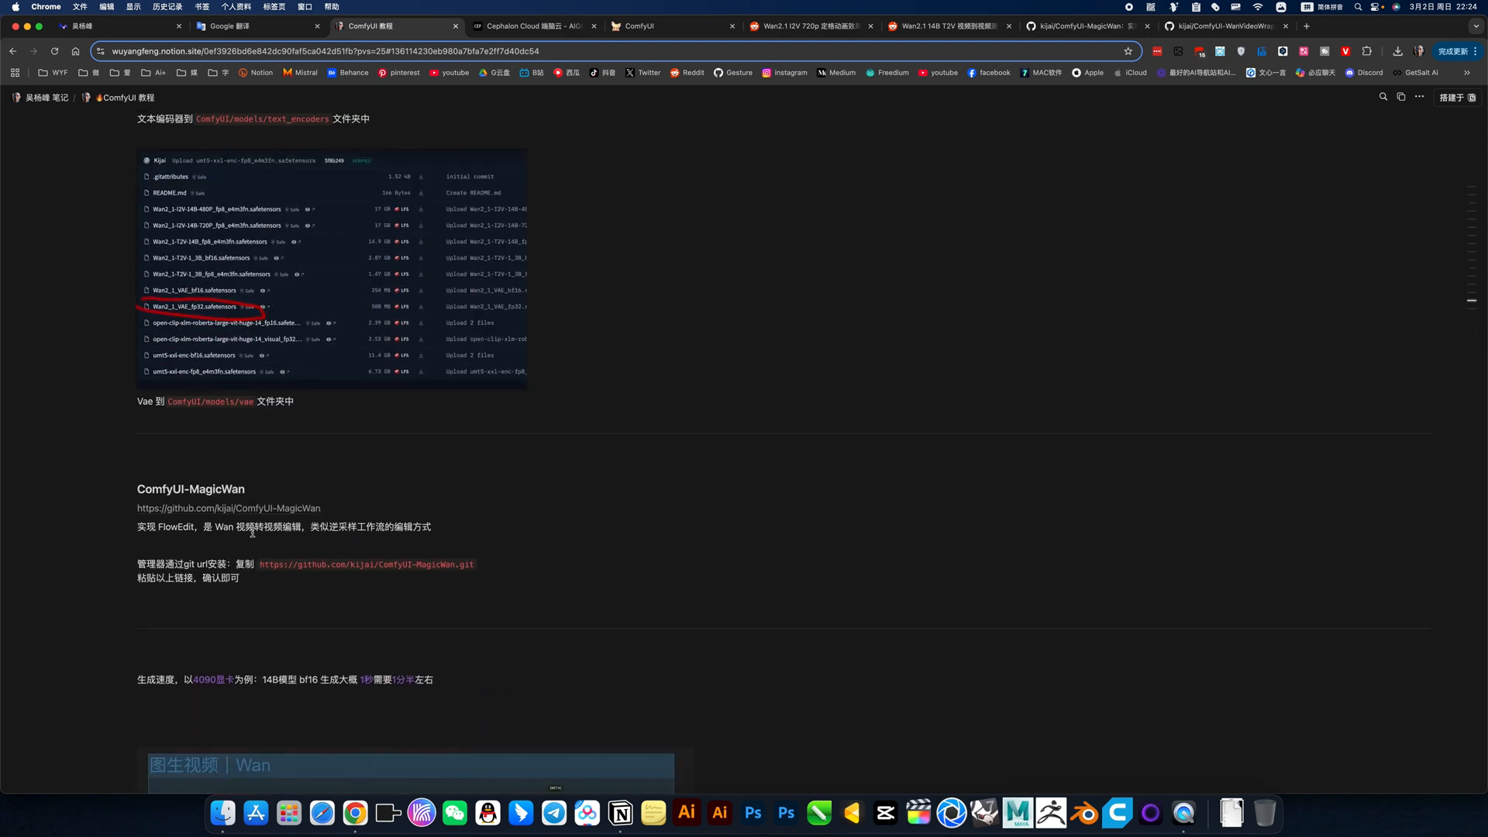
{"action": "scroll", "scroll_direction": "down", "scroll_amount": 3}
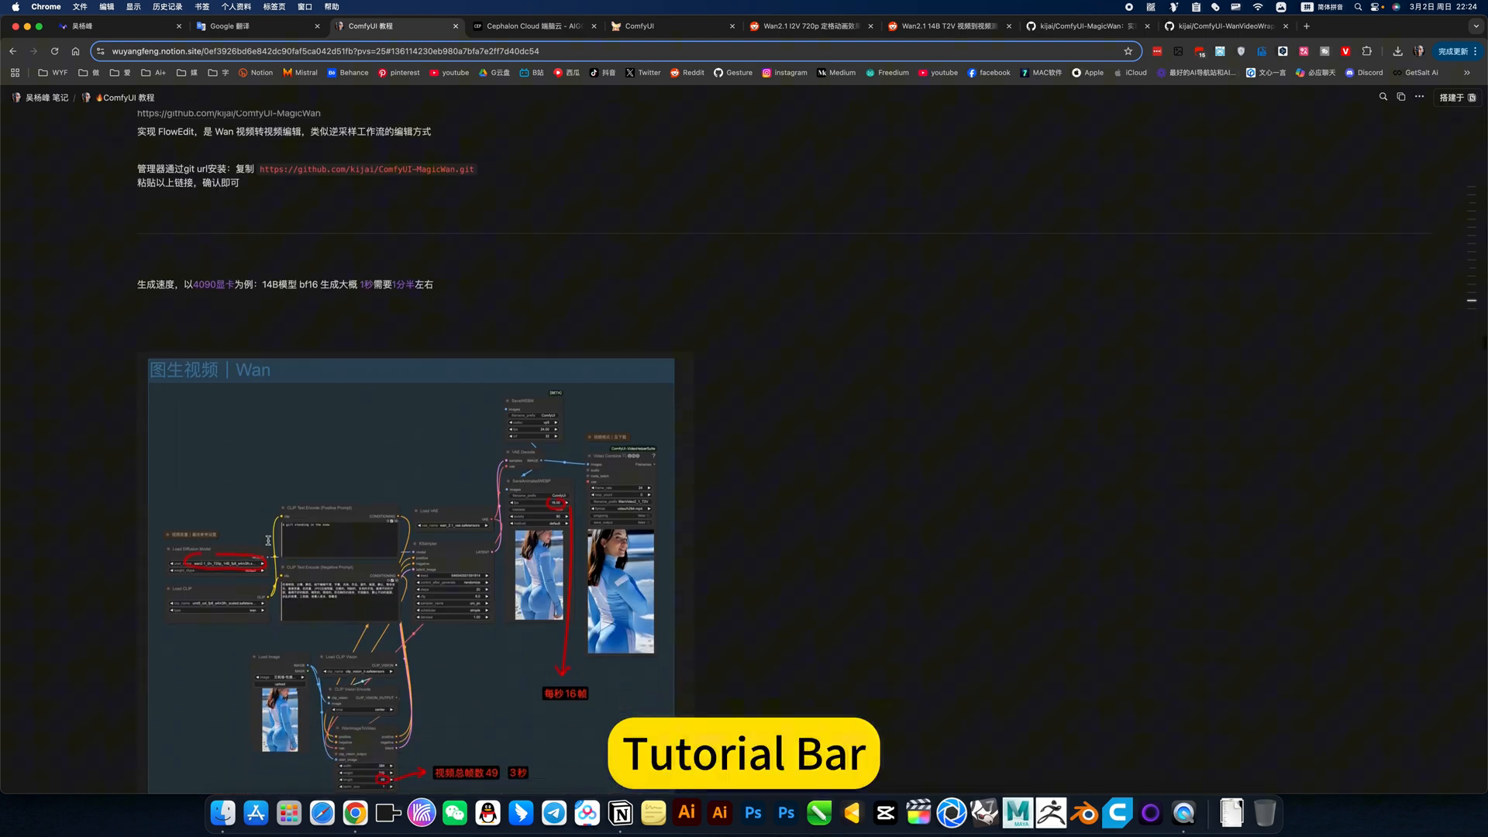
Step: Scroll past the Wan workflow screenshots down to the Wan.json download
{"action": "scroll", "scroll_direction": "down", "scroll_amount": 3}
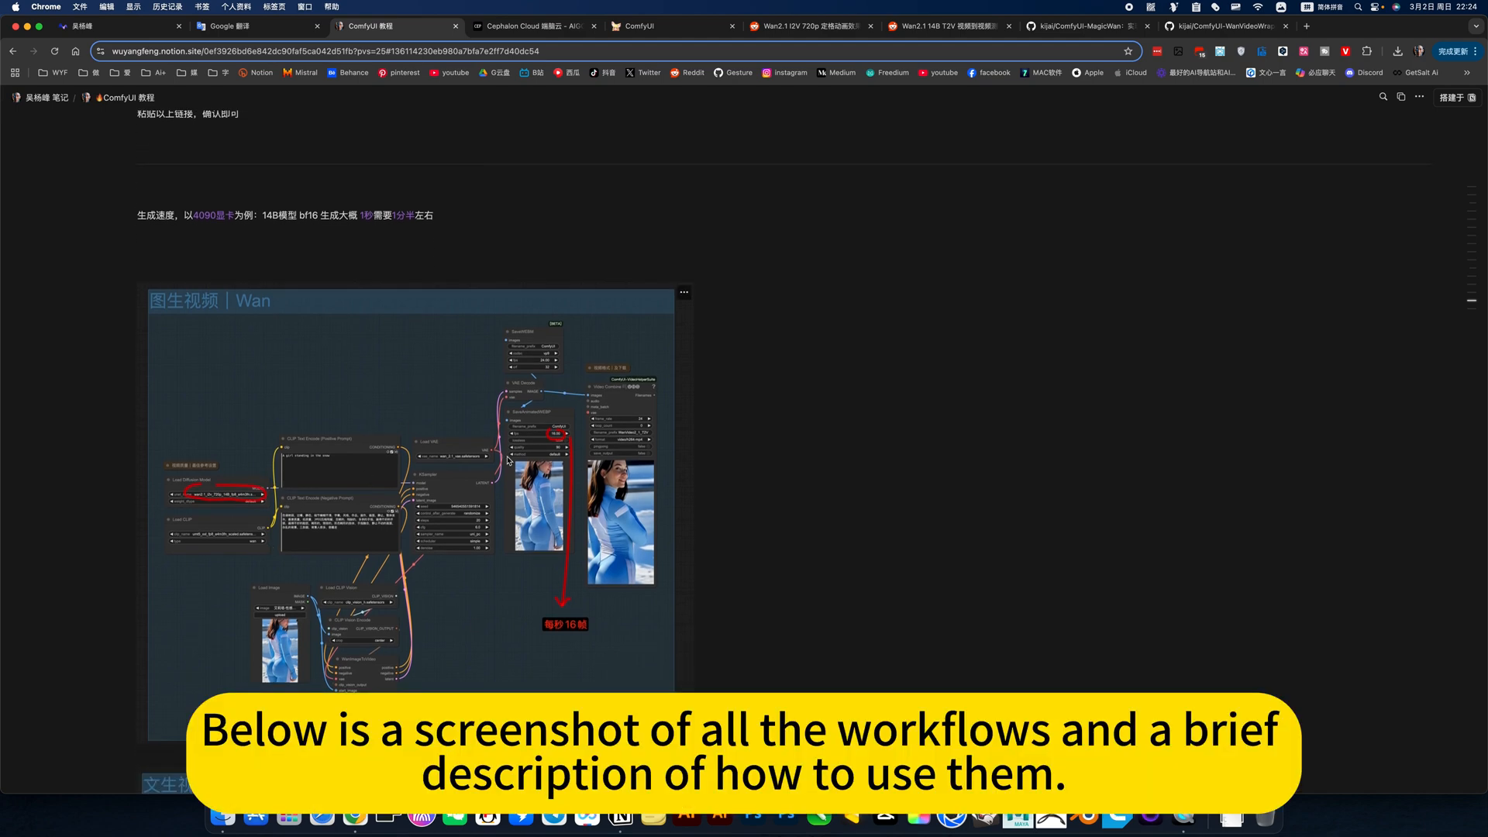
{"action": "scroll", "scroll_direction": "down", "scroll_amount": 3}
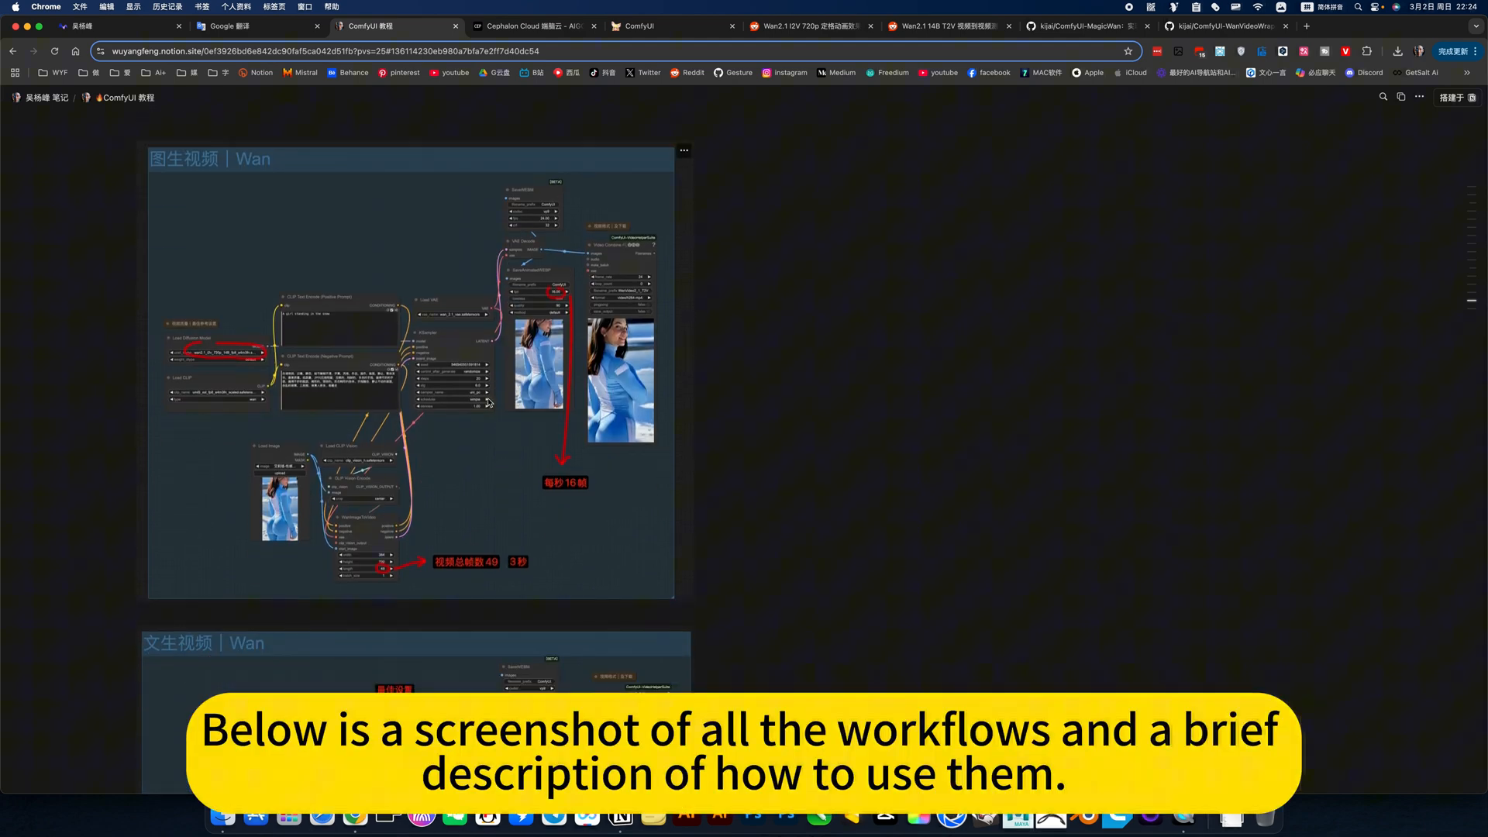
{"action": "scroll", "scroll_direction": "down", "scroll_amount": 3}
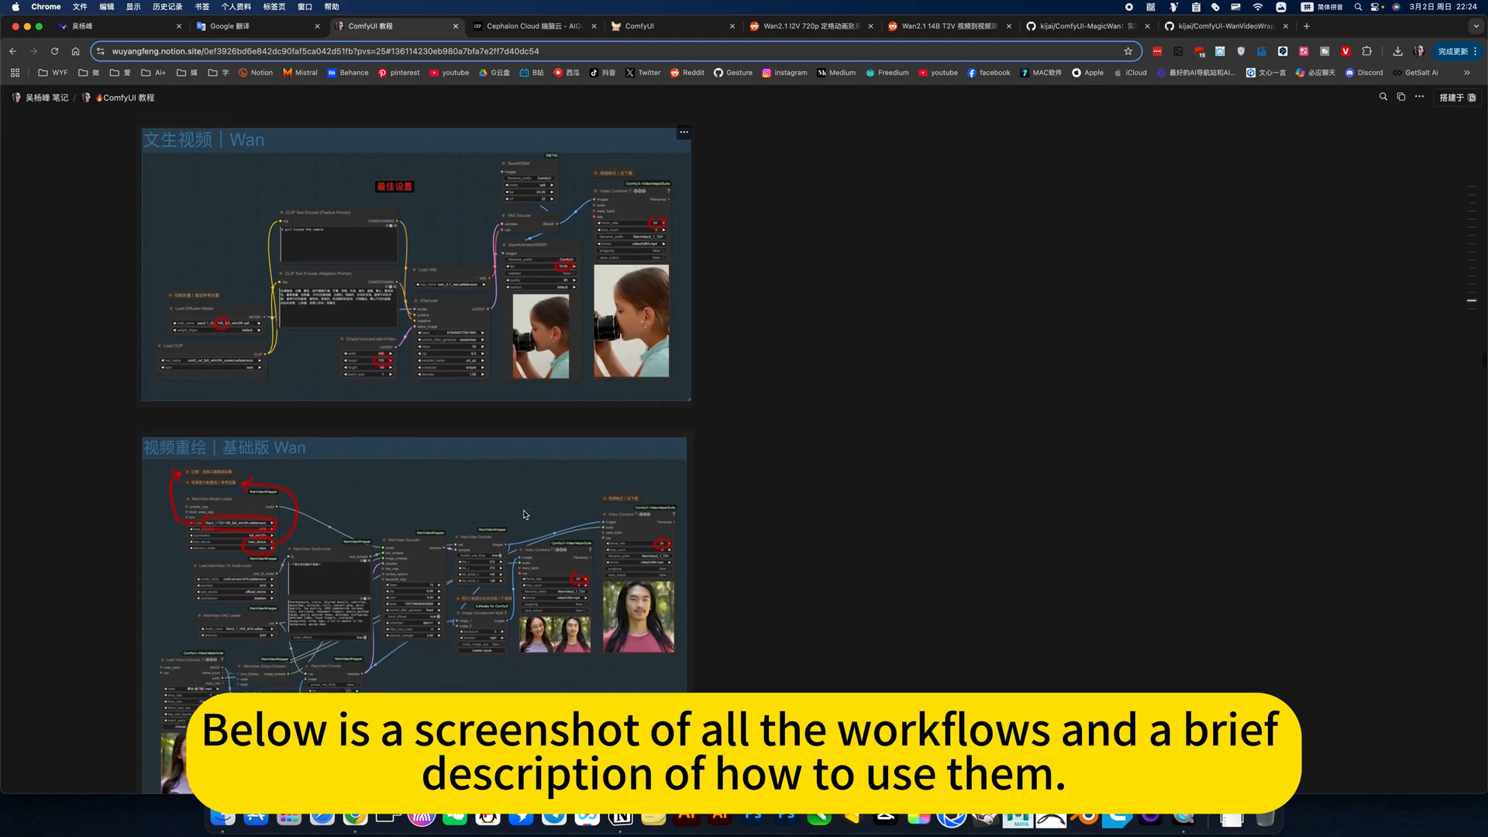
{"action": "scroll", "scroll_direction": "down", "scroll_amount": 3}
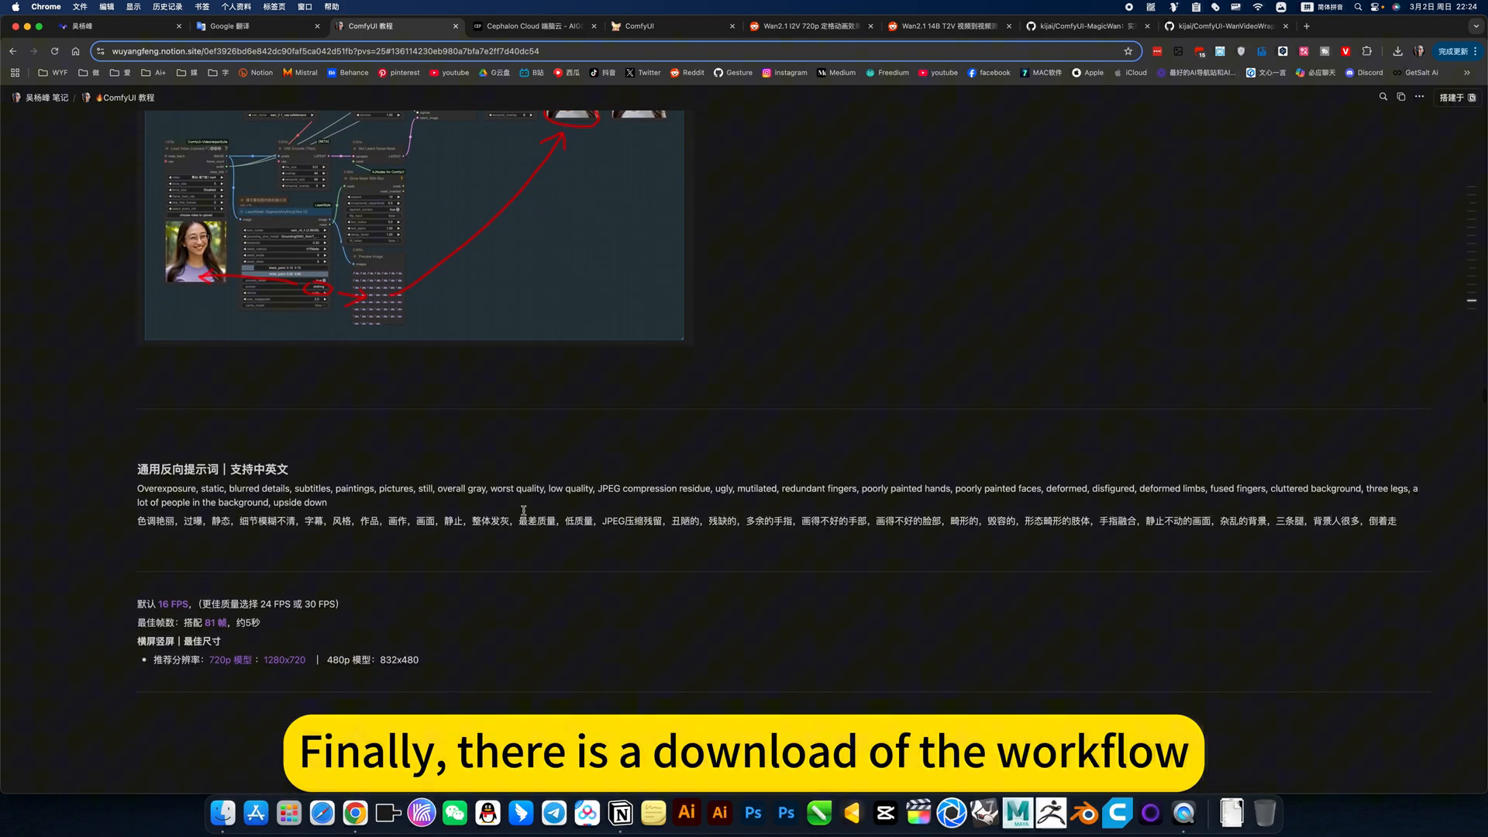
{"action": "scroll", "scroll_direction": "down", "scroll_amount": 3}
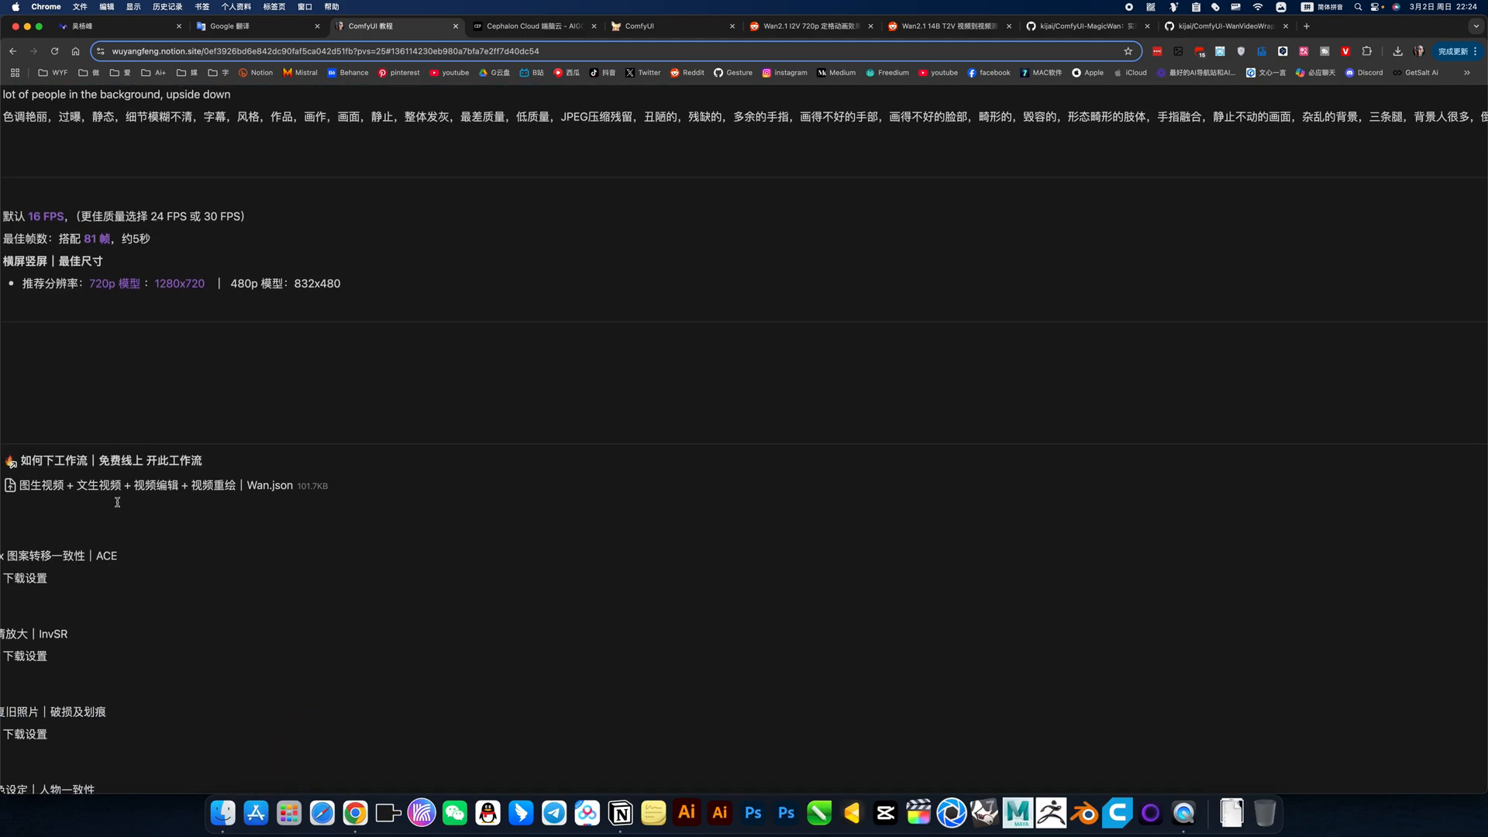
Step: Scroll back up the notes and return to the ComfyUI mirror
{"action": "scroll", "scroll_direction": "up", "scroll_amount": 3}
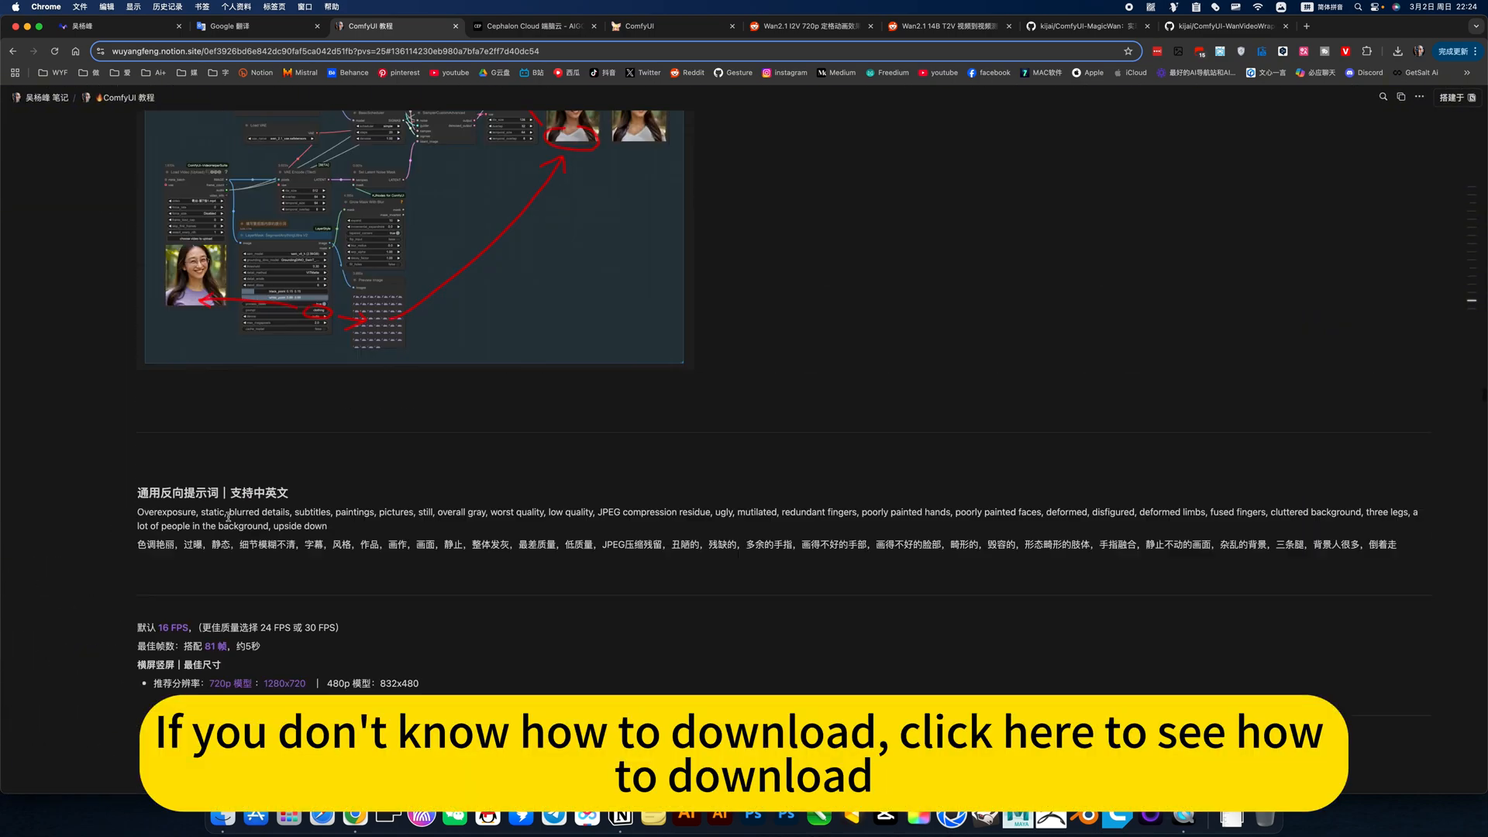
{"action": "scroll", "scroll_direction": "up", "scroll_amount": 3}
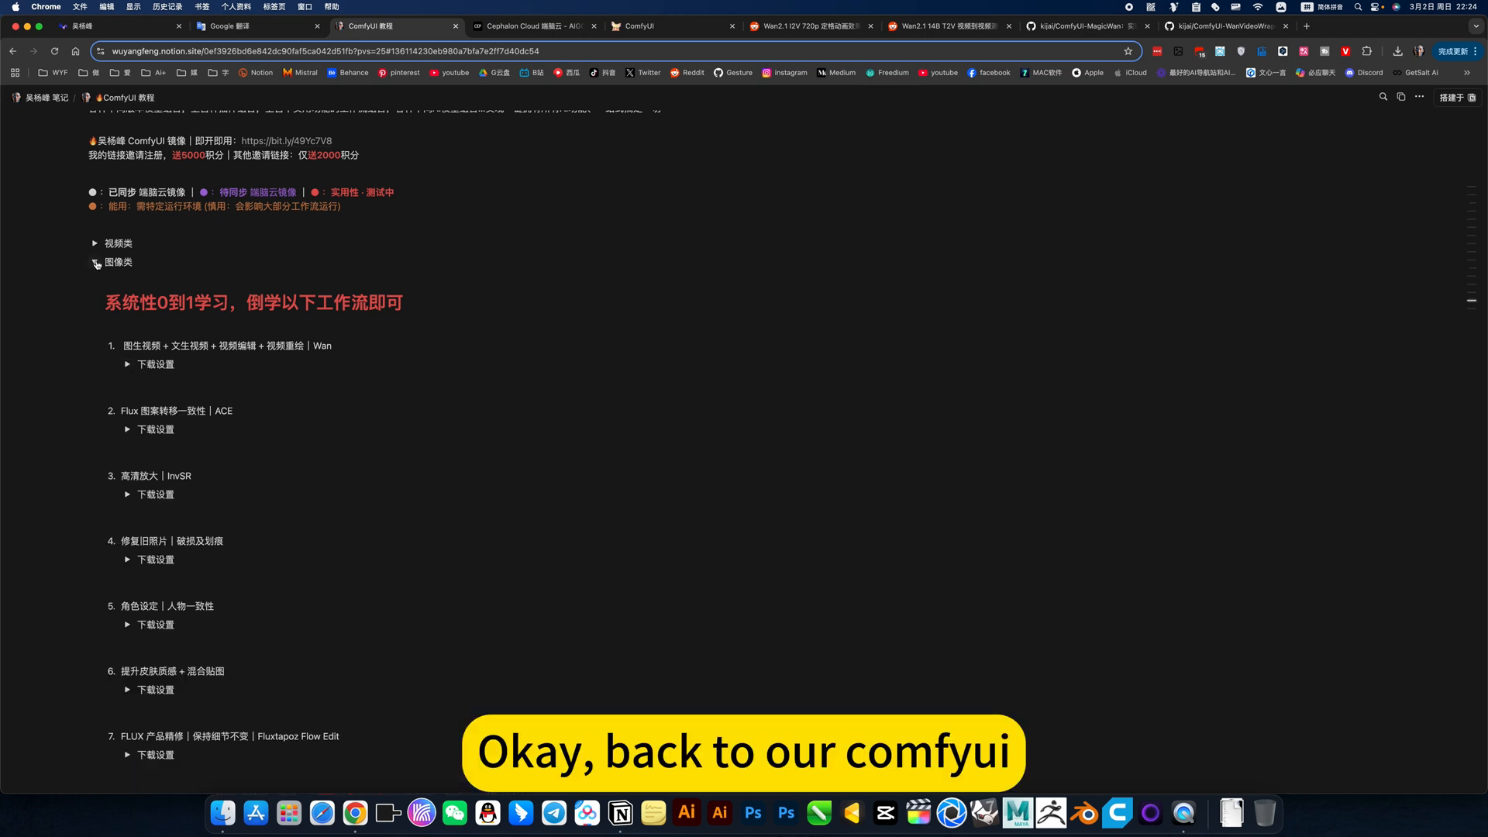
{"action": "left_click", "coordinate": [636, 25]}
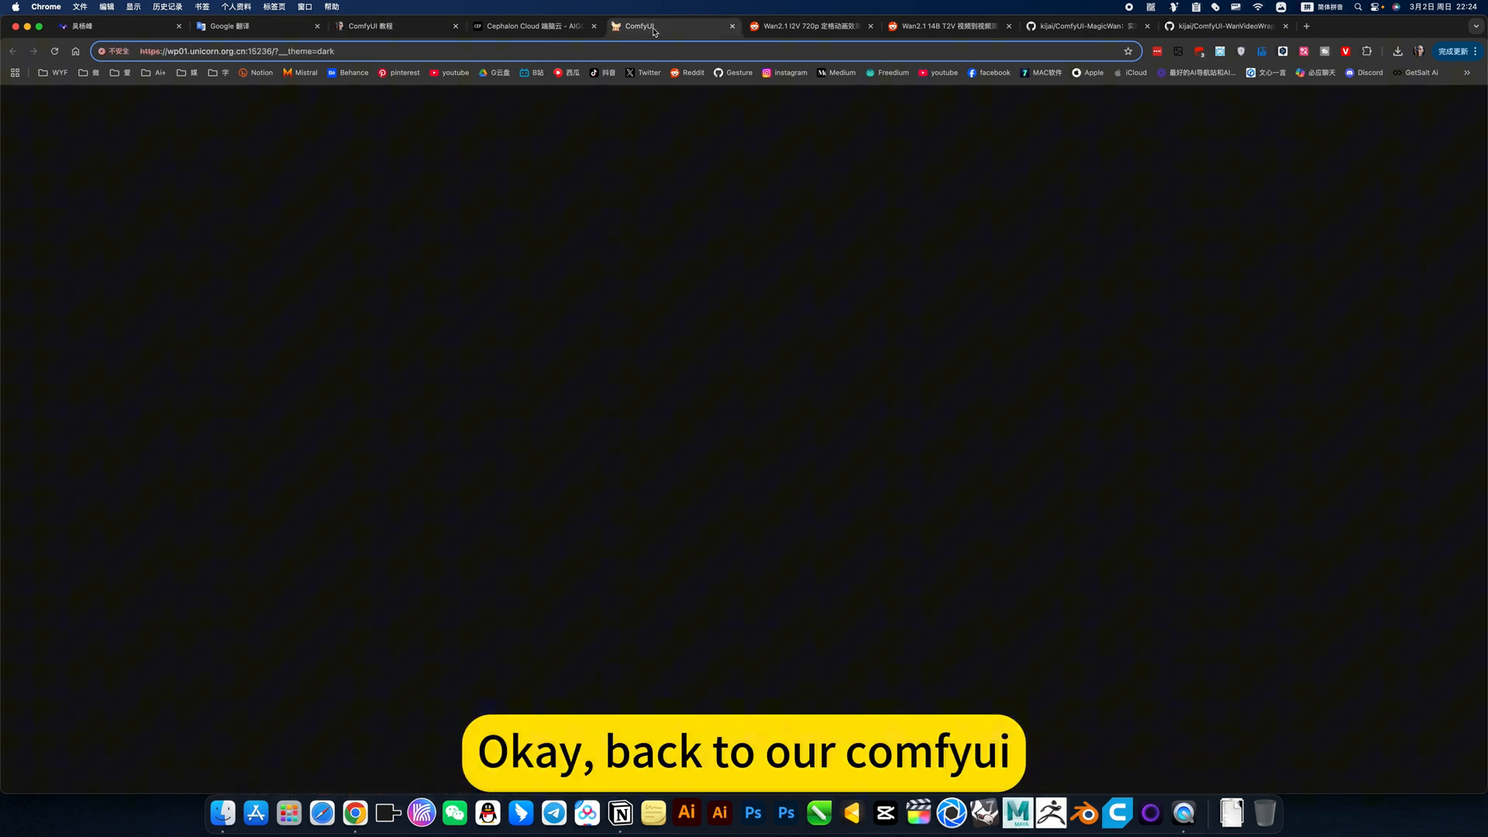
{"action": "left_click", "coordinate": [655, 26]}
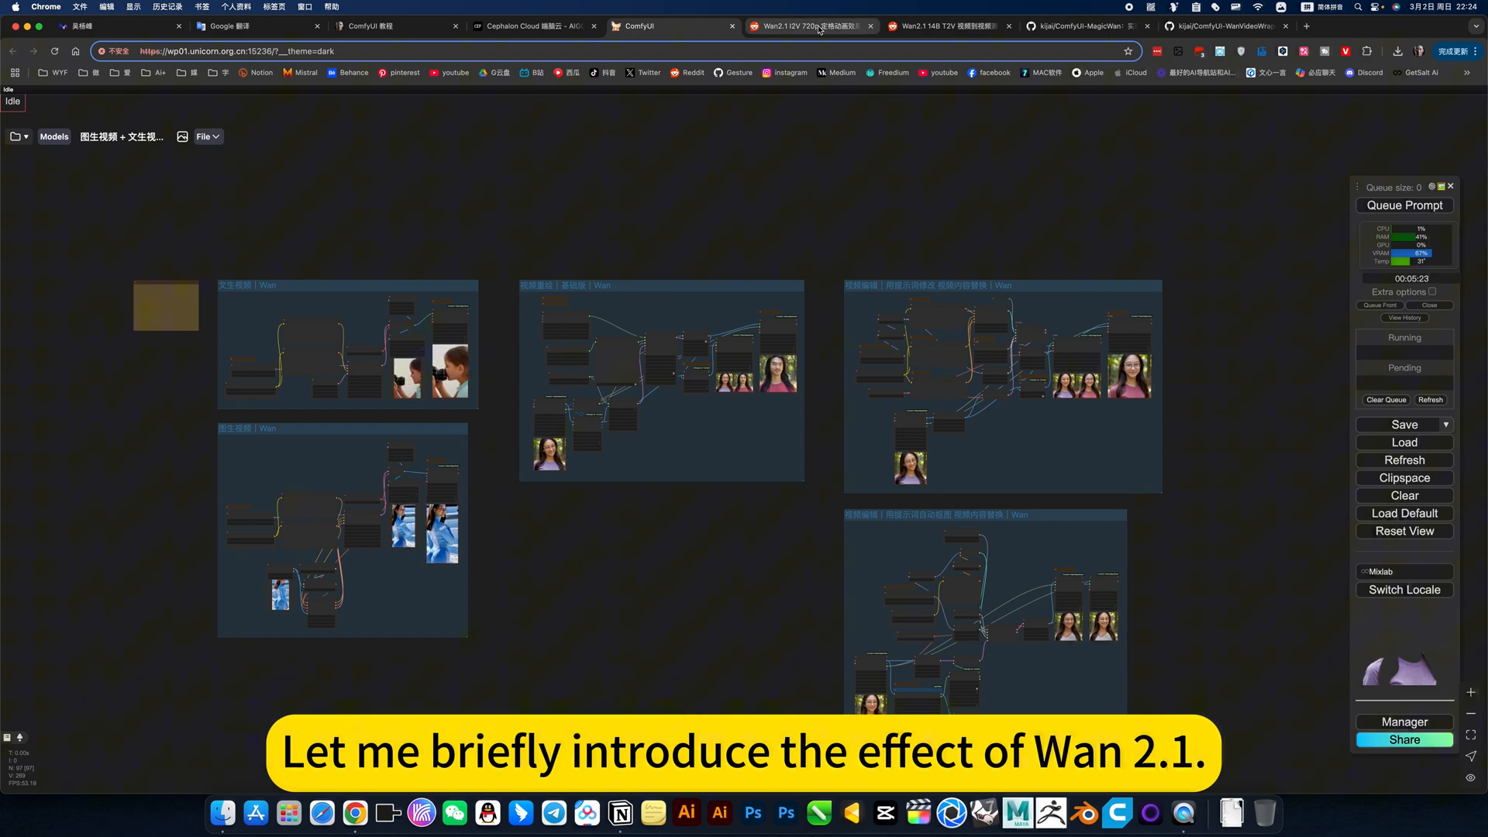
Step: Play the Wan2.1 I2V stop-motion clip on Reddit
{"action": "left_click", "coordinate": [807, 26]}
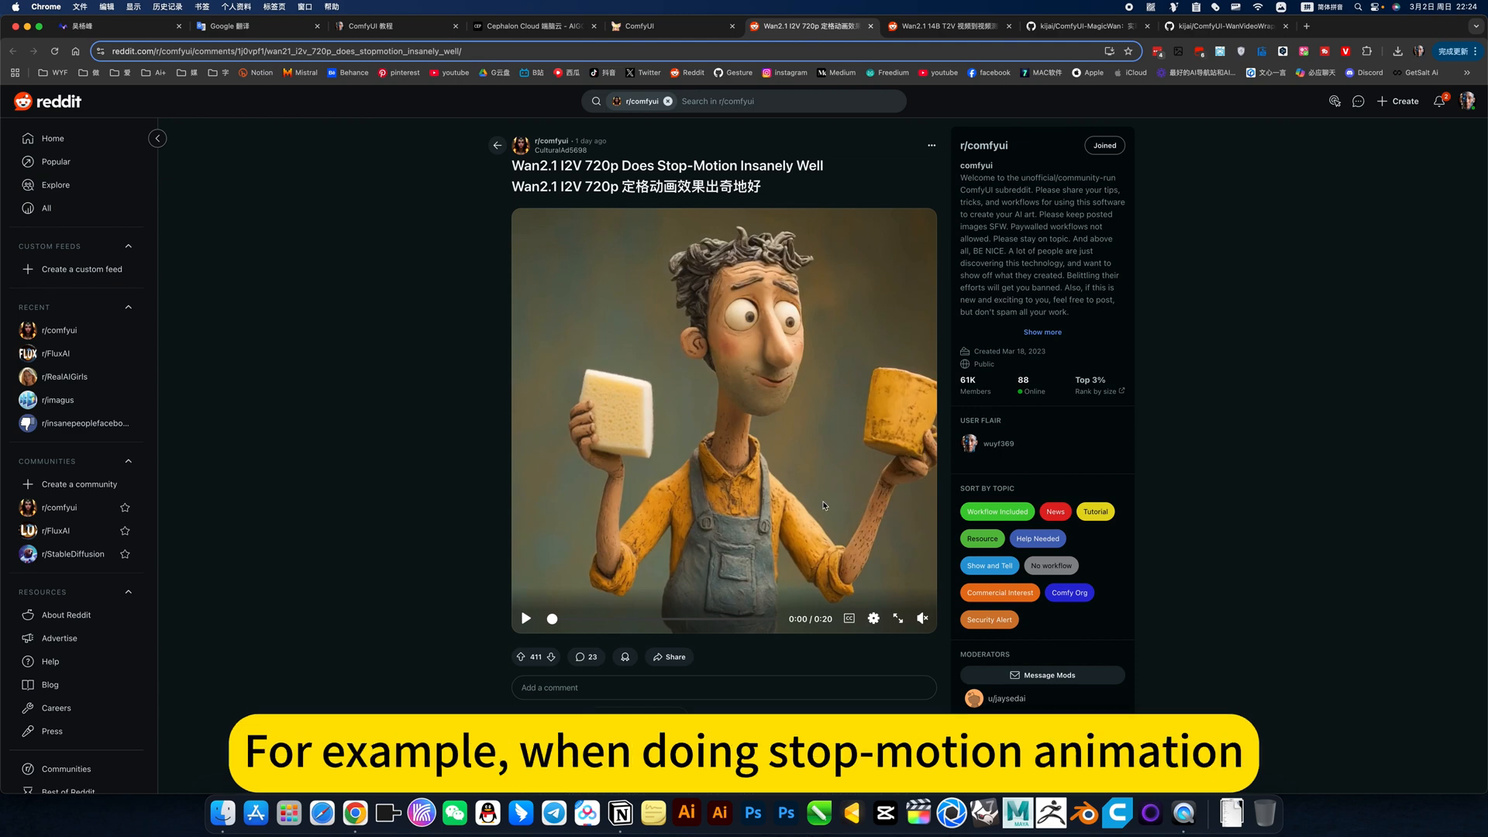
{"action": "left_click", "coordinate": [524, 618]}
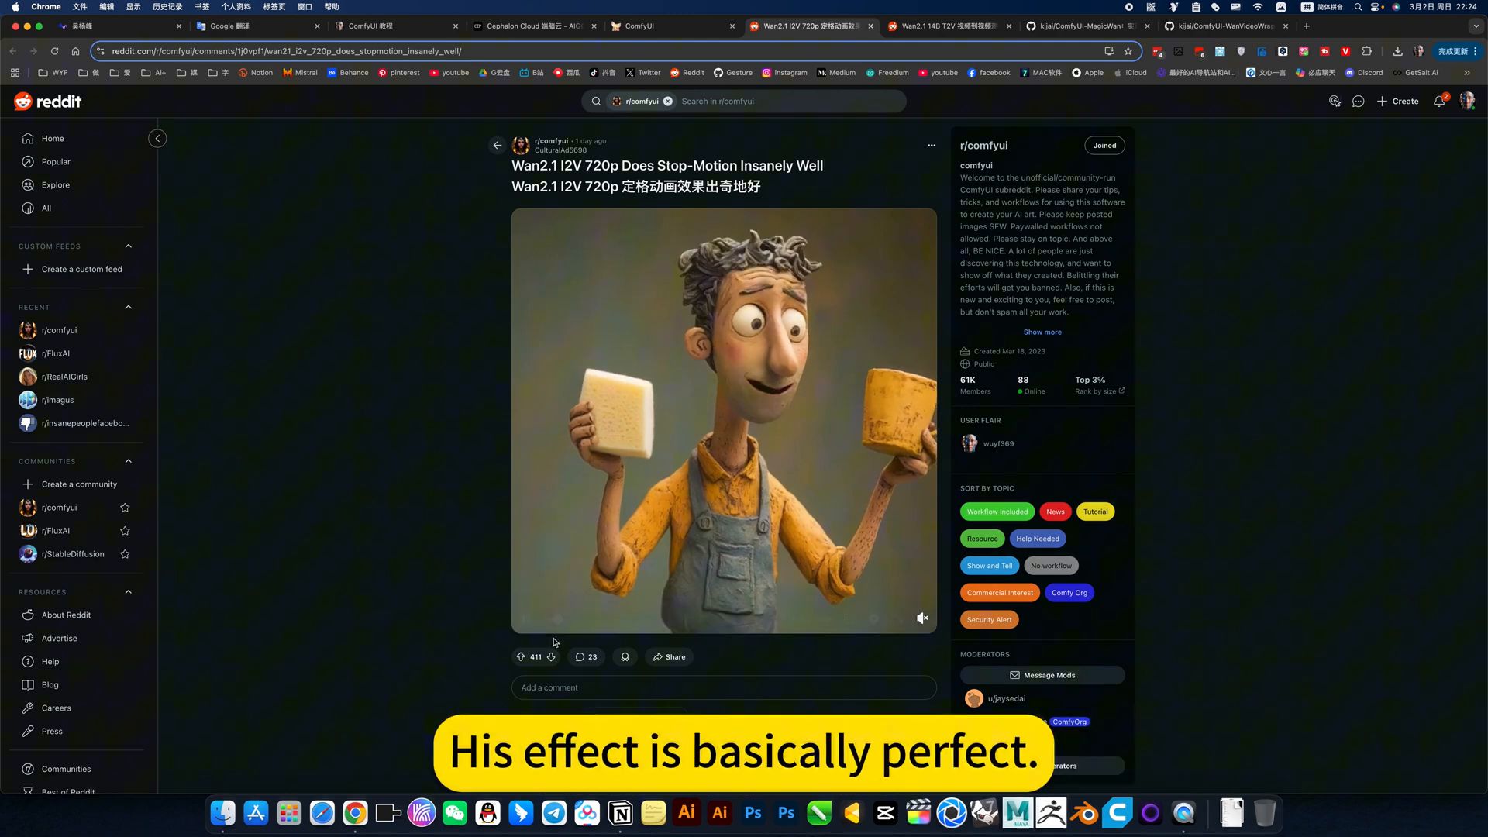
{"action": "left_click", "coordinate": [723, 419]}
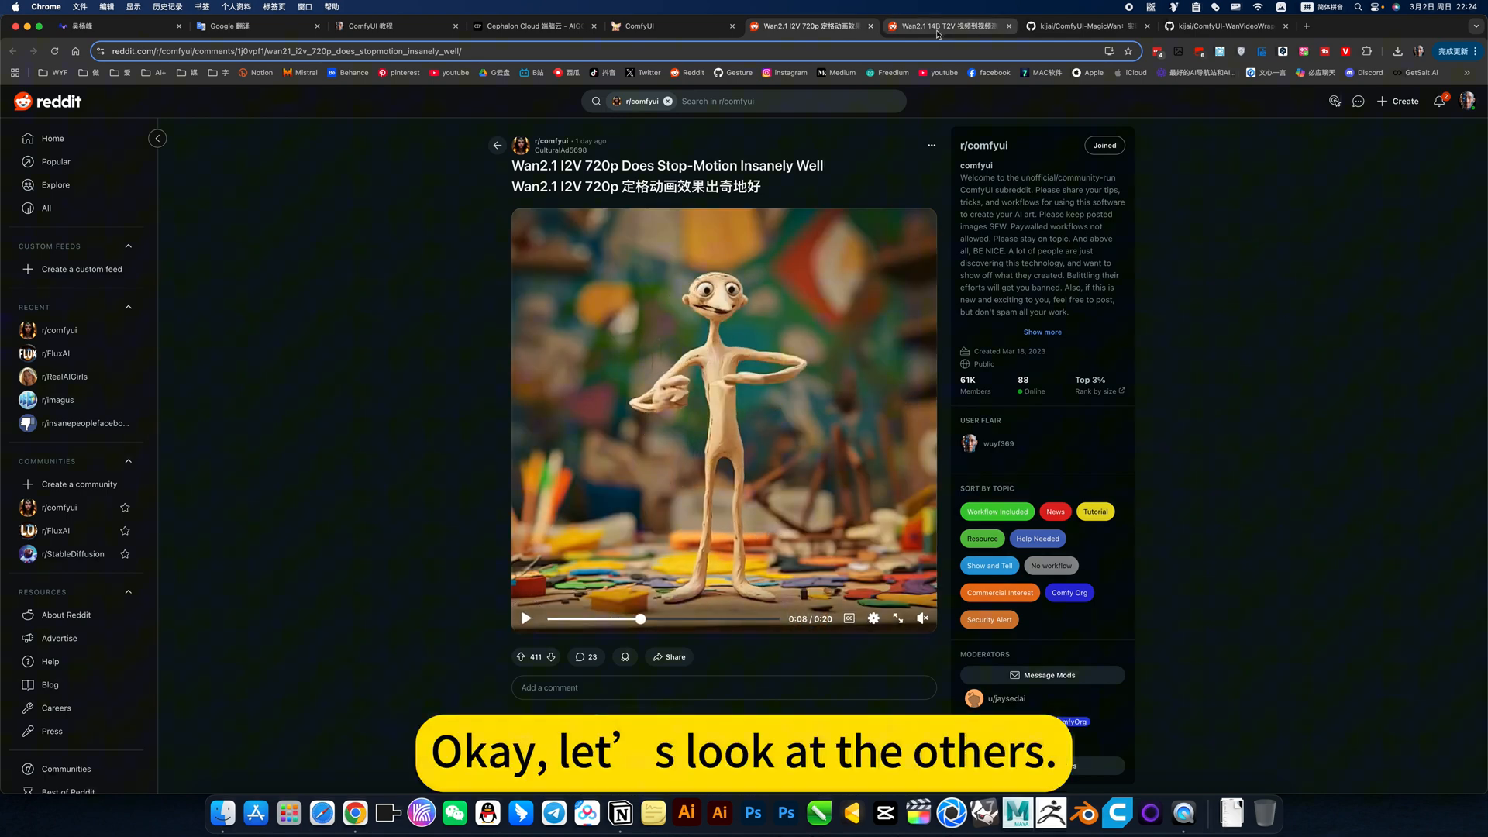
Step: Play the Wan2.1 14B T2V video-to-video test, then open ComfyUI-MagicWan on GitHub
{"action": "left_click", "coordinate": [947, 26]}
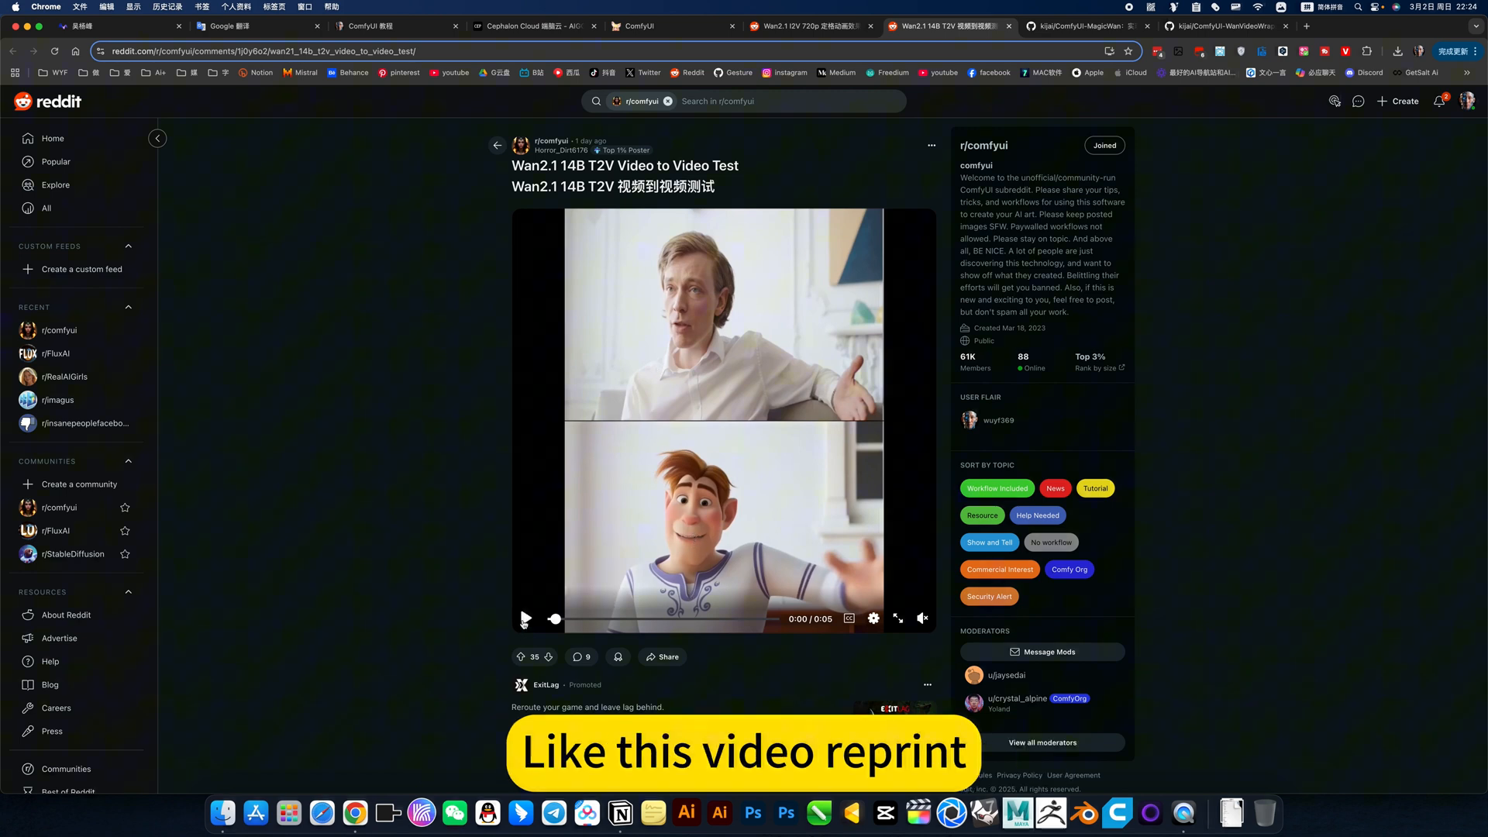
{"action": "left_click", "coordinate": [525, 617]}
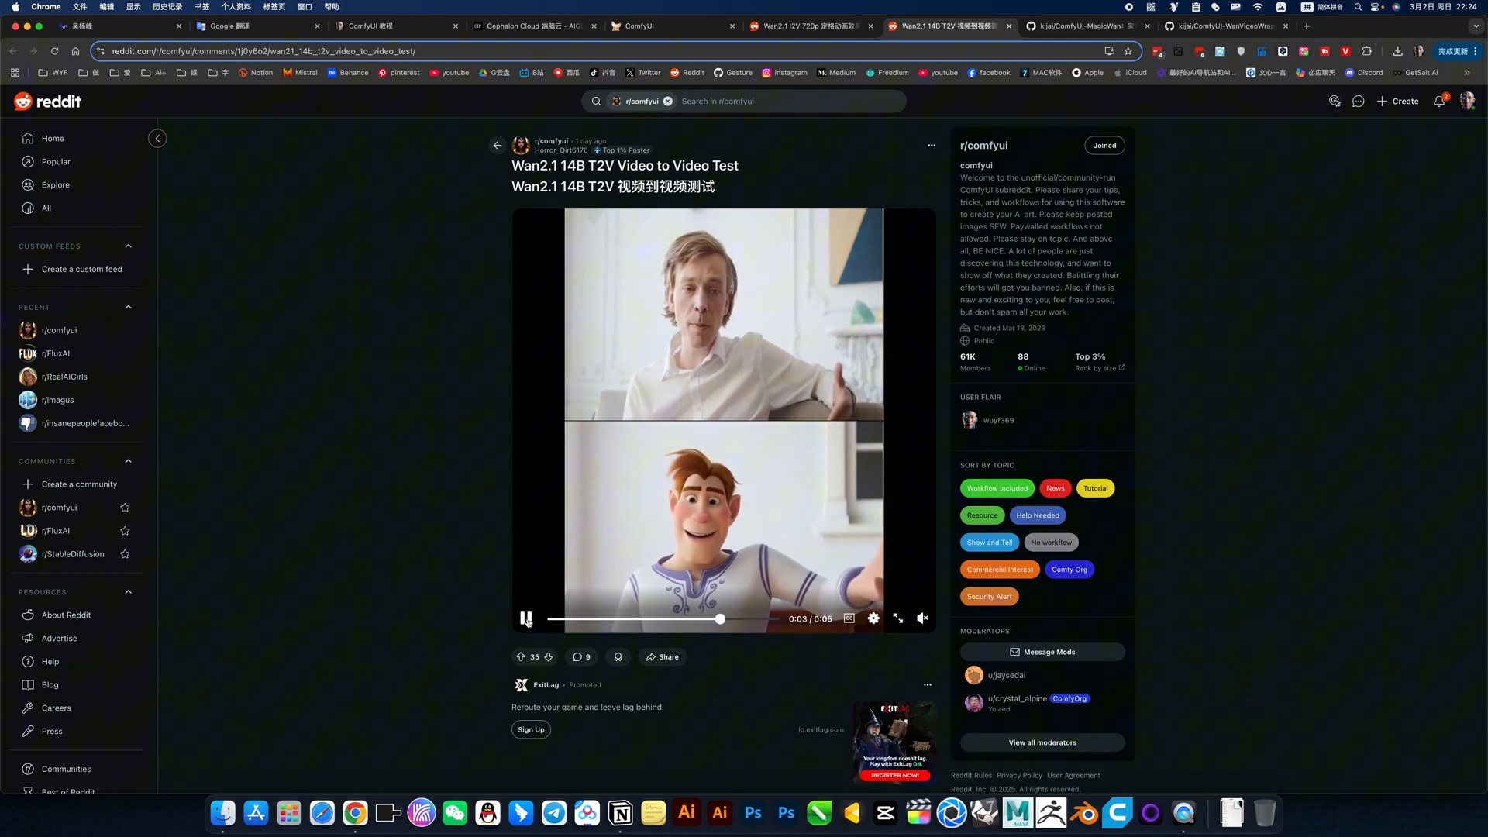
{"action": "left_click", "coordinate": [1082, 25]}
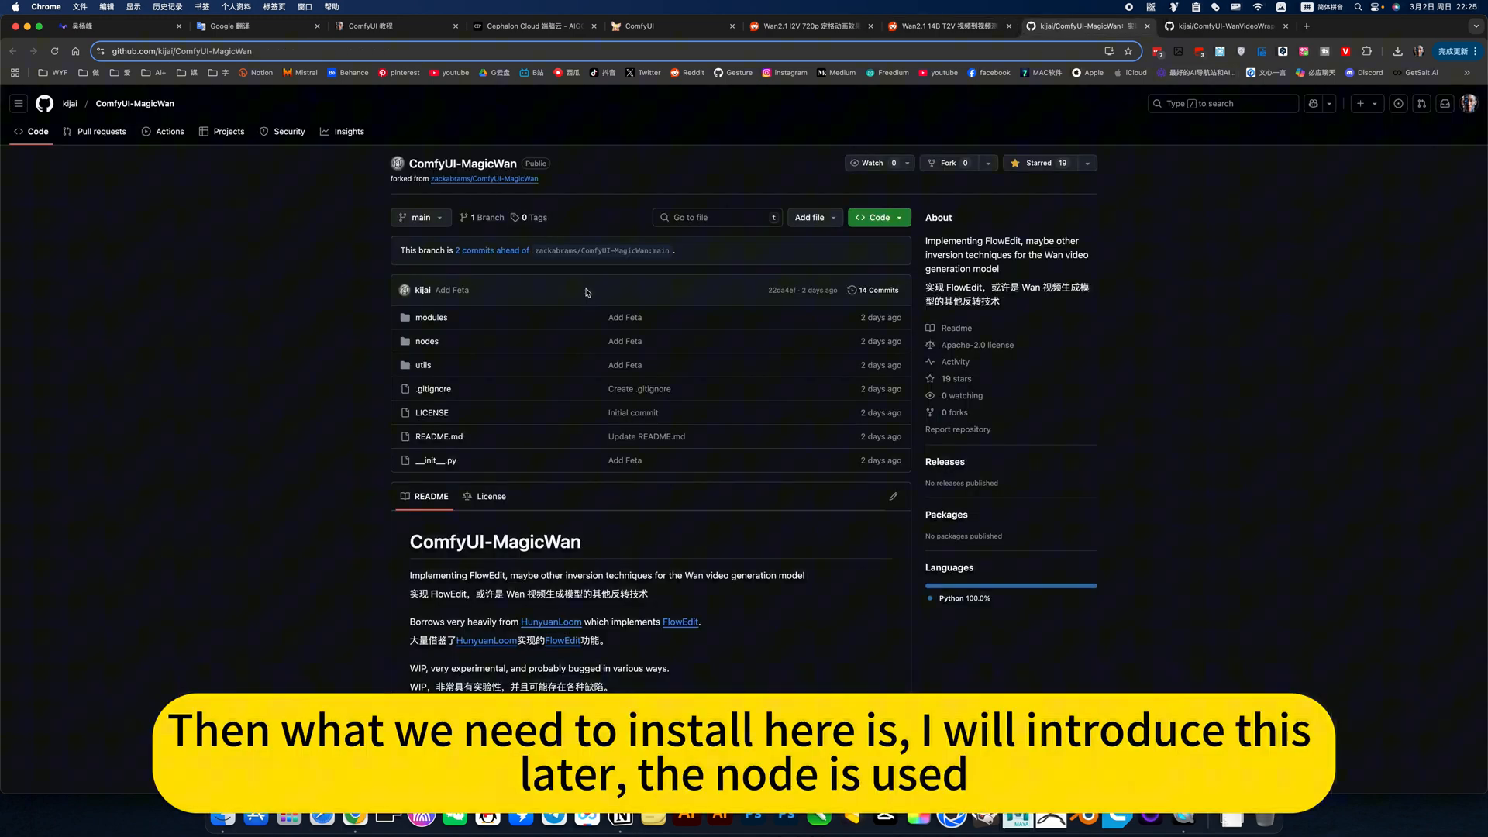
Step: View the ComfyUI-WanVideoWrapper repository, then go back to the ComfyUI canvas
{"action": "left_click", "coordinate": [1225, 26]}
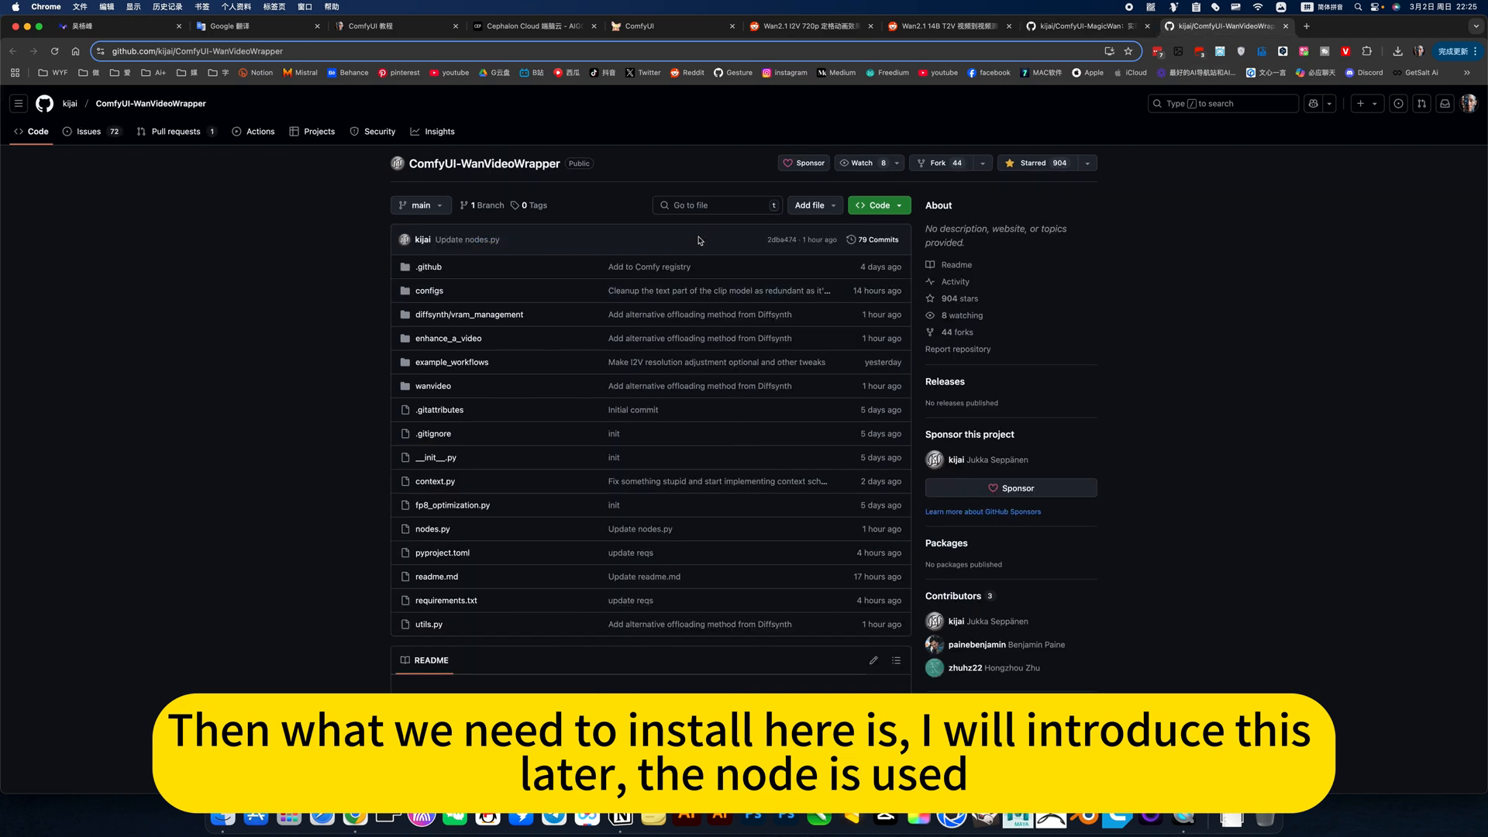
{"action": "left_click", "coordinate": [635, 26]}
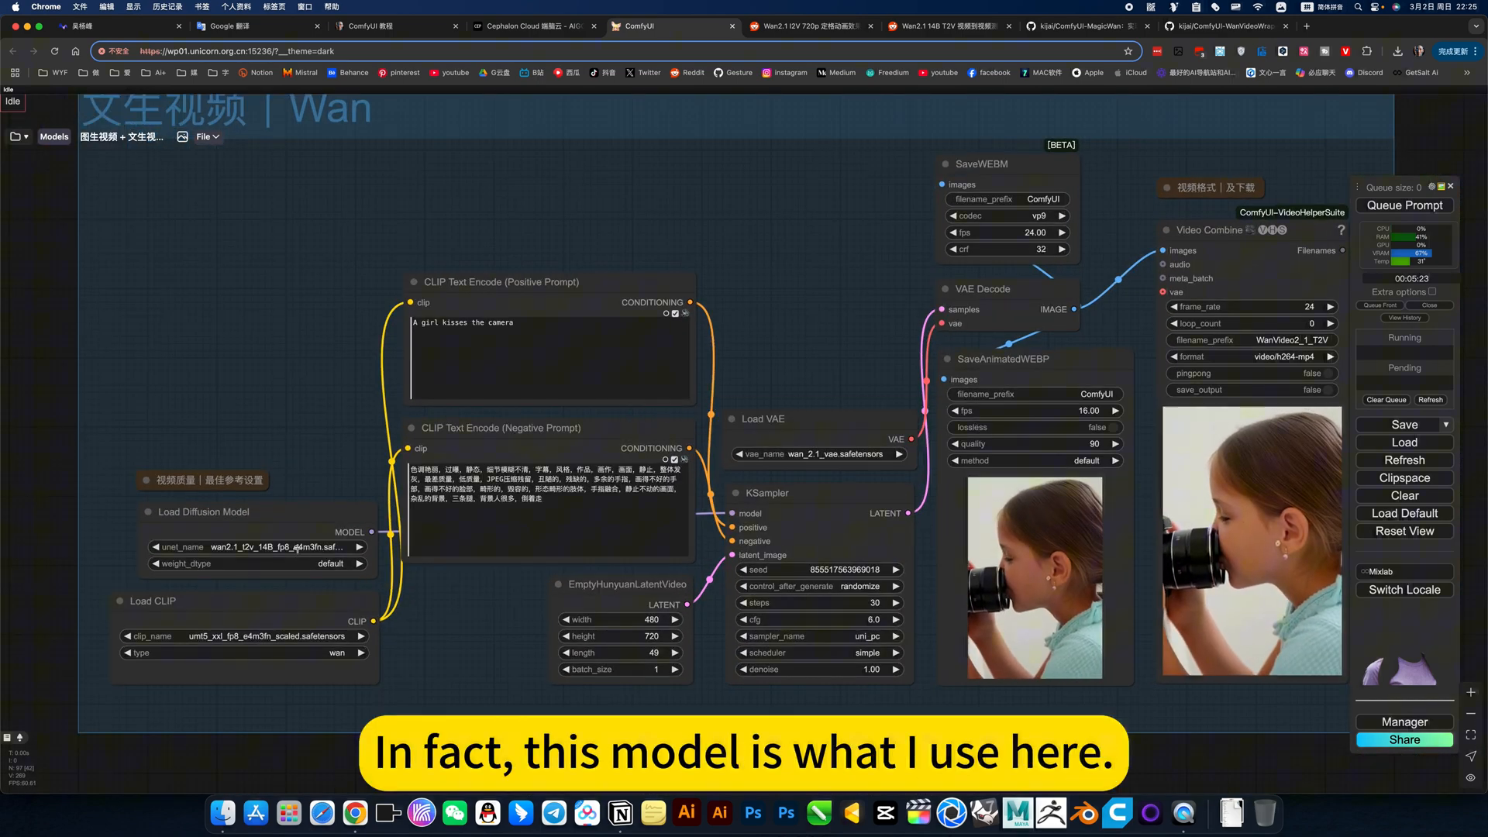
{"action": "left_click", "coordinate": [275, 546]}
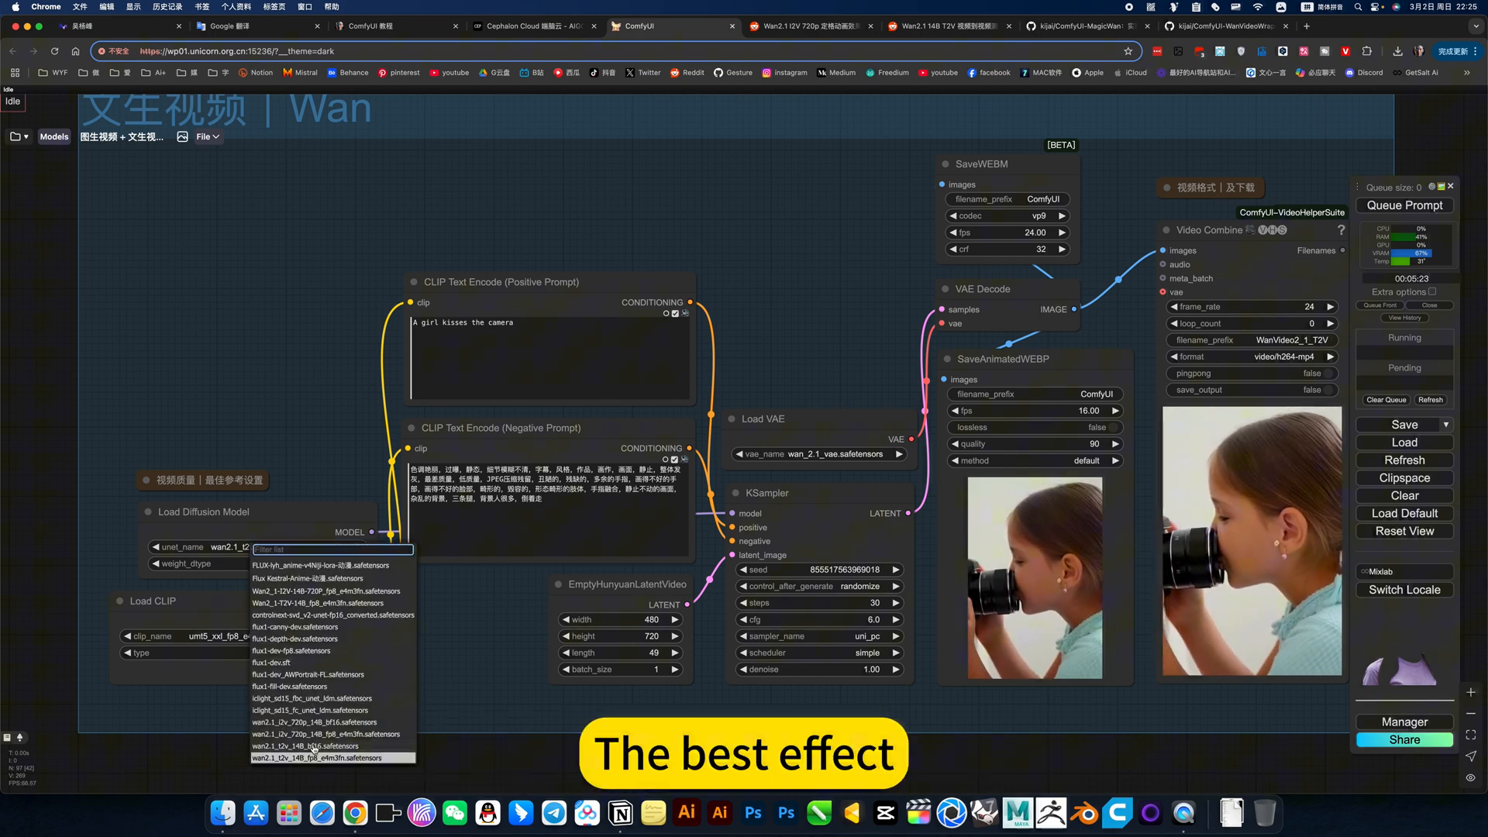
{"action": "left_click", "coordinate": [321, 757]}
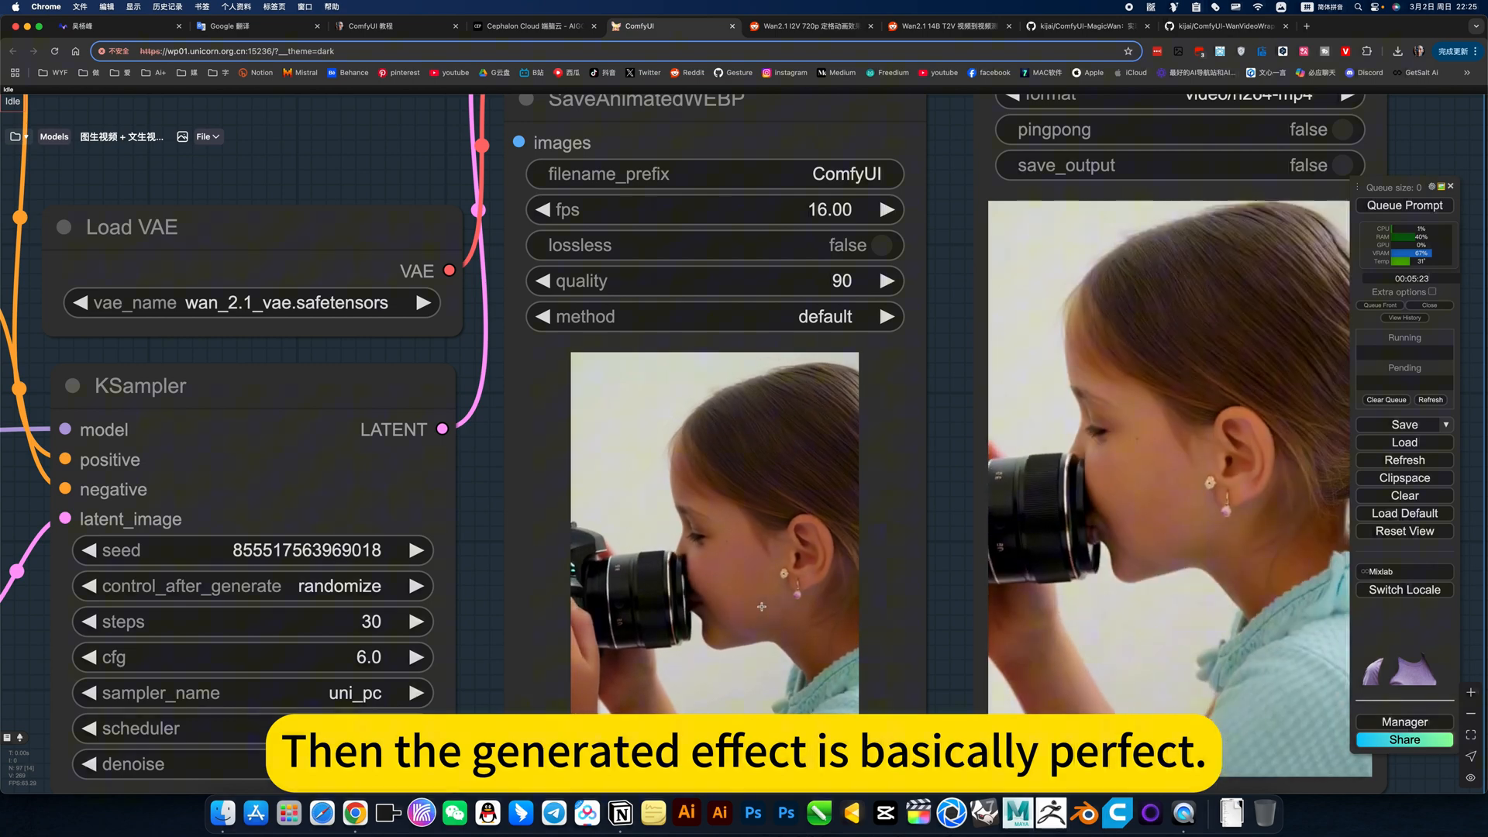
{"action": "scroll", "scroll_direction": "down", "scroll_amount": 3}
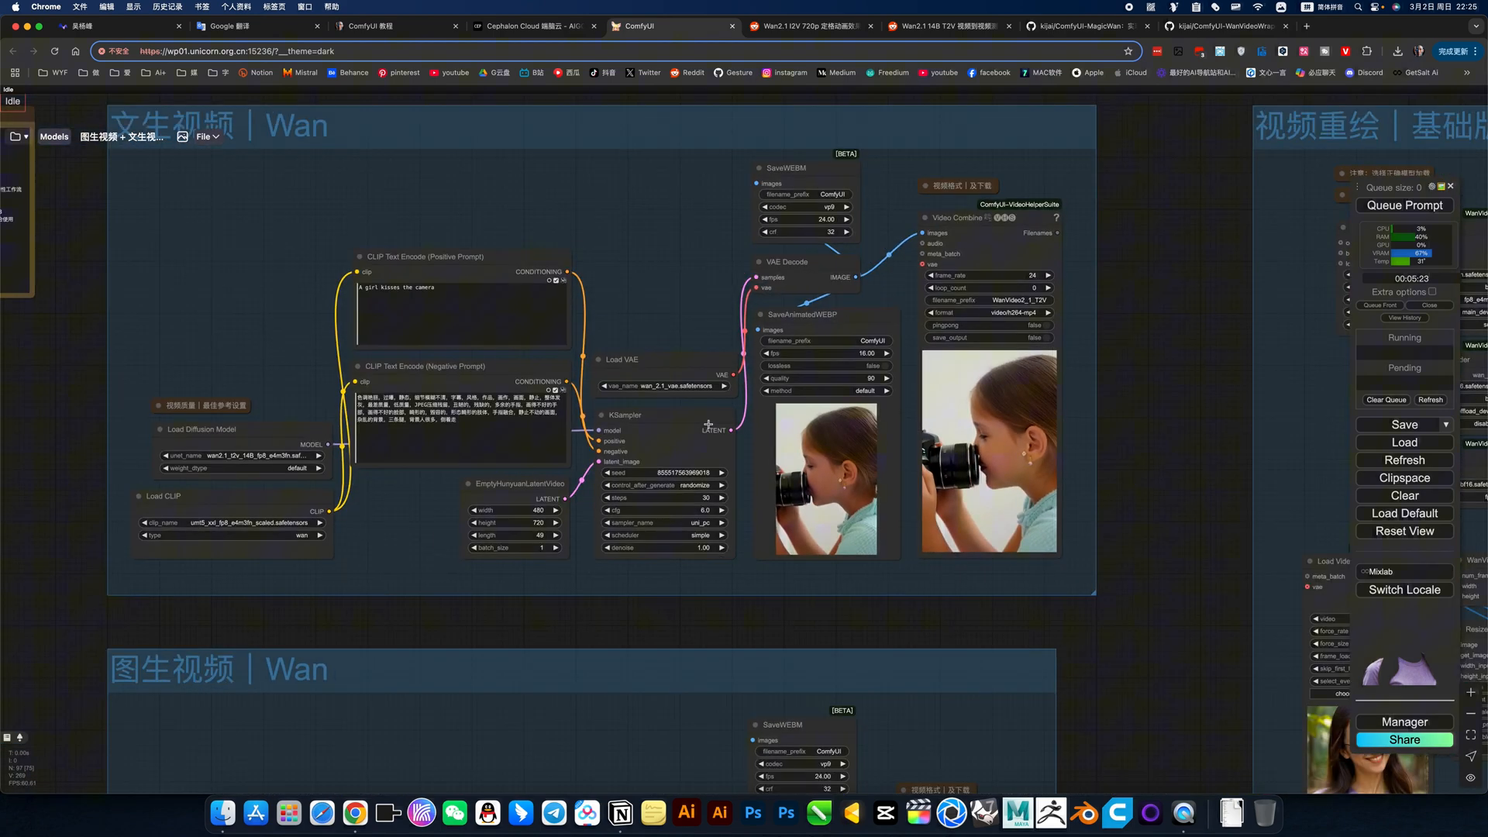
Step: Zoom into the 图生视频 | Wan group to inspect its model loader and prompt nodes
{"action": "scroll", "scroll_direction": "down", "scroll_amount": 3}
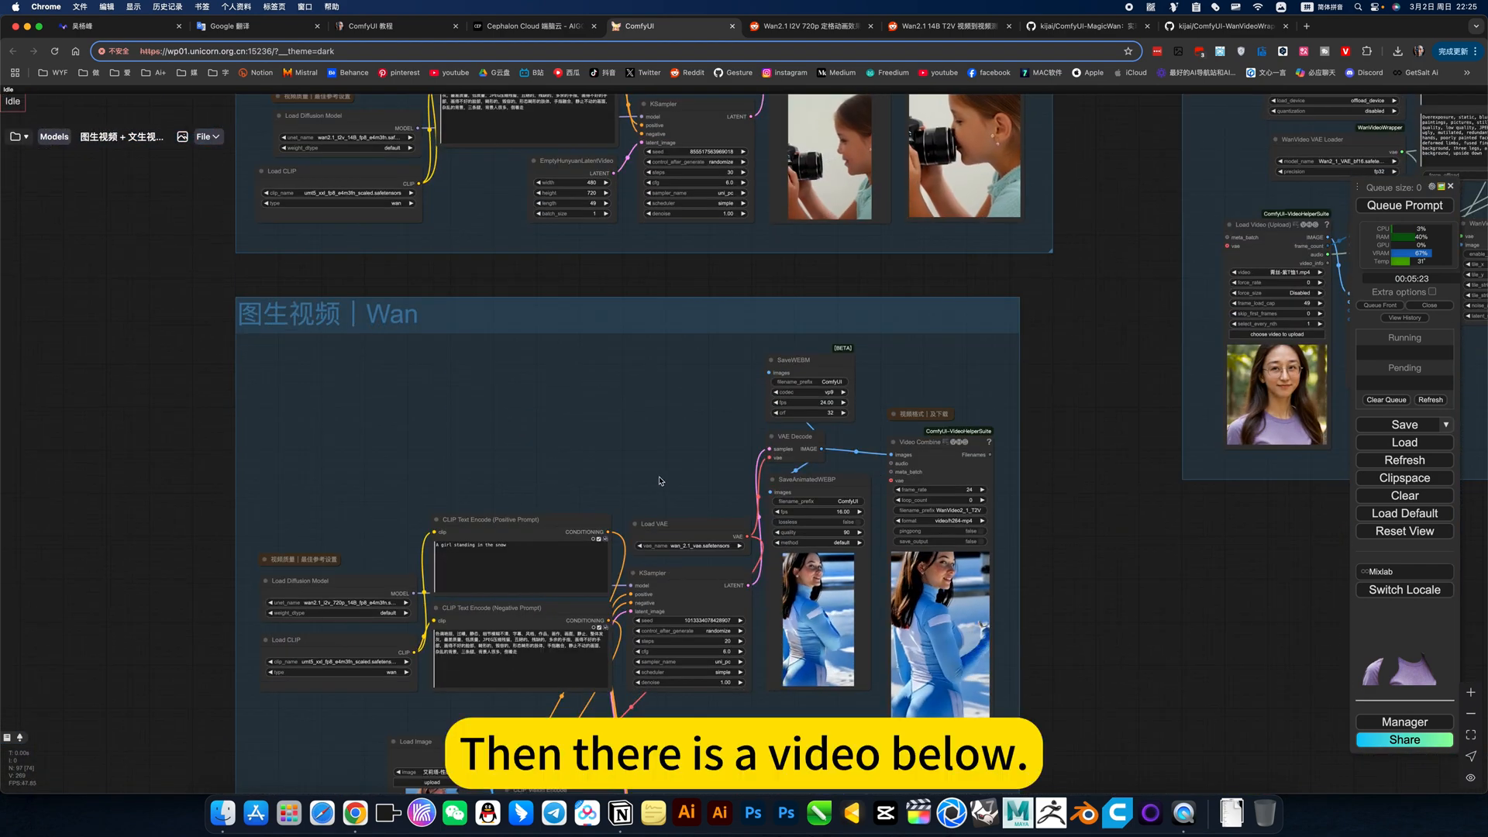
{"action": "scroll", "scroll_direction": "down", "scroll_amount": 3}
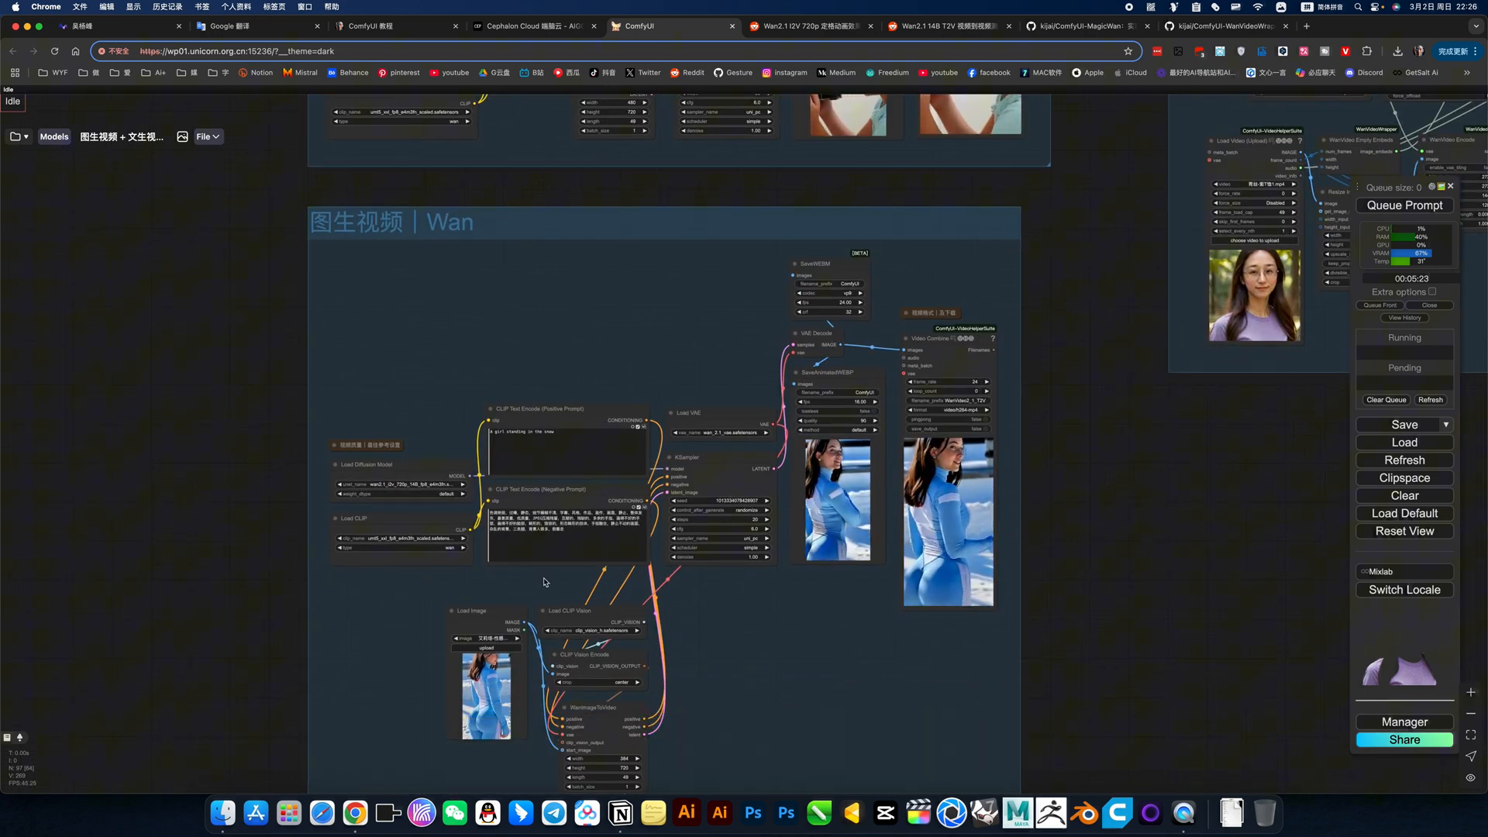
{"action": "scroll", "scroll_direction": "up", "scroll_amount": 3}
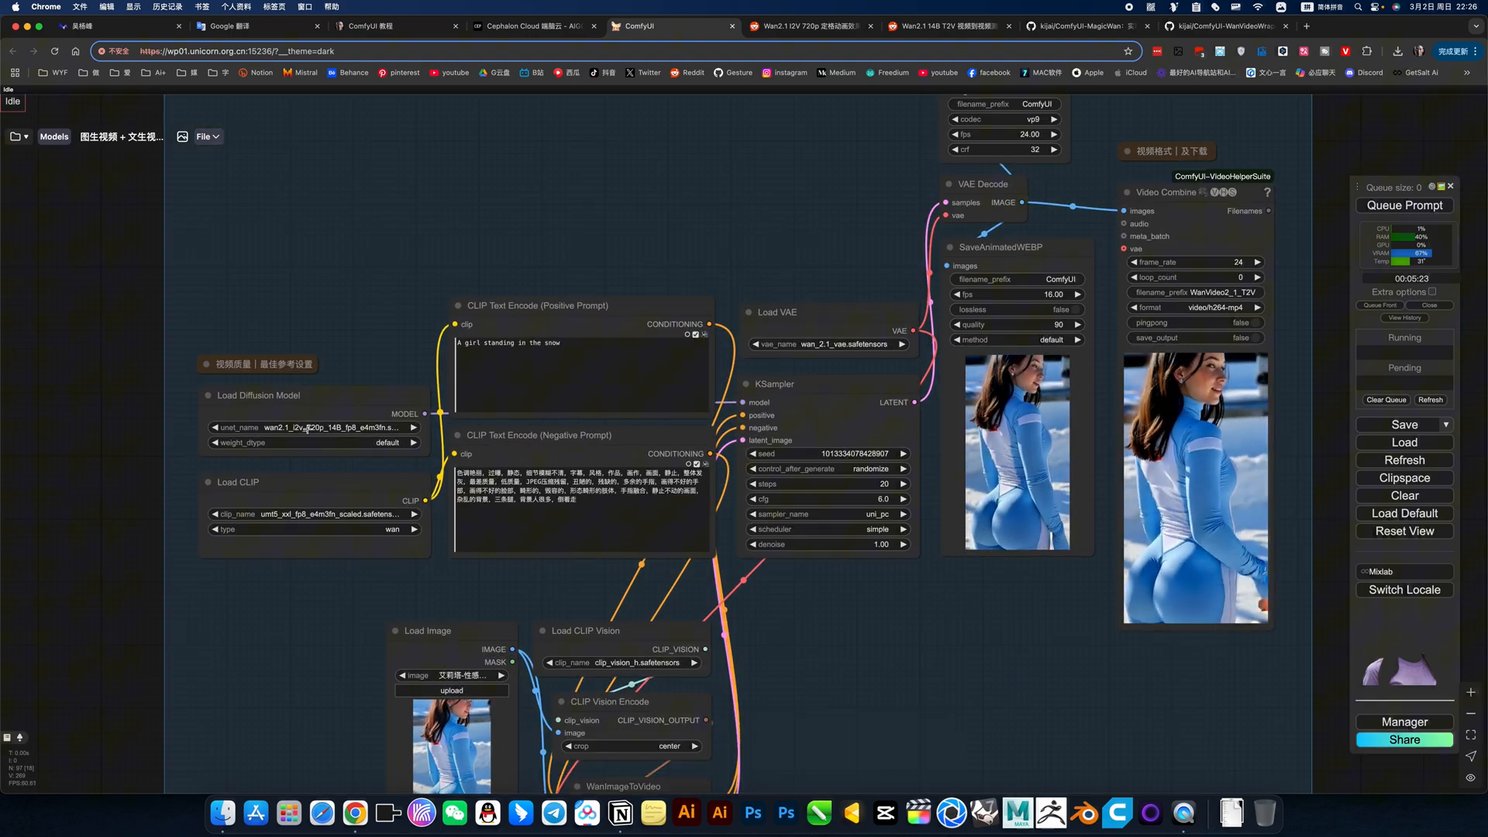
{"action": "left_click", "coordinate": [311, 427]}
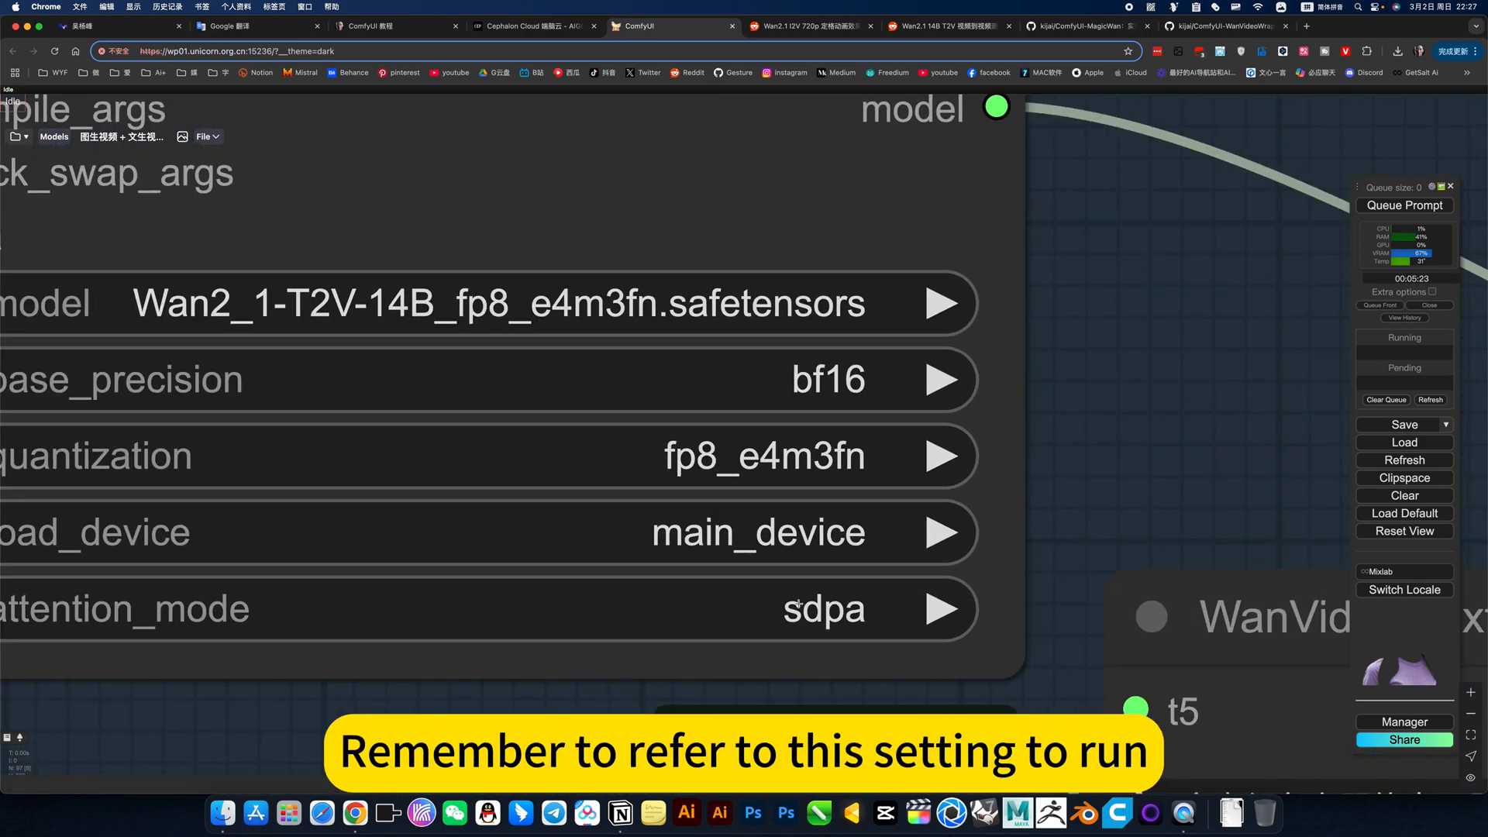
Step: Scroll to the 视频重绘 | 基础版 group and on to its Video Combine results
{"action": "scroll", "scroll_direction": "down", "scroll_amount": 3}
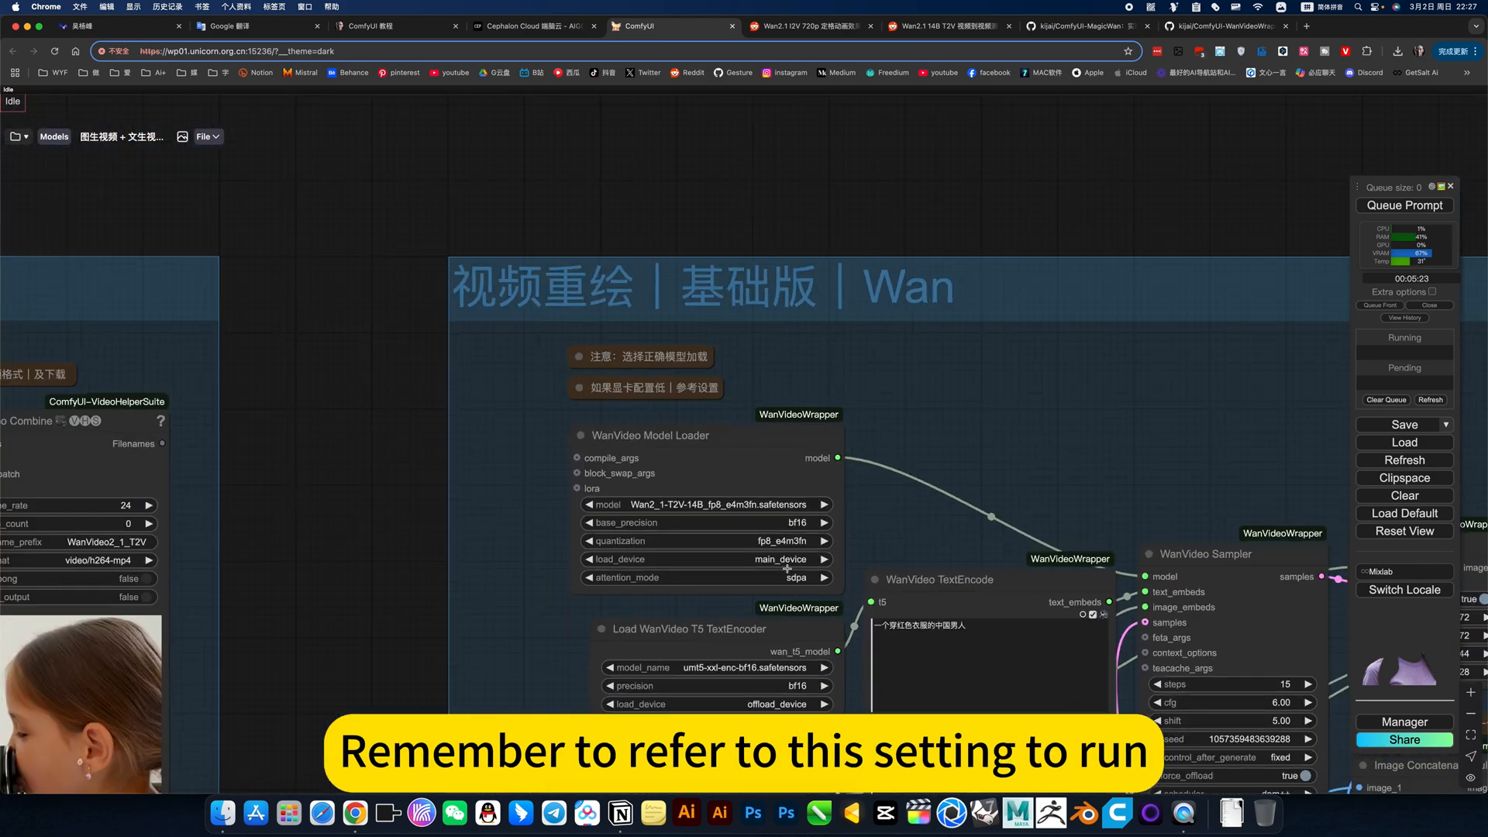
{"action": "scroll", "scroll_direction": "down", "scroll_amount": 3}
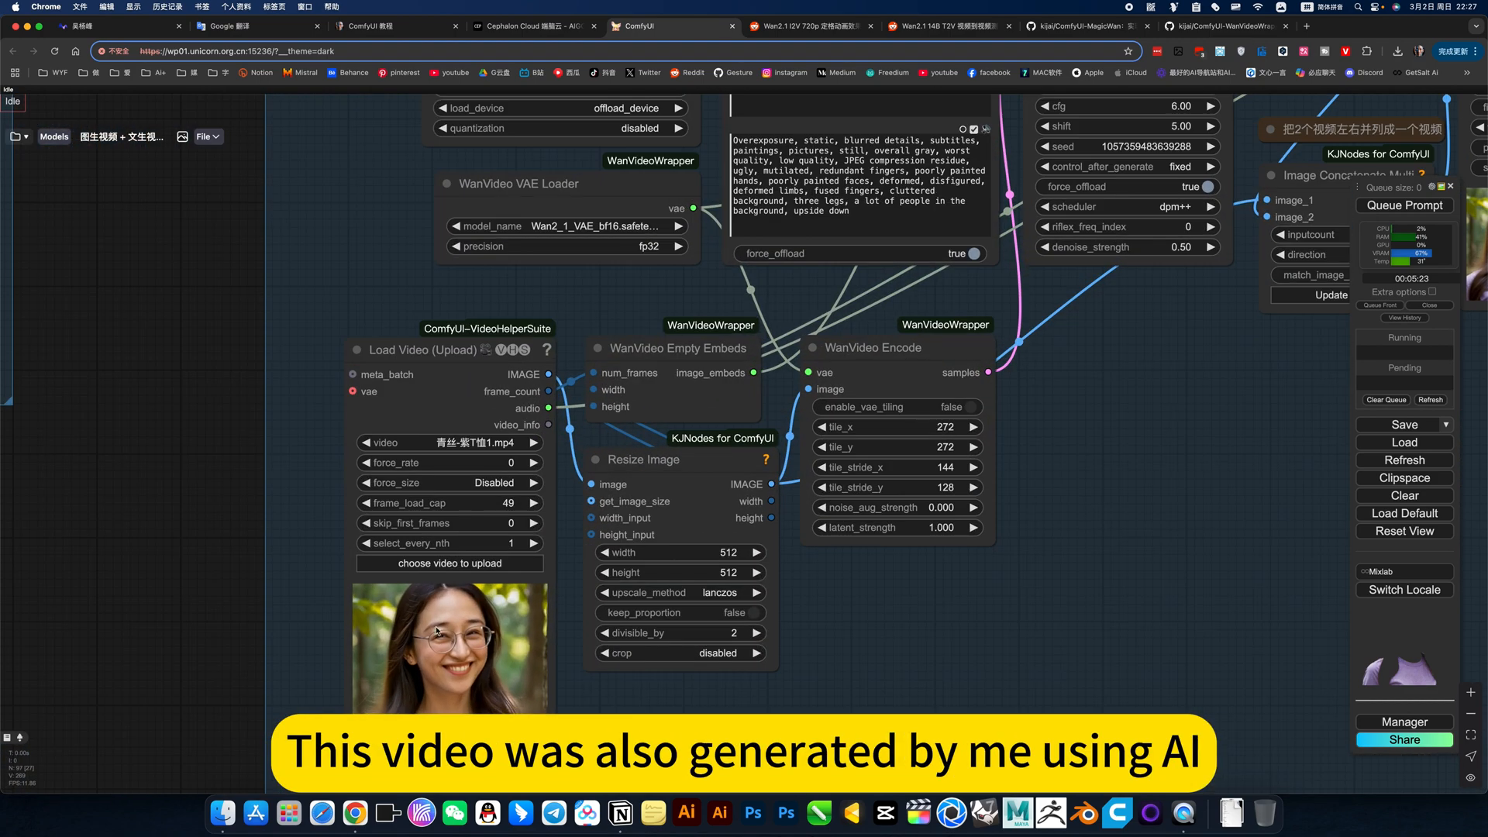
{"action": "scroll", "scroll_direction": "down", "scroll_amount": 3}
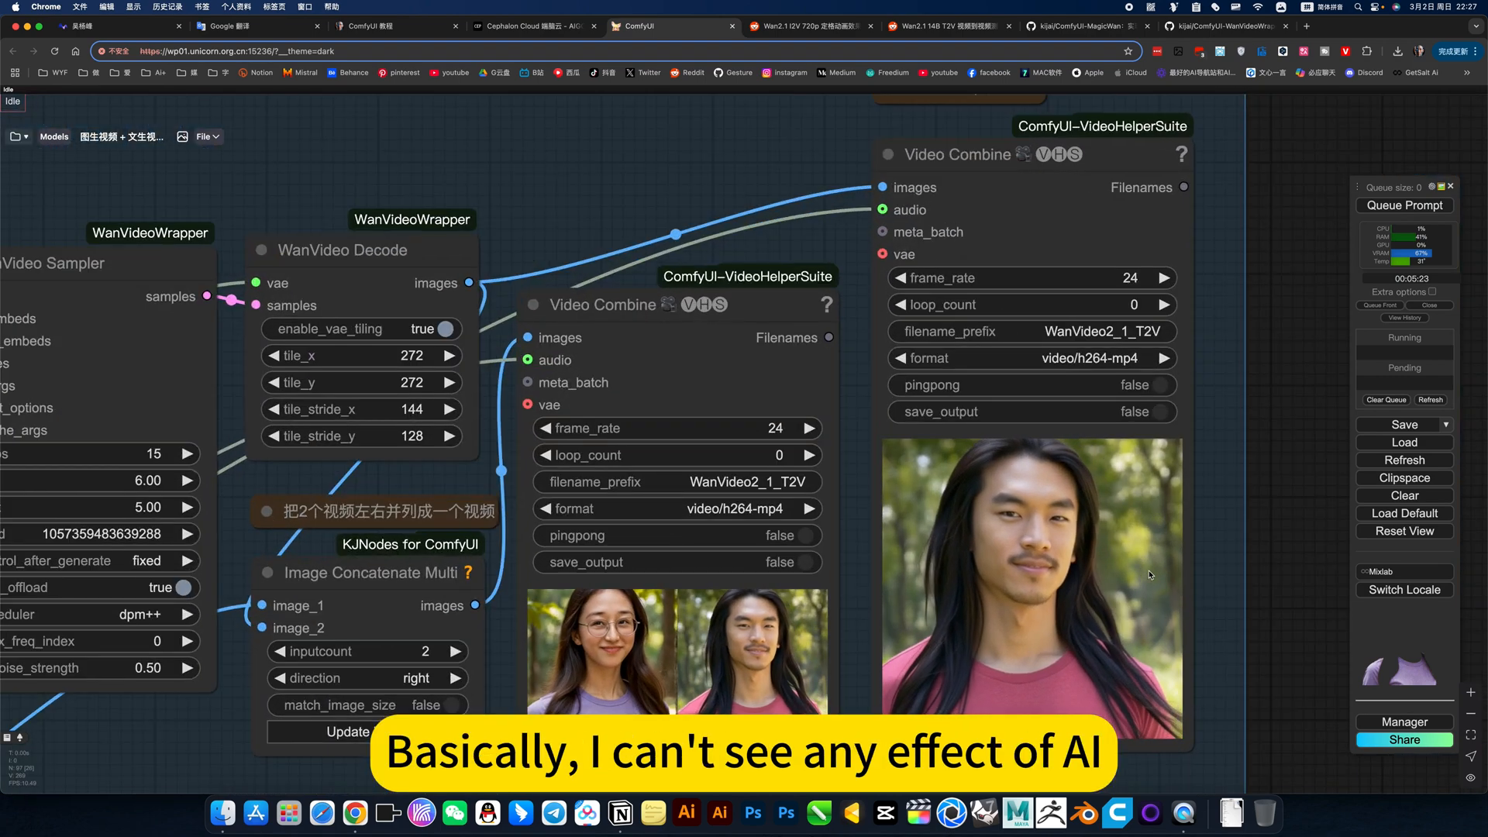
{"action": "scroll", "scroll_direction": "down", "scroll_amount": 3}
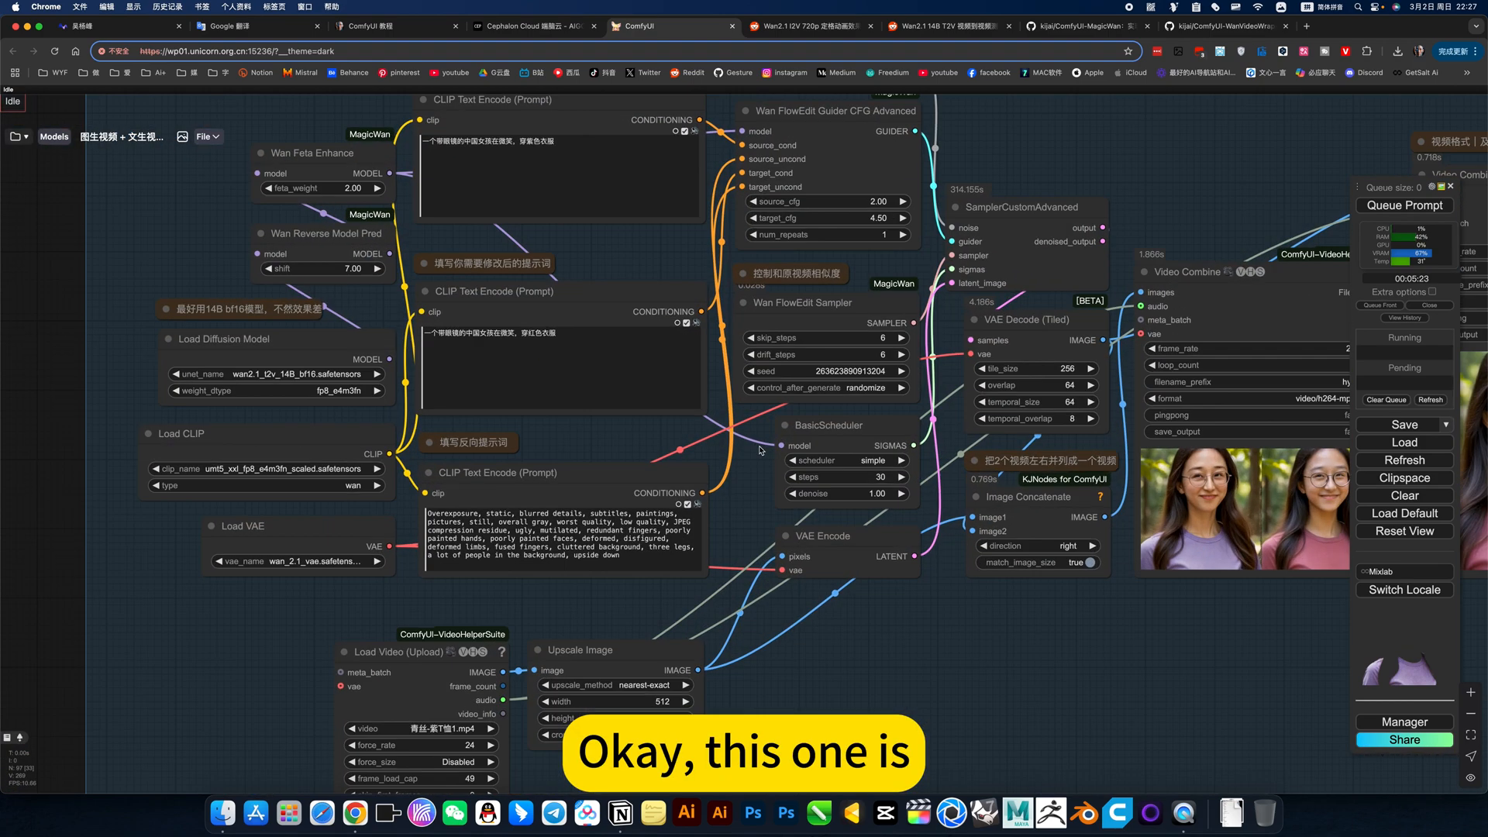
Step: Zoom into the FlowEdit Sampler steps and the purple-to-red clothing source and target prompts
{"action": "scroll", "scroll_direction": "down", "scroll_amount": 3}
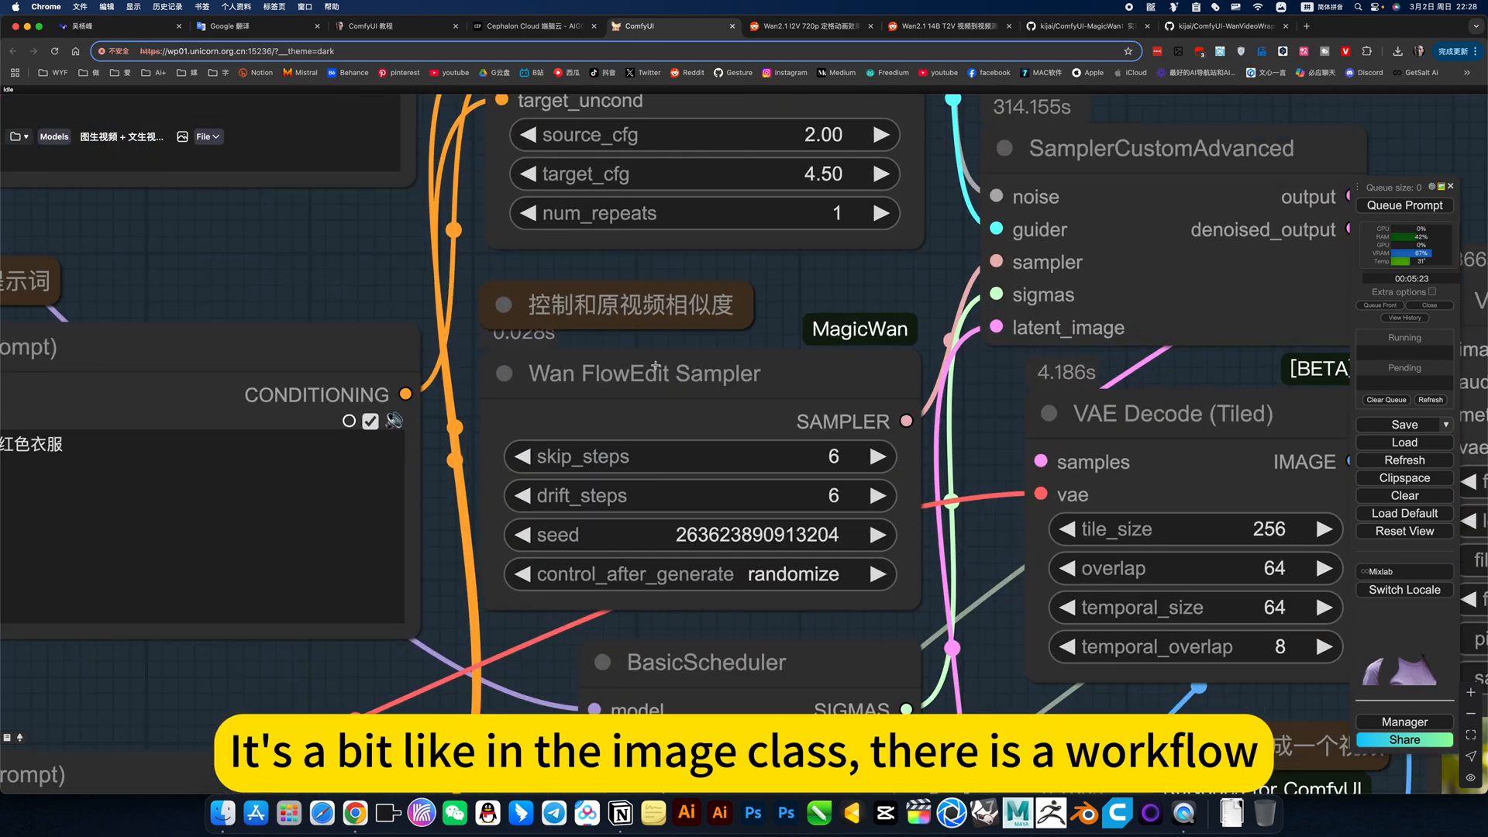
{"action": "left_click", "coordinate": [643, 373]}
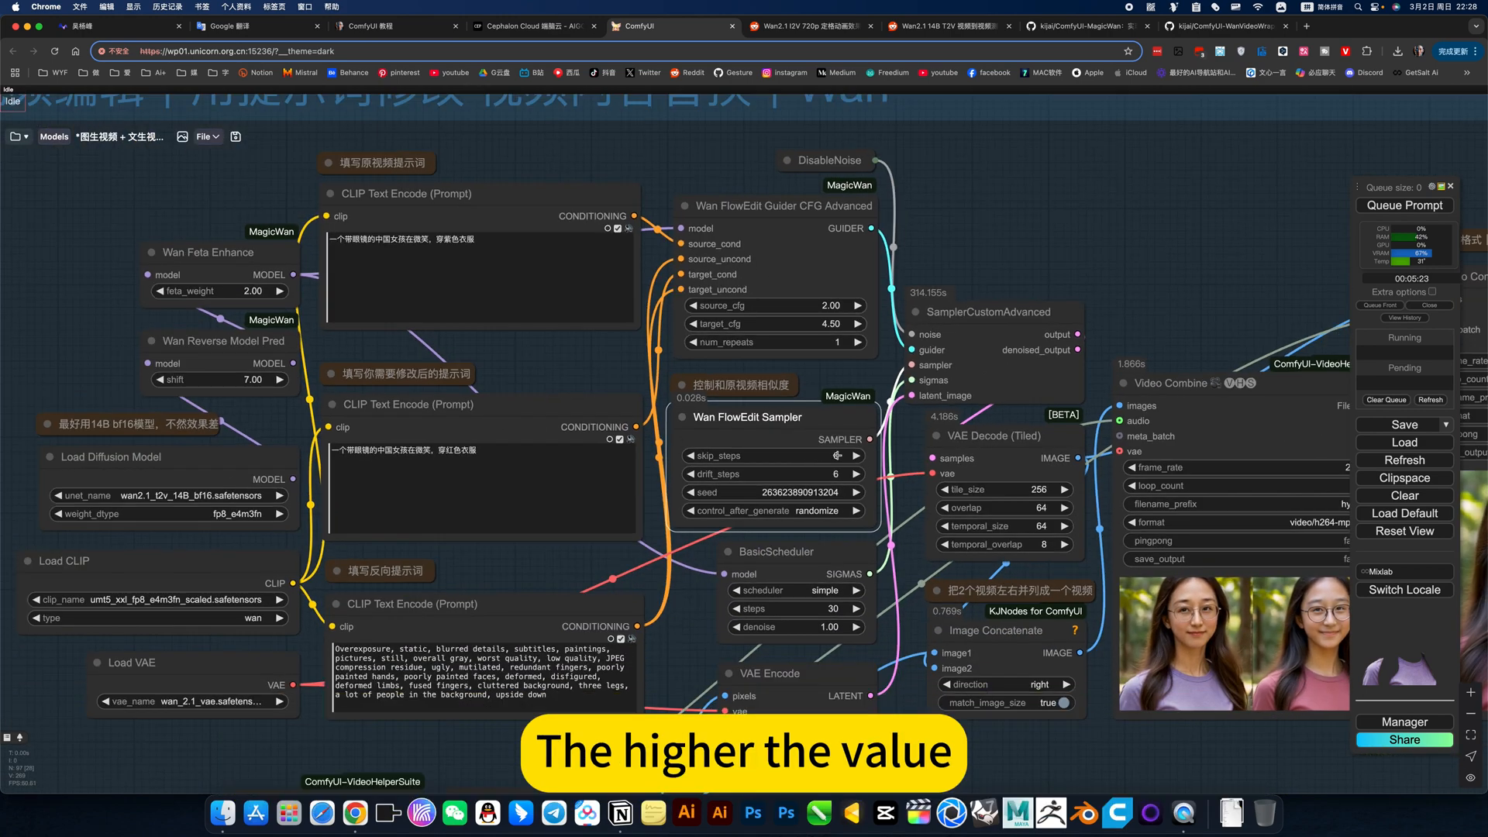
{"action": "left_click", "coordinate": [838, 455]}
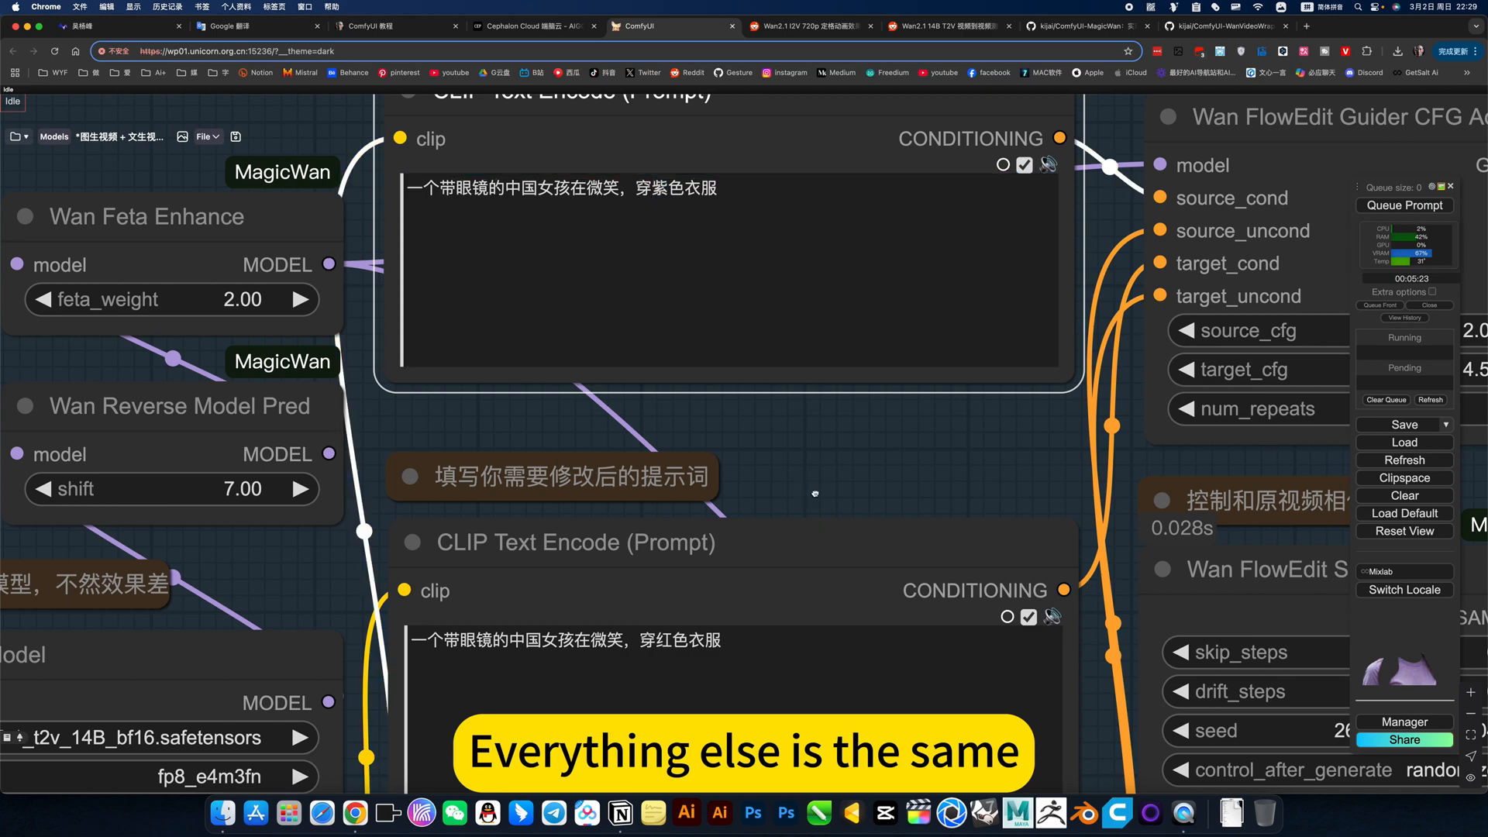
Step: Zoom out to show the 视频编辑 group with its Video Combine before-and-after previews
{"action": "scroll", "scroll_direction": "down", "scroll_amount": 3}
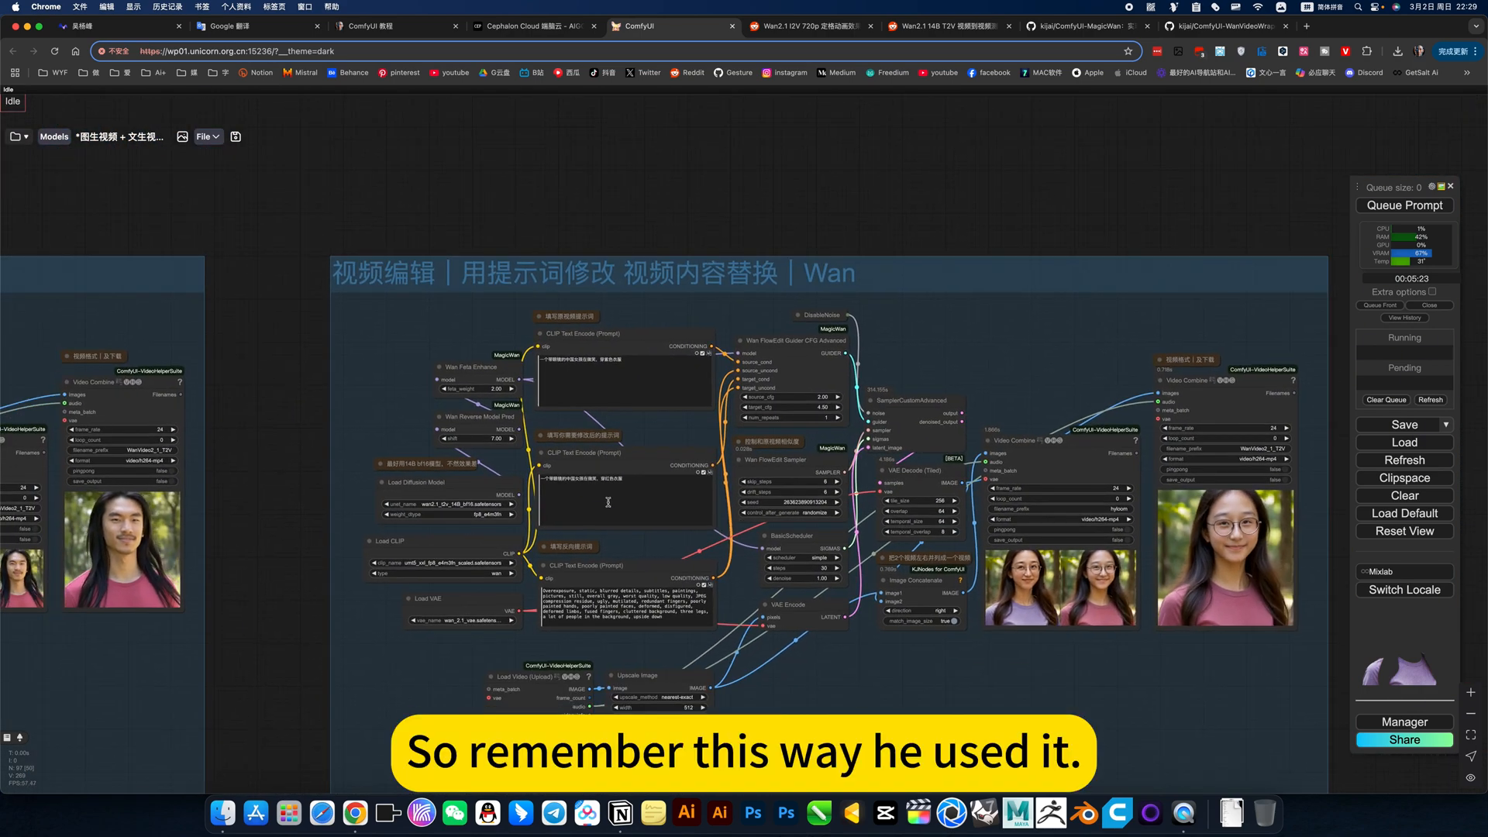
{"action": "mouse_move", "coordinate": [635, 432]}
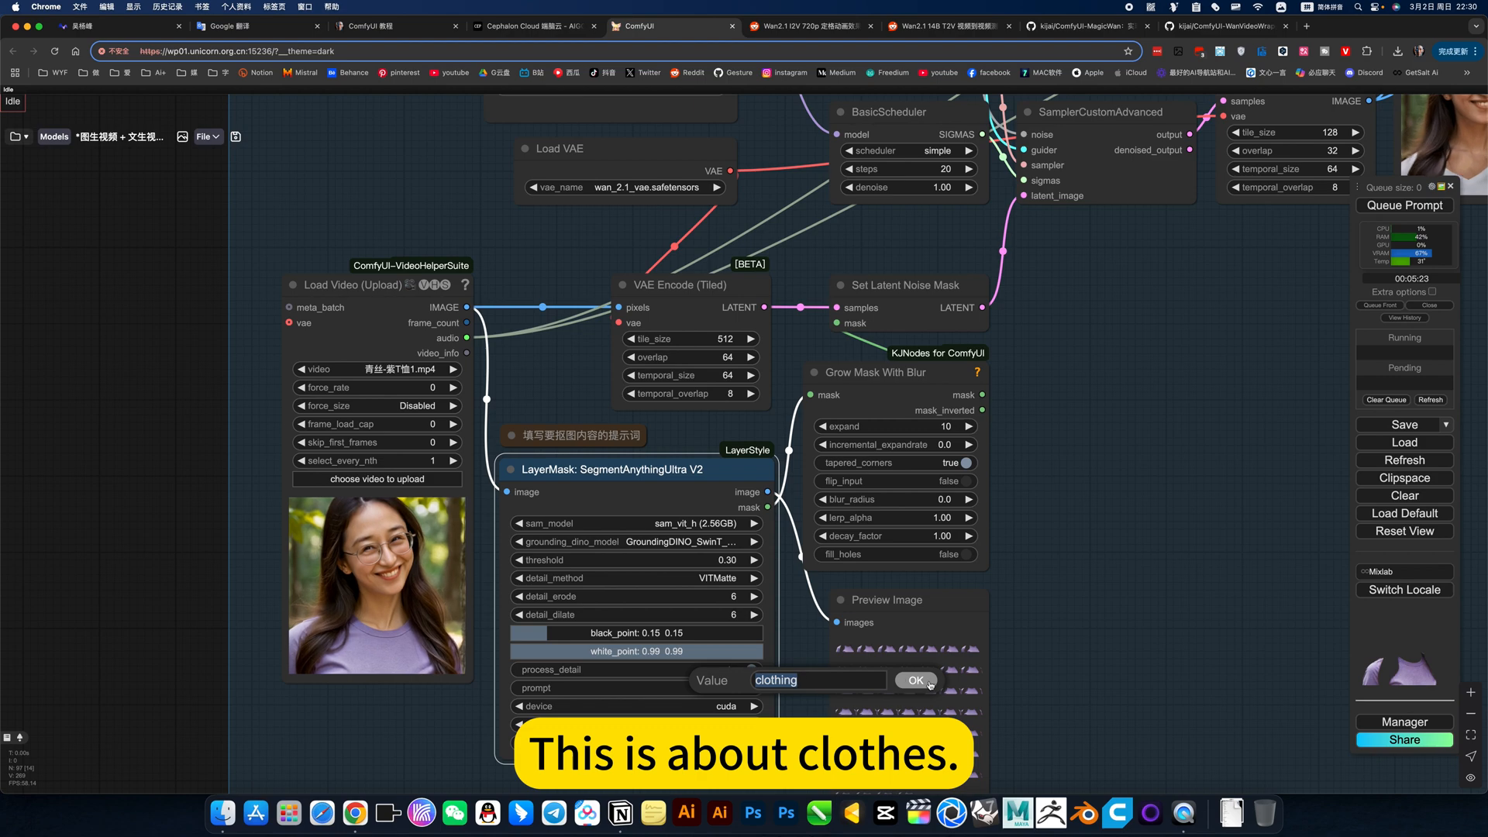
Step: Confirm 'clothing' as the SegmentAnythingUltra cutout prompt, then zoom out past the white T-shirt prompt
{"action": "left_click", "coordinate": [914, 681]}
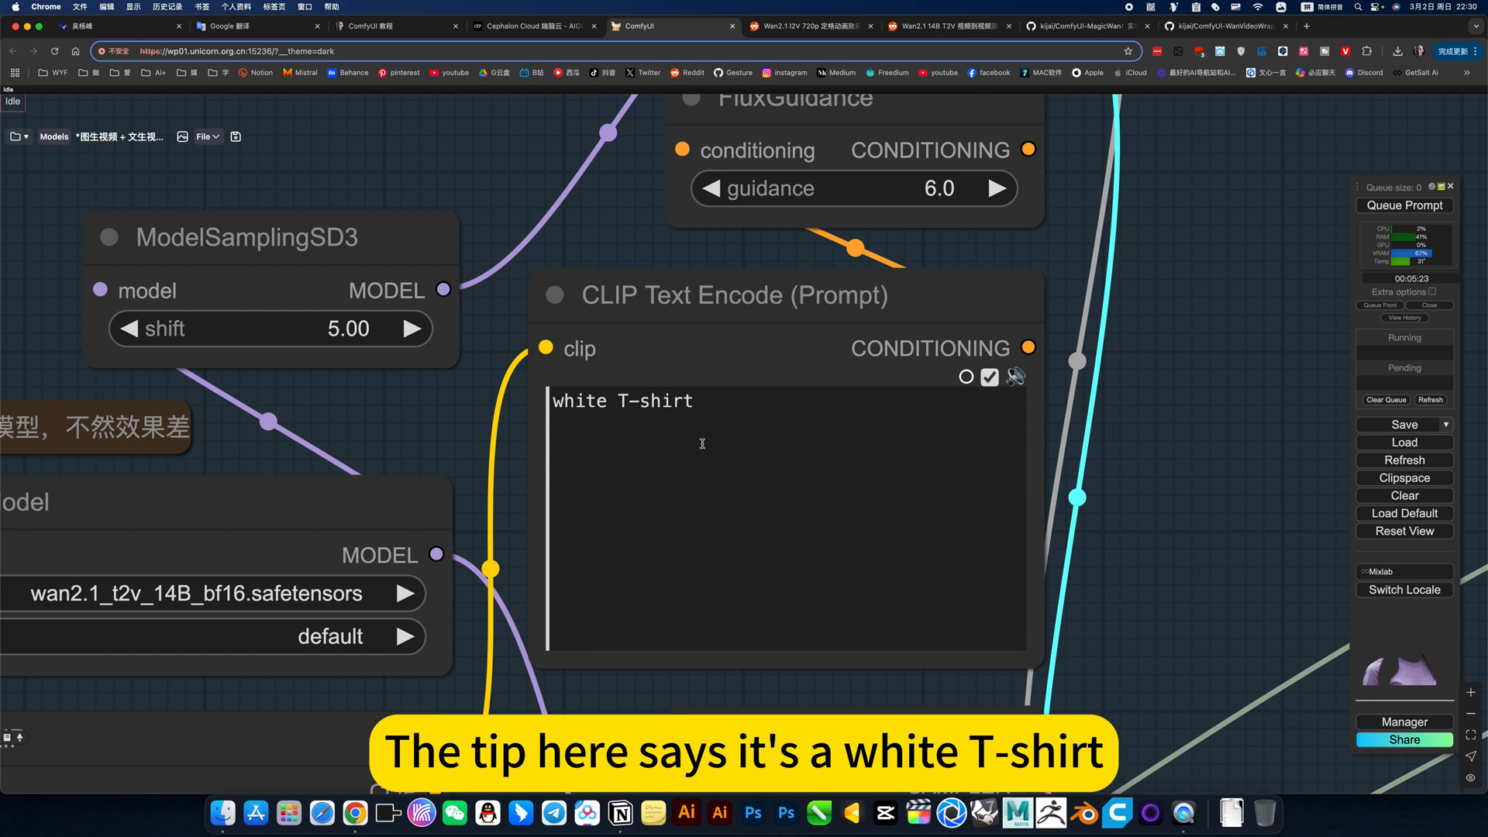
{"action": "scroll", "scroll_direction": "down", "scroll_amount": 3}
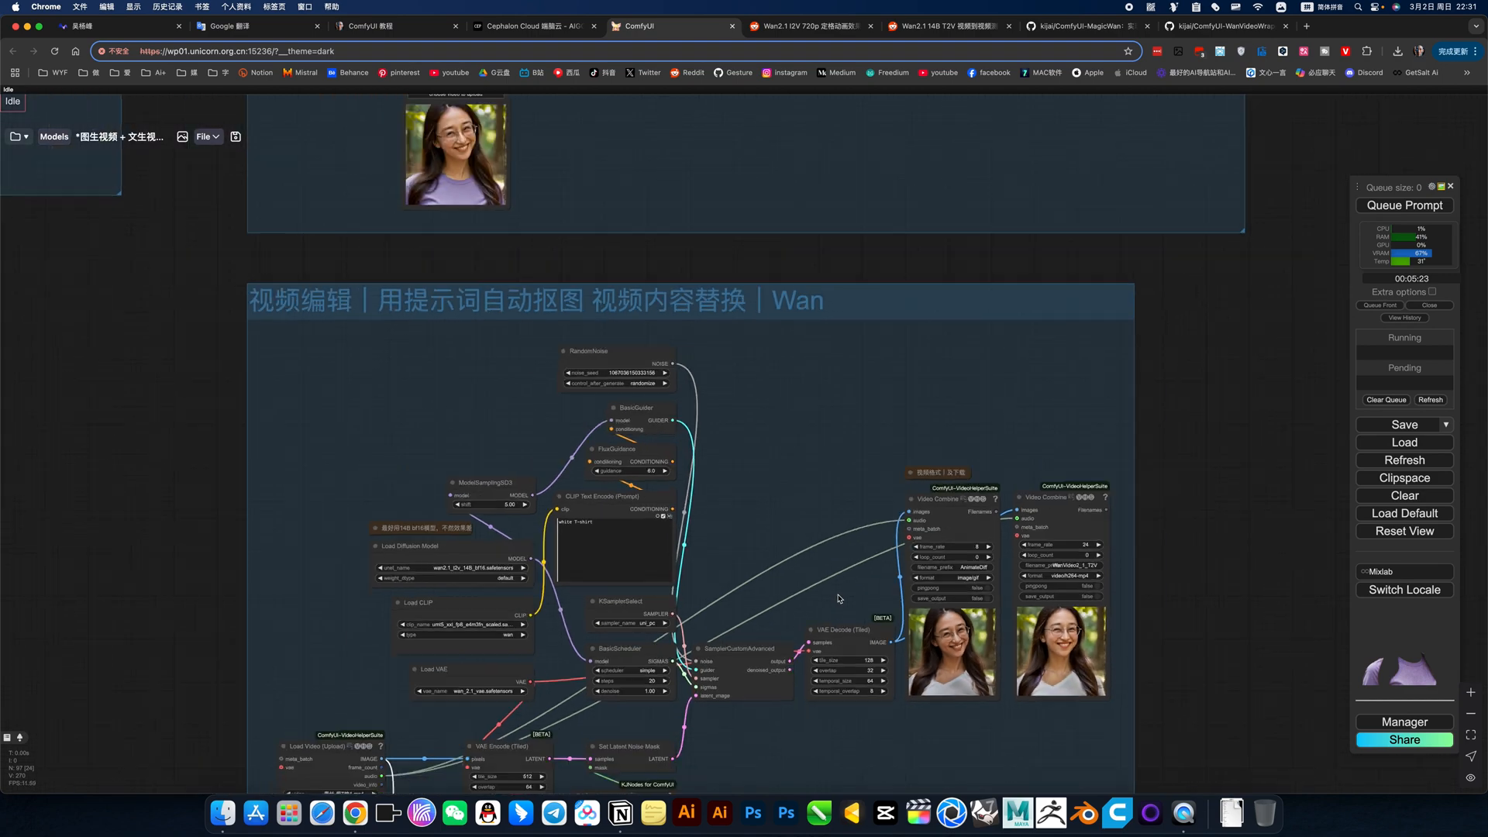
{"action": "scroll", "scroll_direction": "down", "scroll_amount": 3}
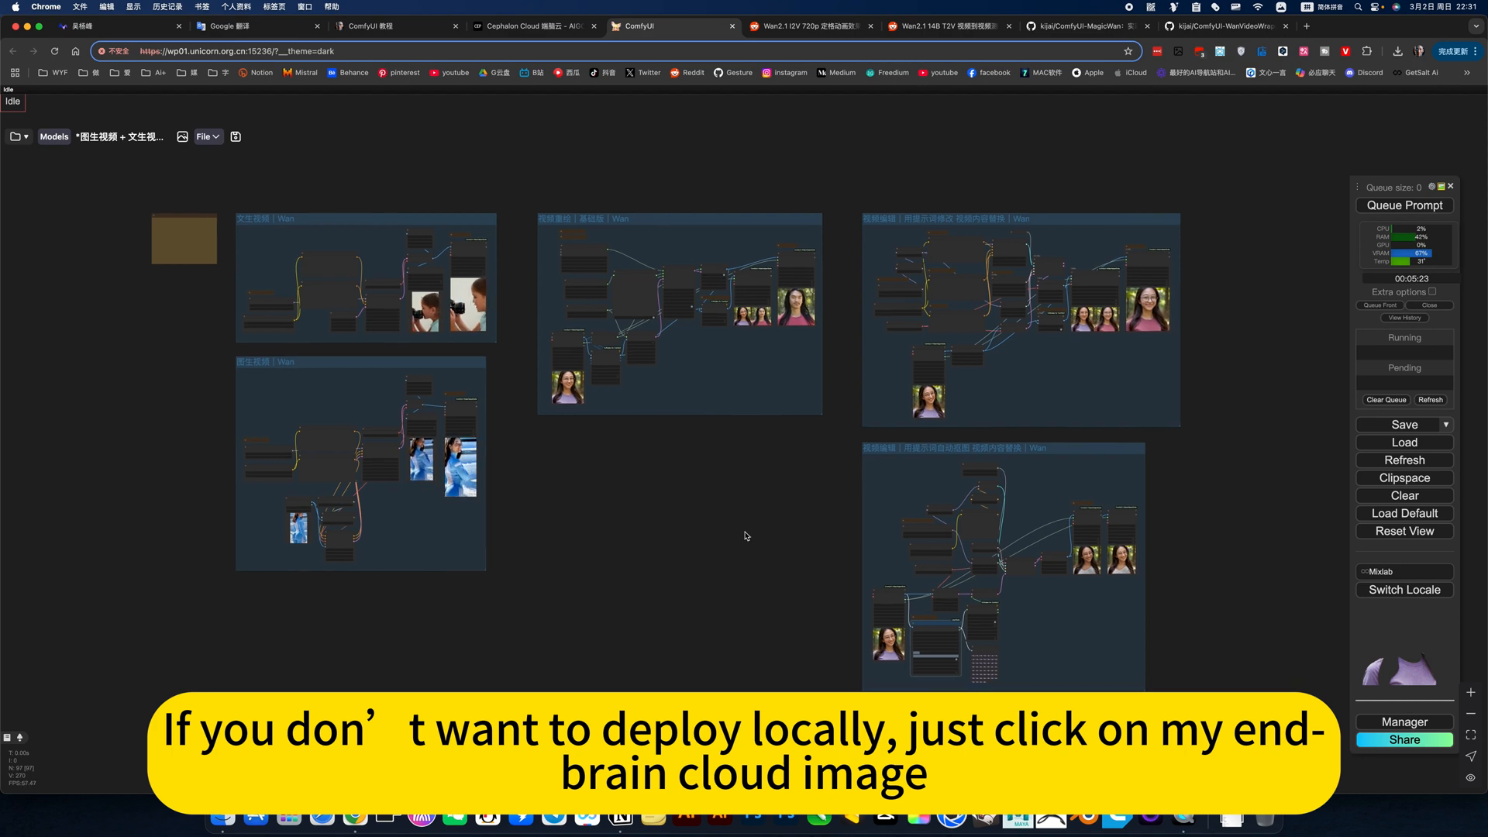
Step: Visit the Cephalon cloud page and return, opening the saved workflows library
{"action": "left_click", "coordinate": [532, 26]}
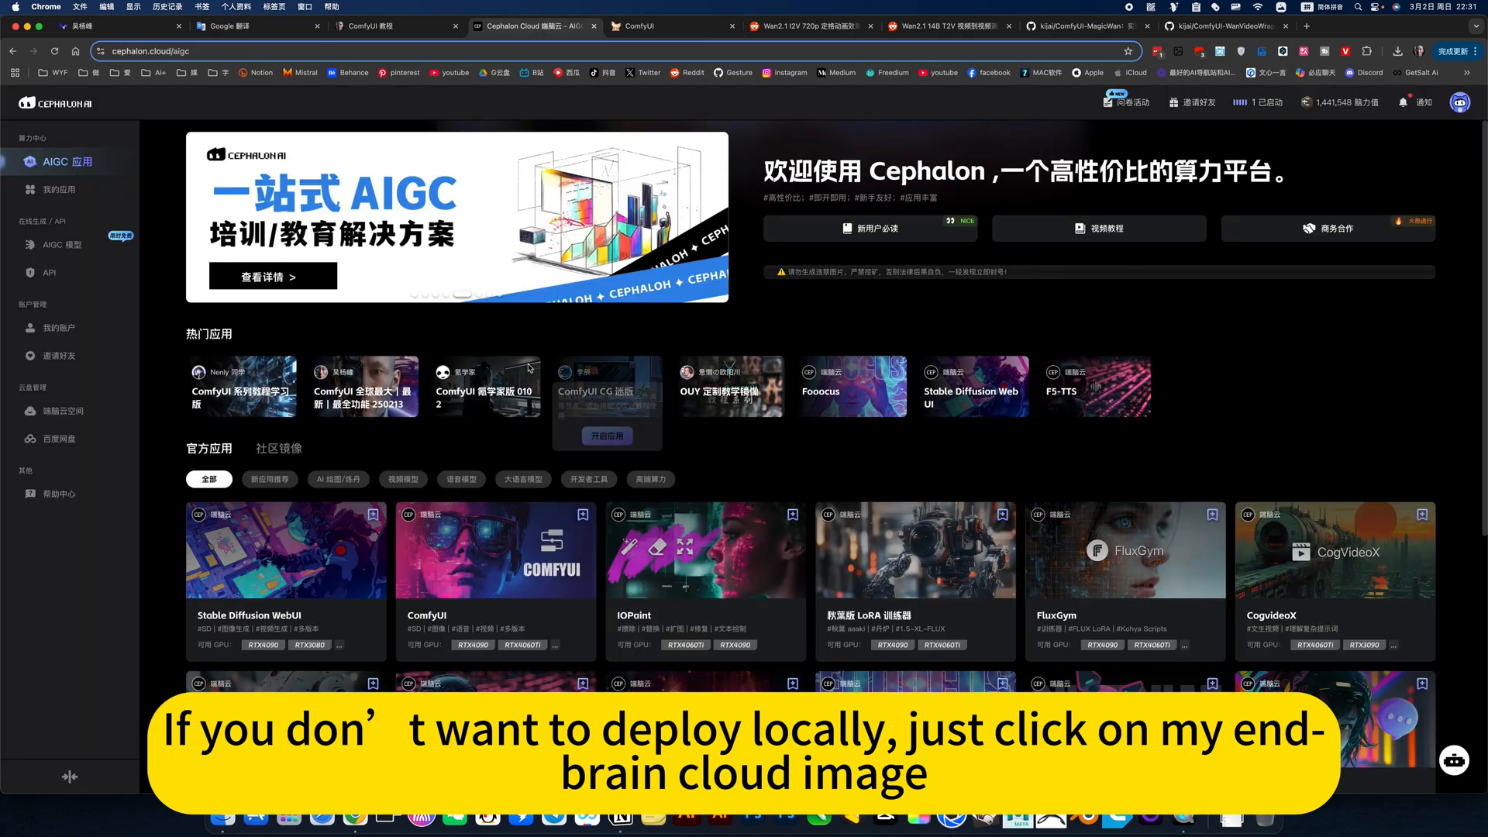
{"action": "left_click", "coordinate": [671, 26]}
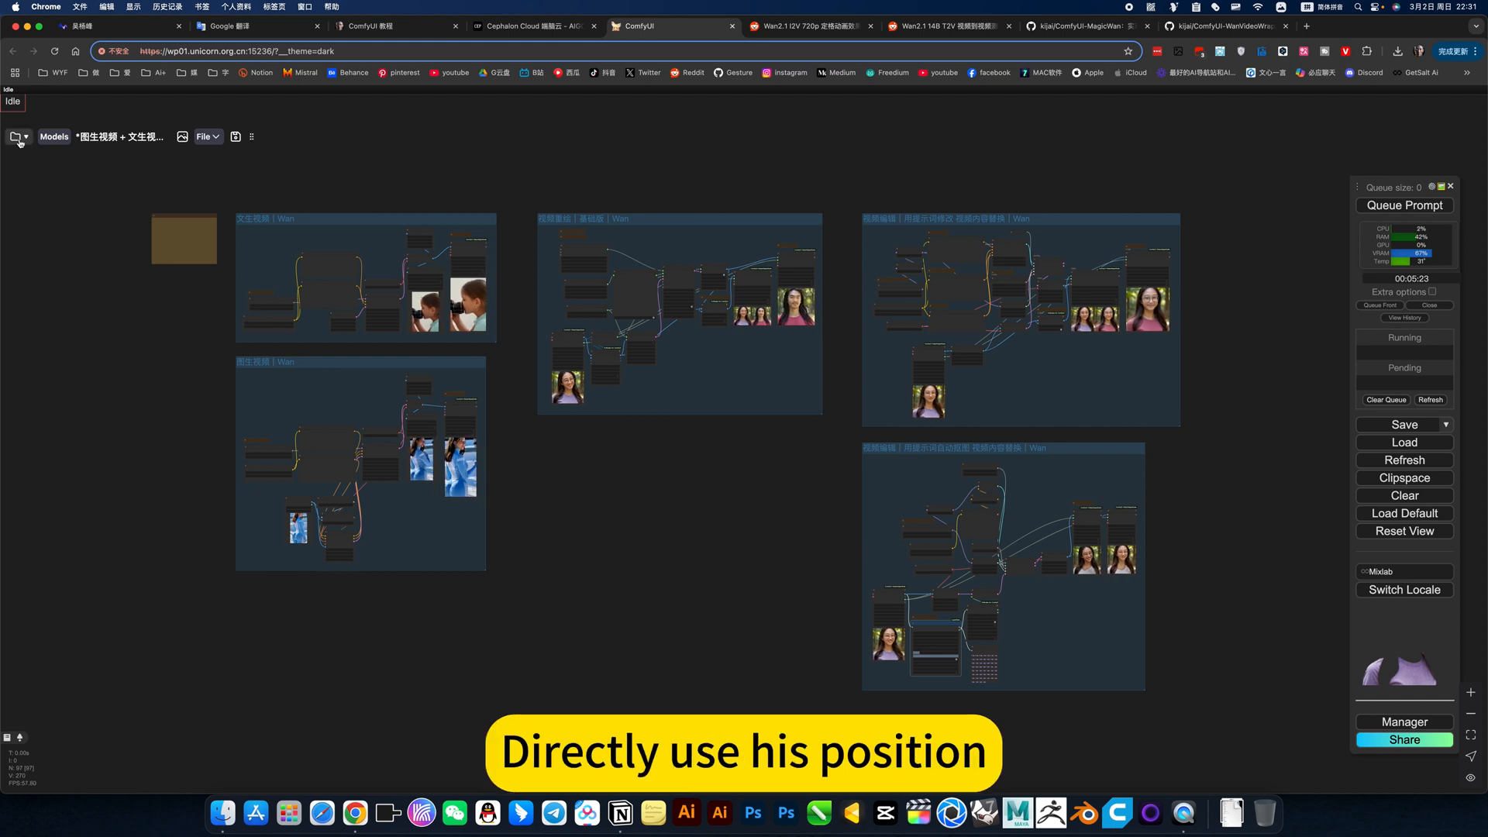
{"action": "left_click", "coordinate": [17, 137]}
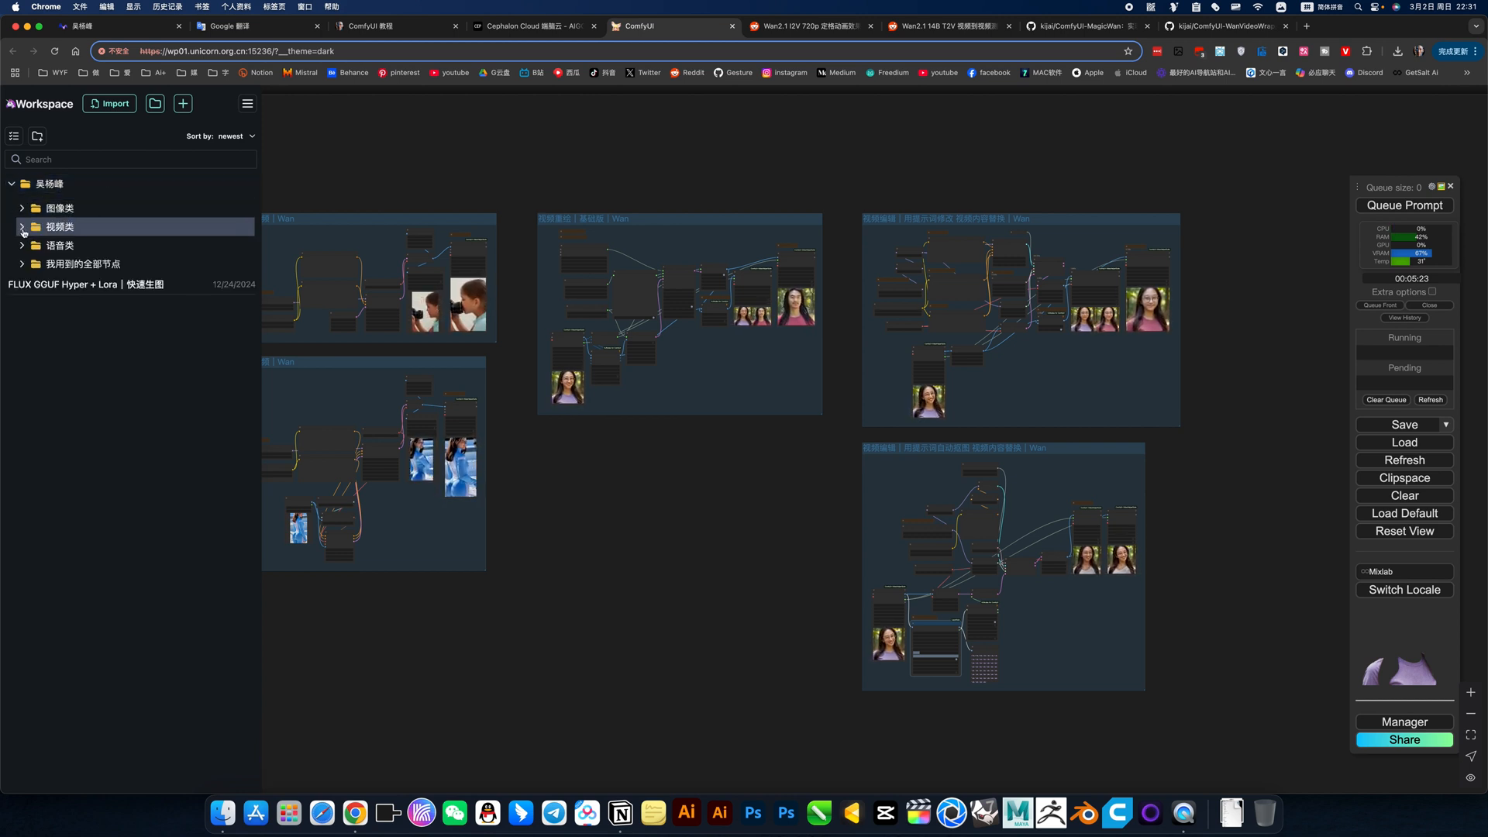
Step: Expand the 视频类 folder and load the 图生视频 + 文生视频 + 视频编辑 workflow
{"action": "left_click", "coordinate": [59, 227]}
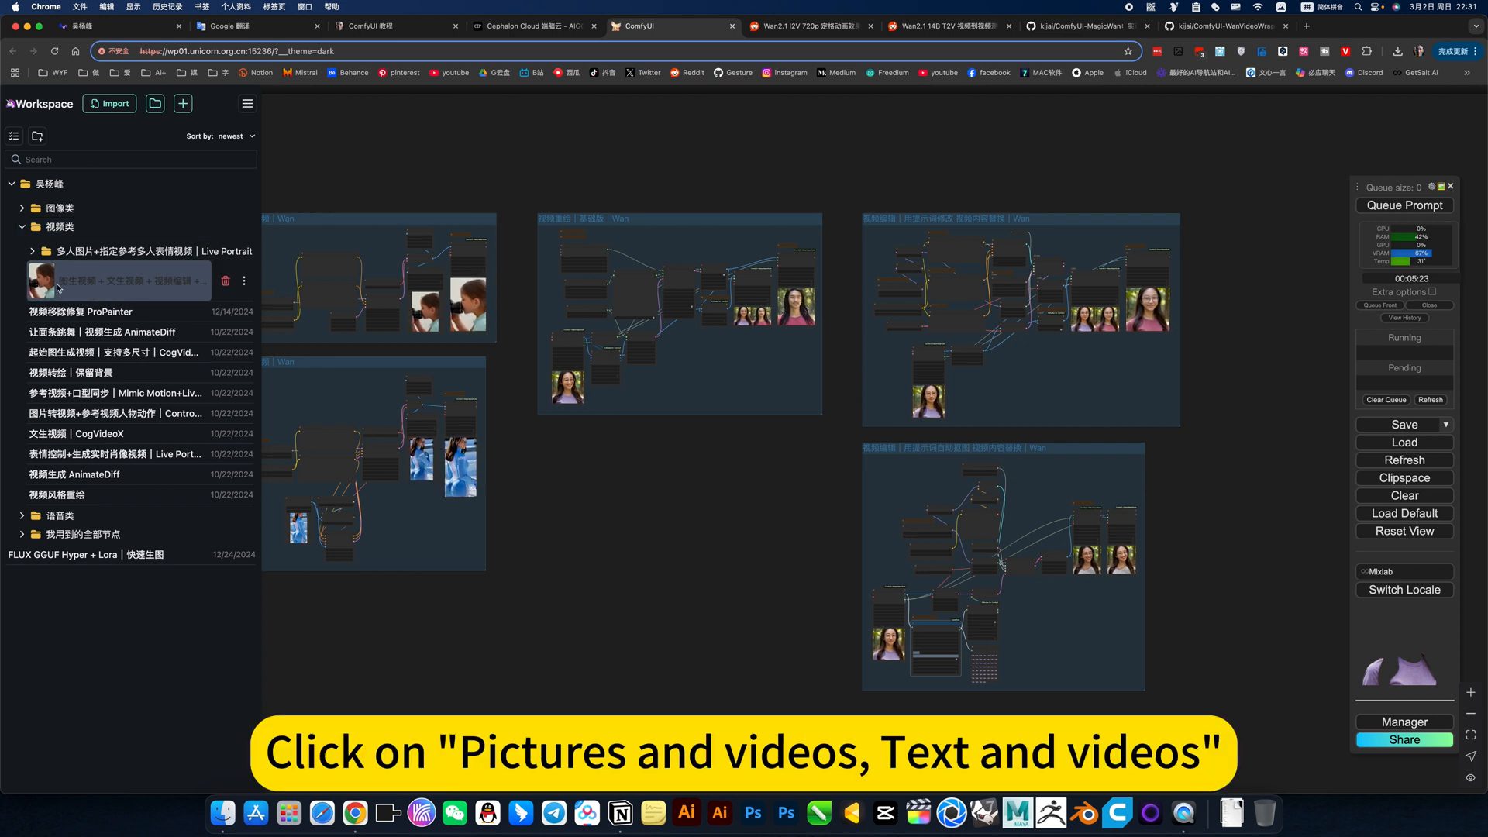
{"action": "mouse_move", "coordinate": [158, 291]}
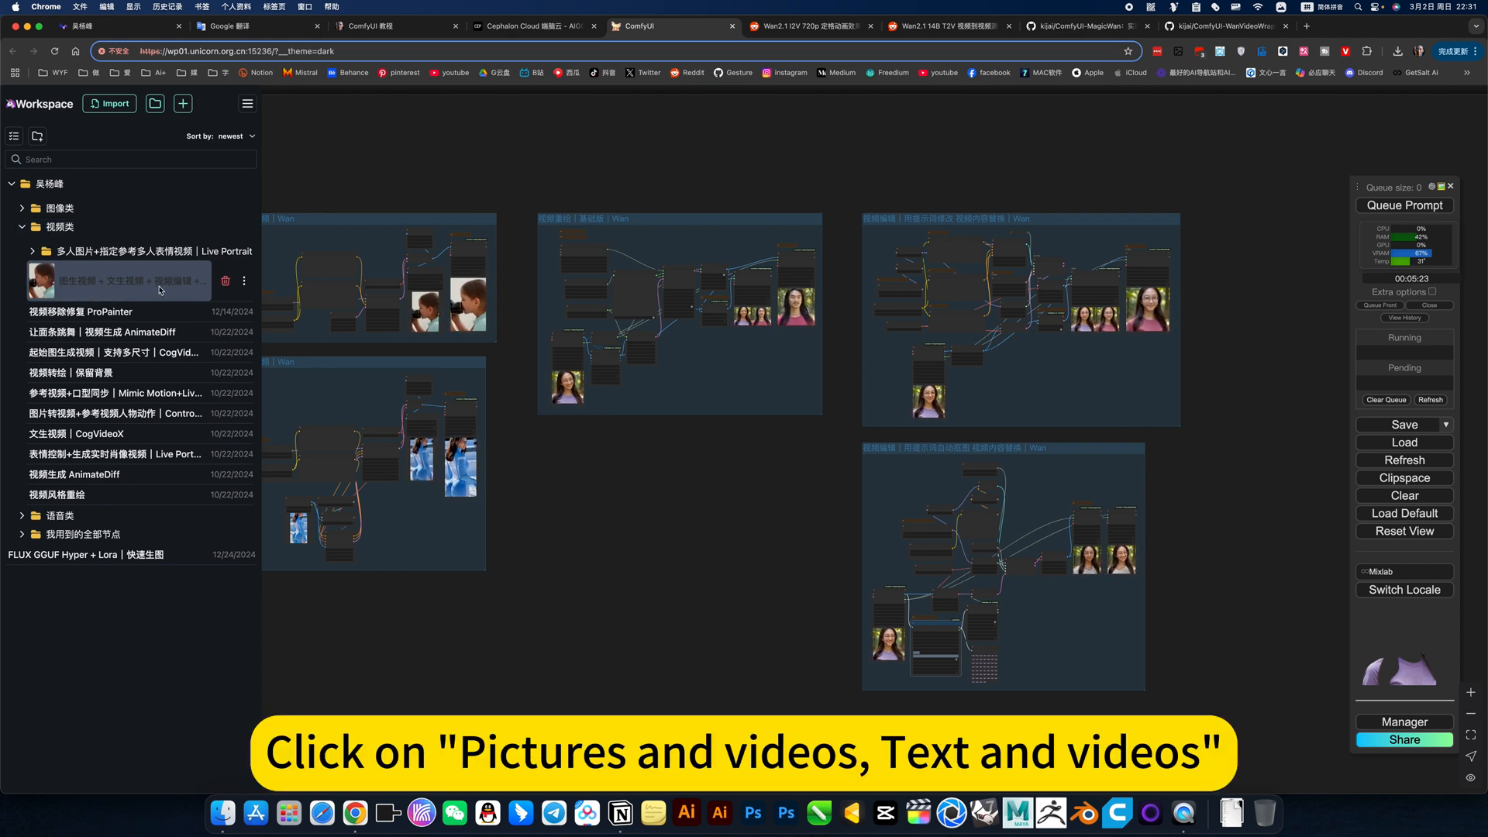
{"action": "left_click", "coordinate": [114, 280]}
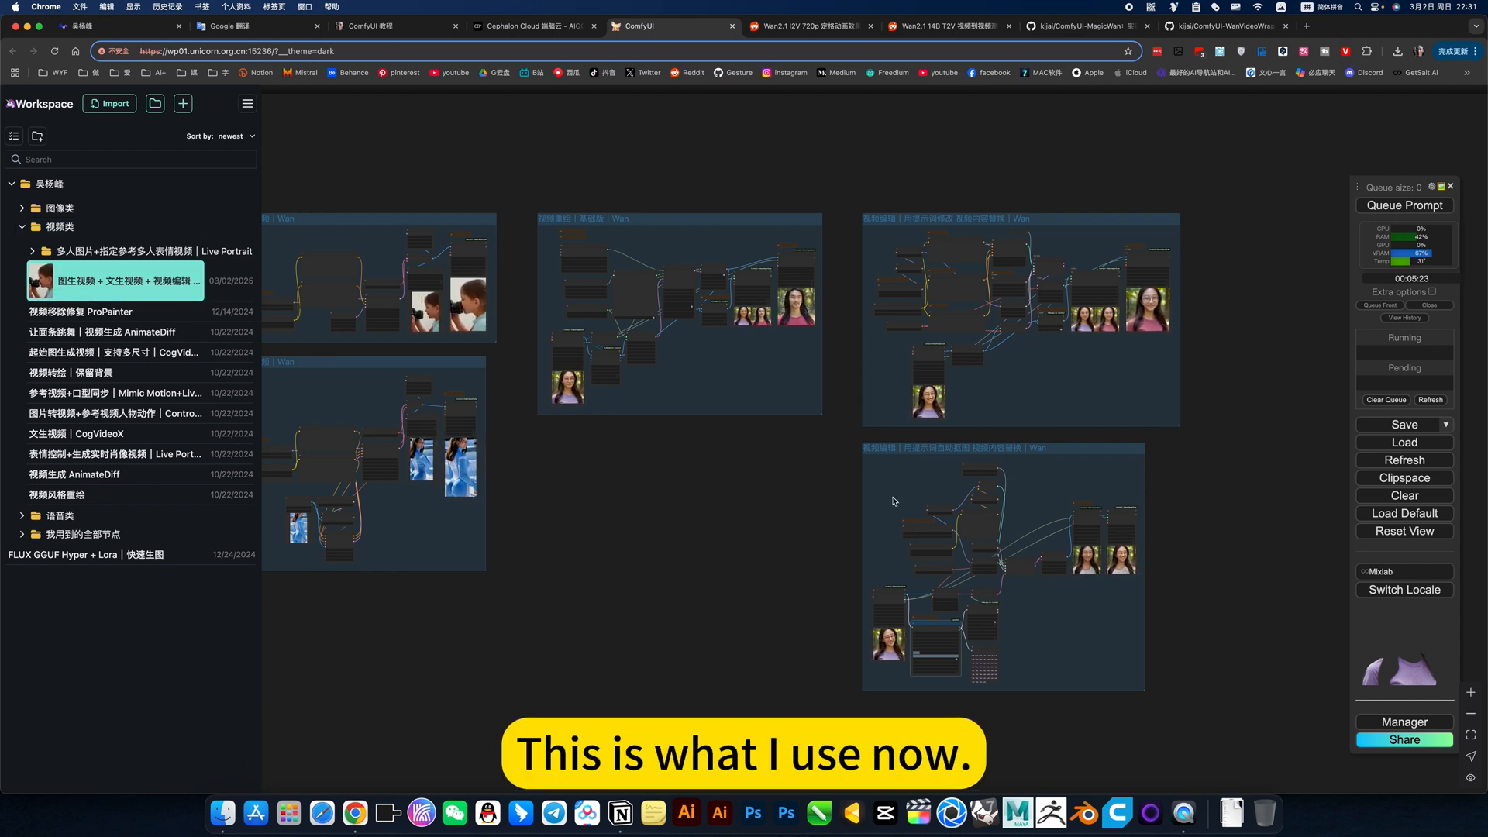